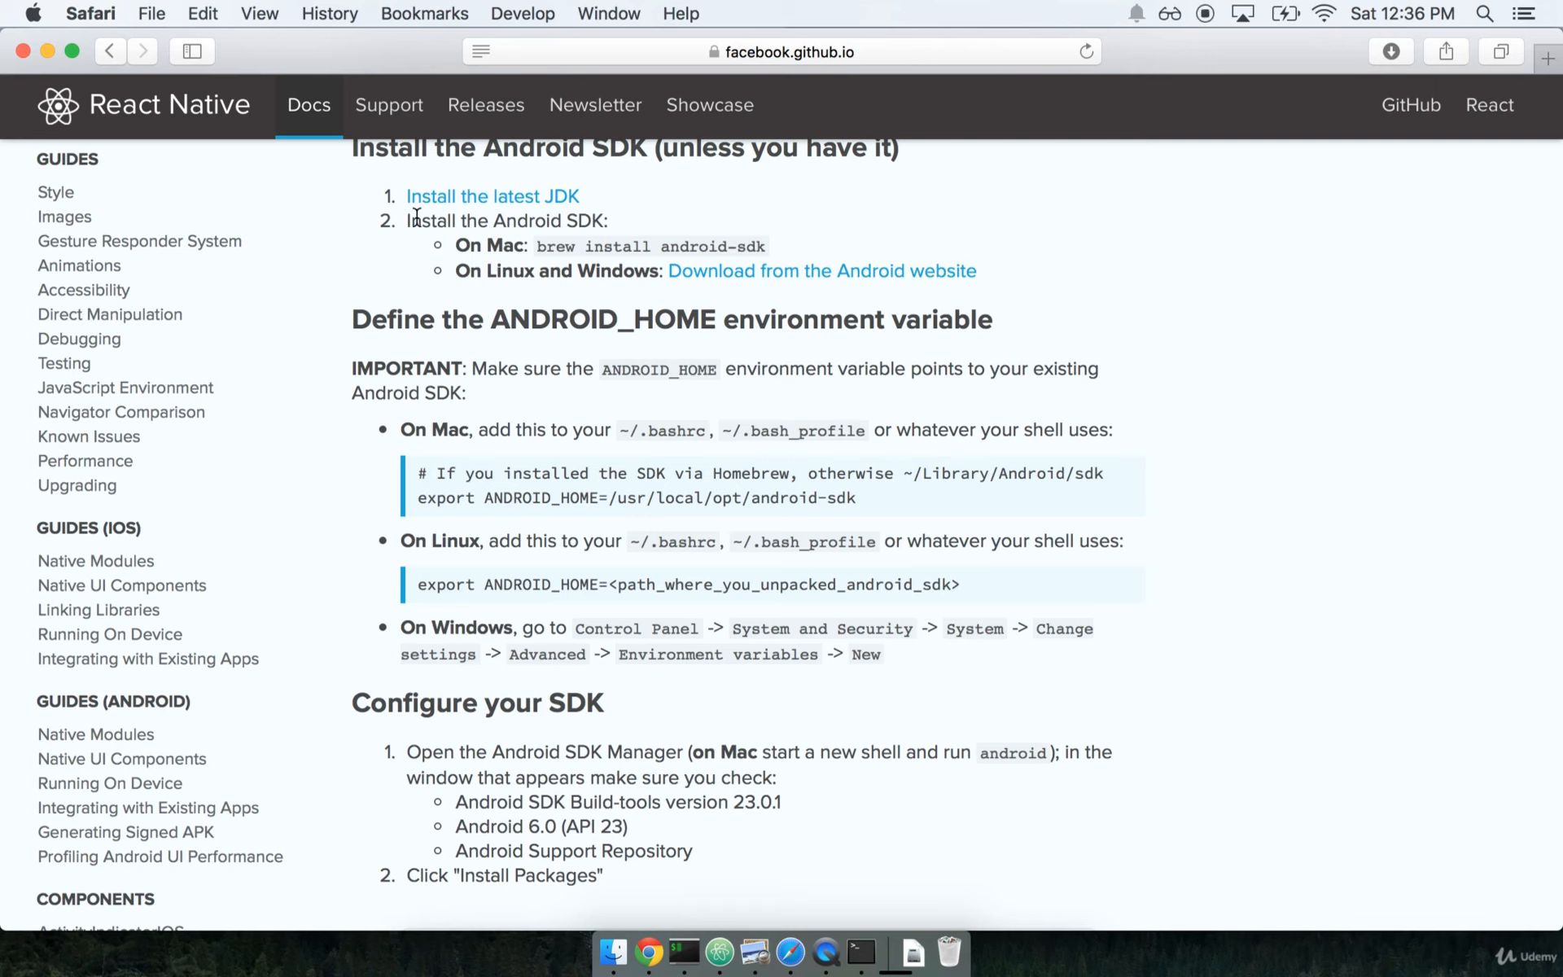
mouse_move(575, 227)
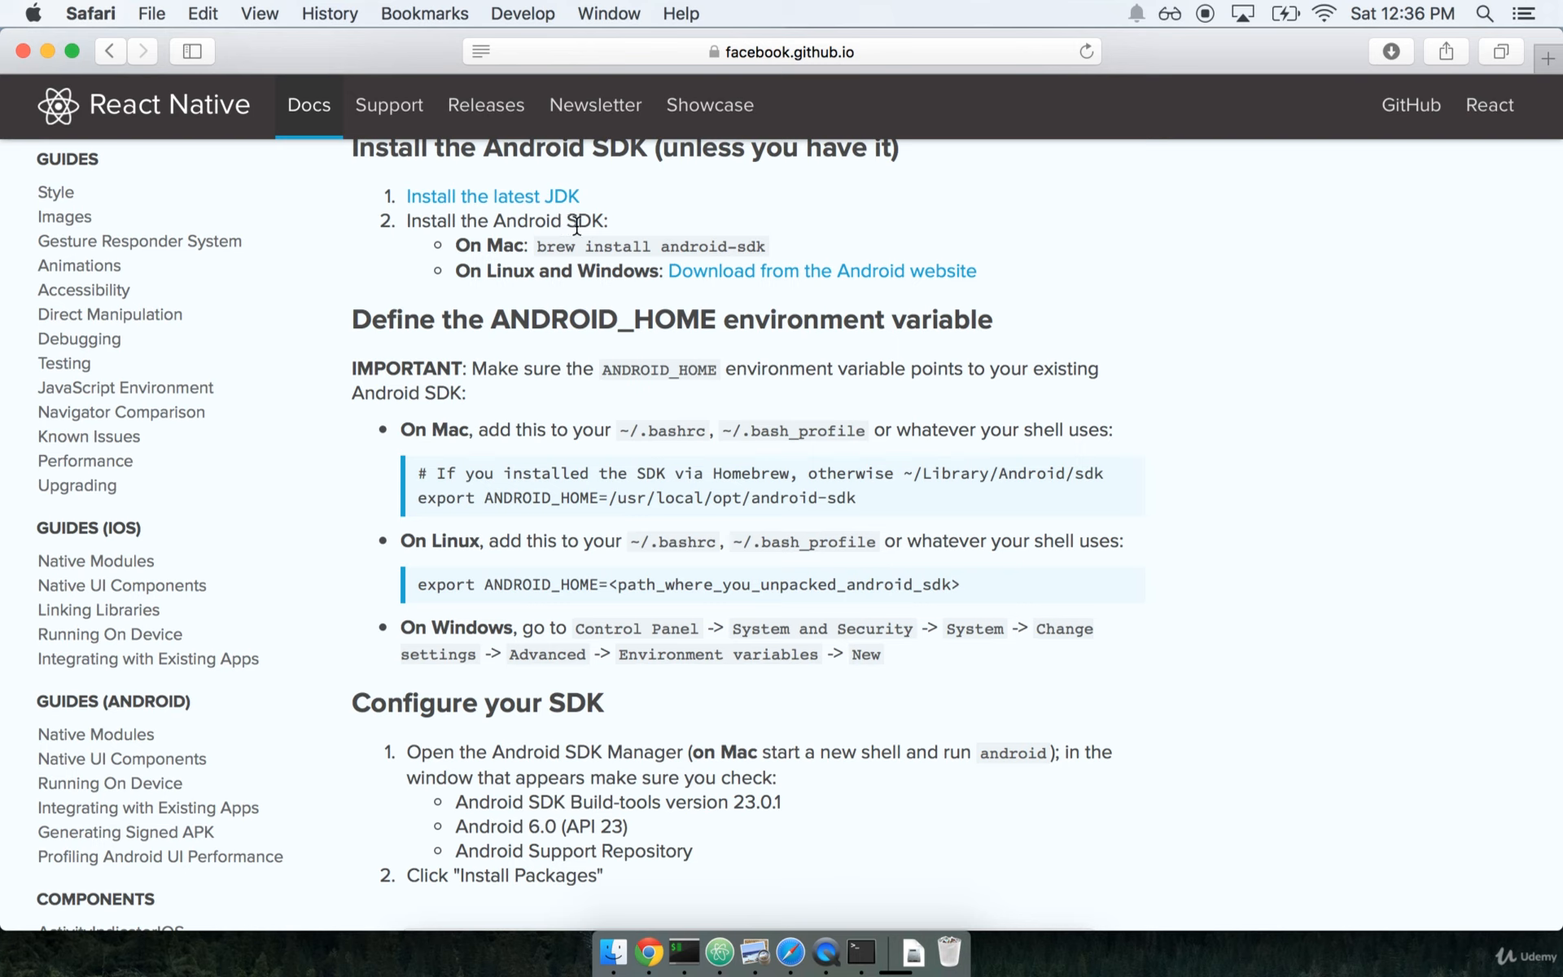
- Mark the 'On Mac' ANDROID_HOME export instructions in the React Native docs
double_click(555, 246)
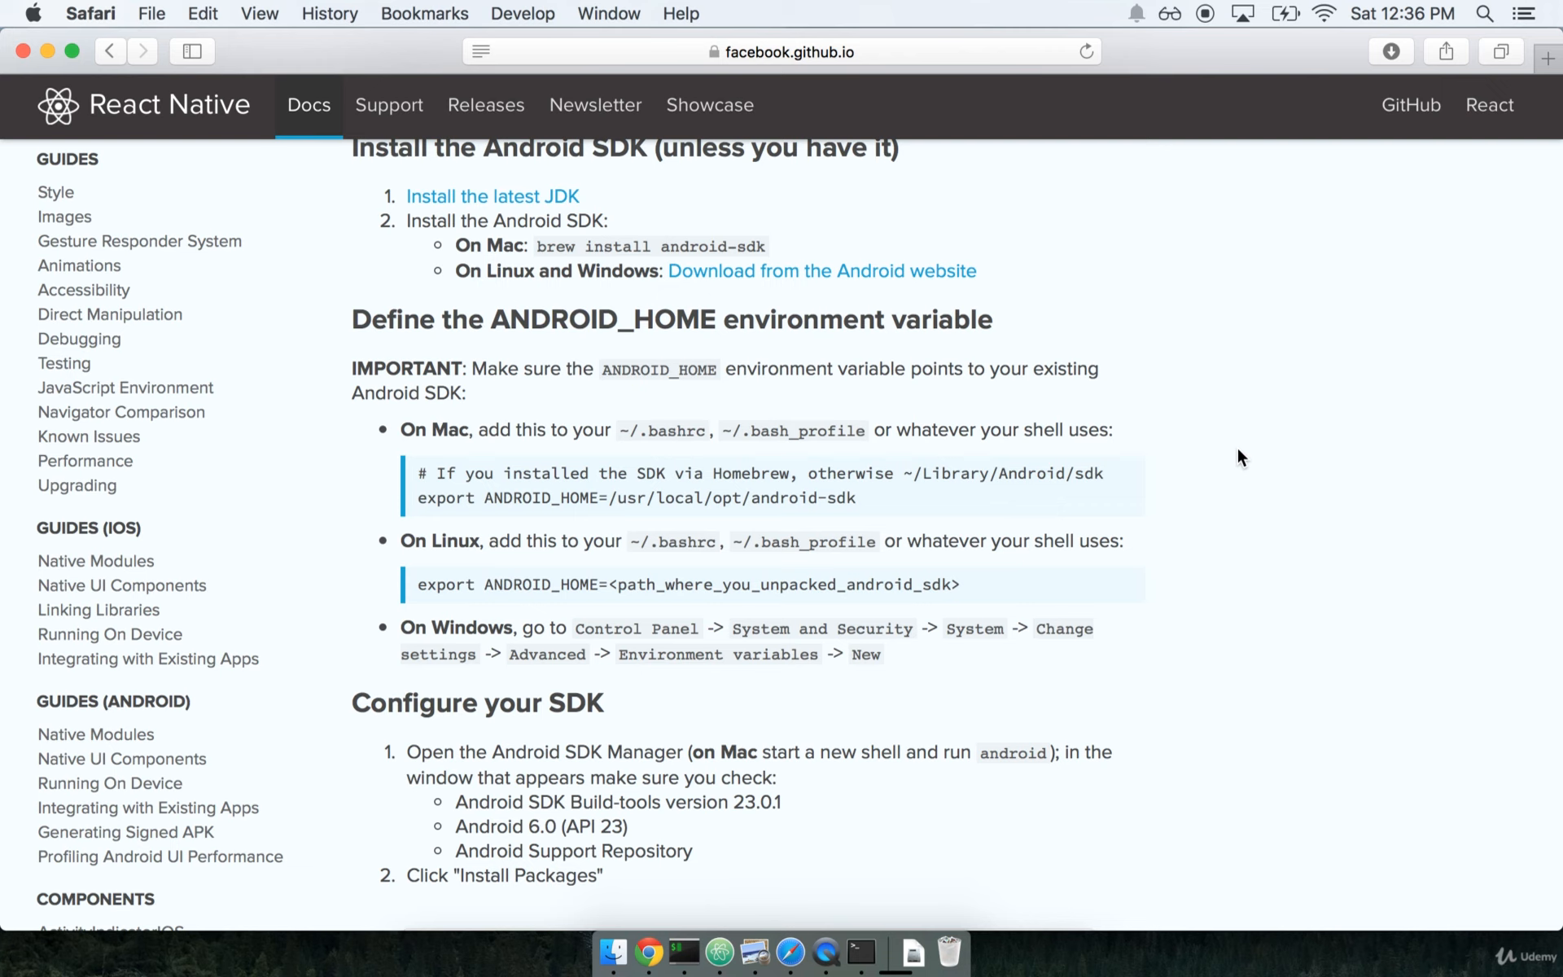
mouse_move(356, 304)
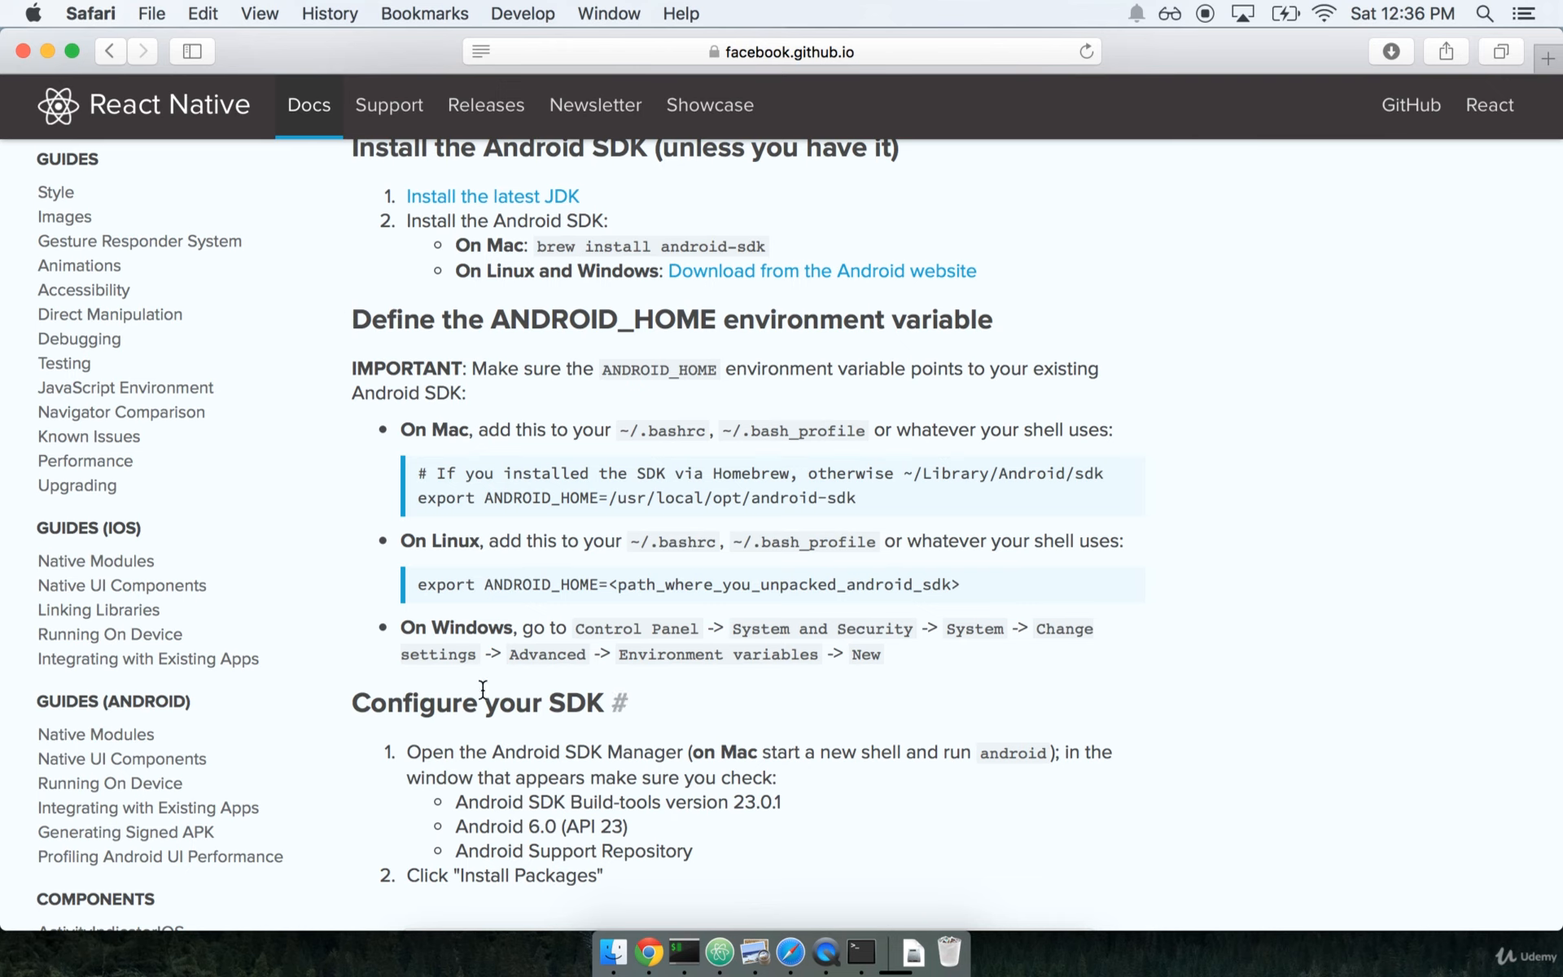
scroll(down, 3)
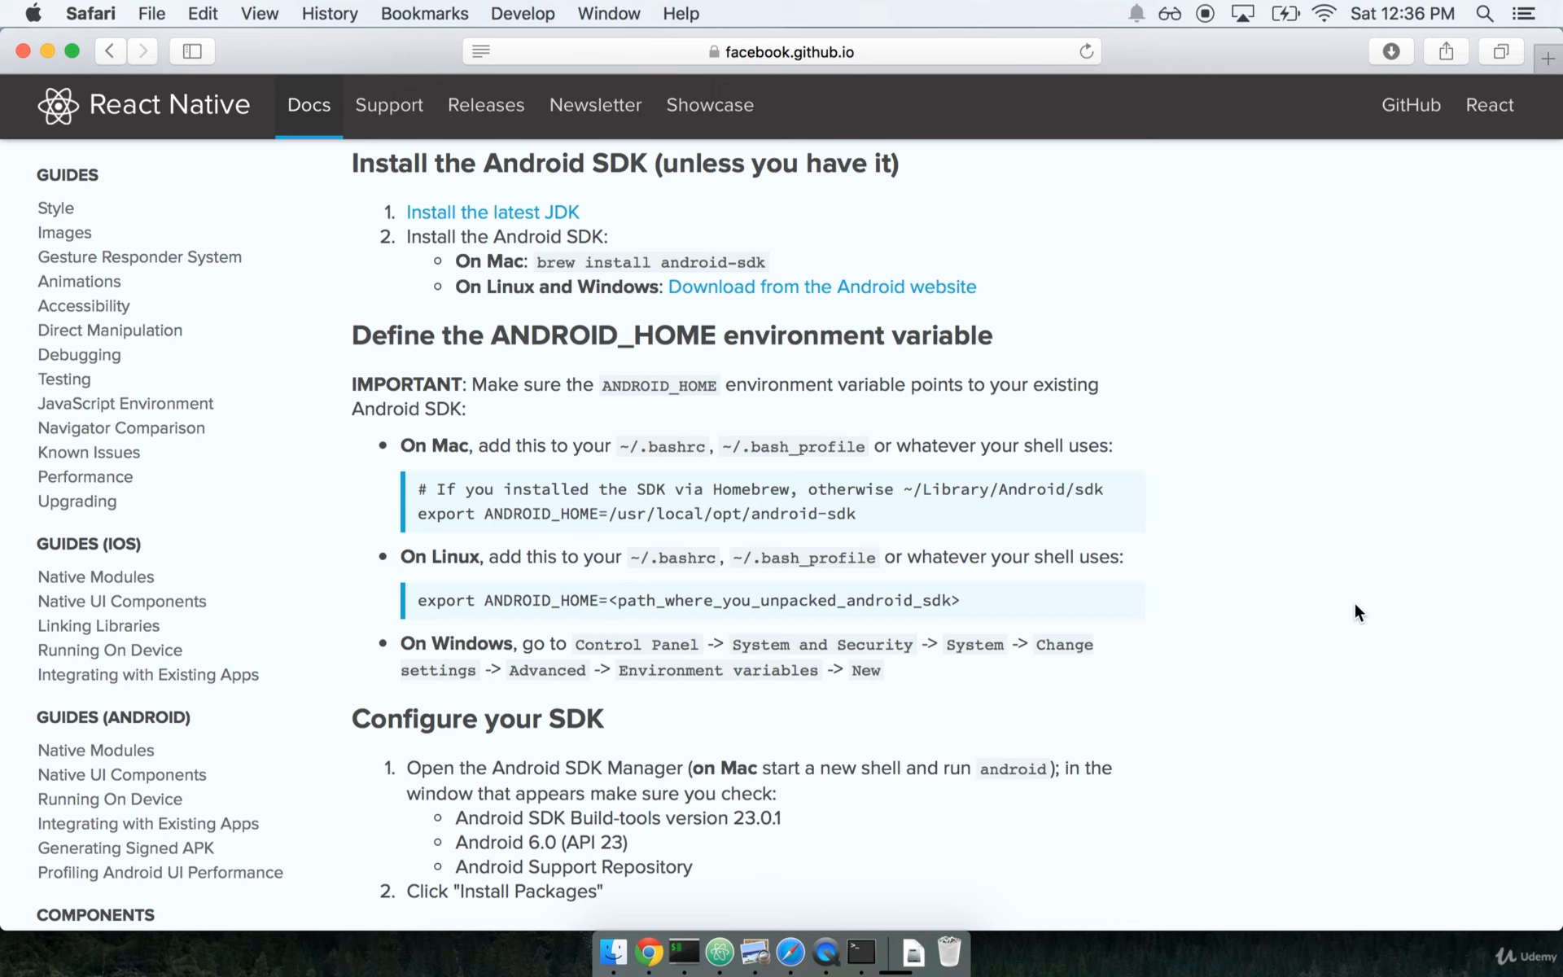
mouse_move(574, 390)
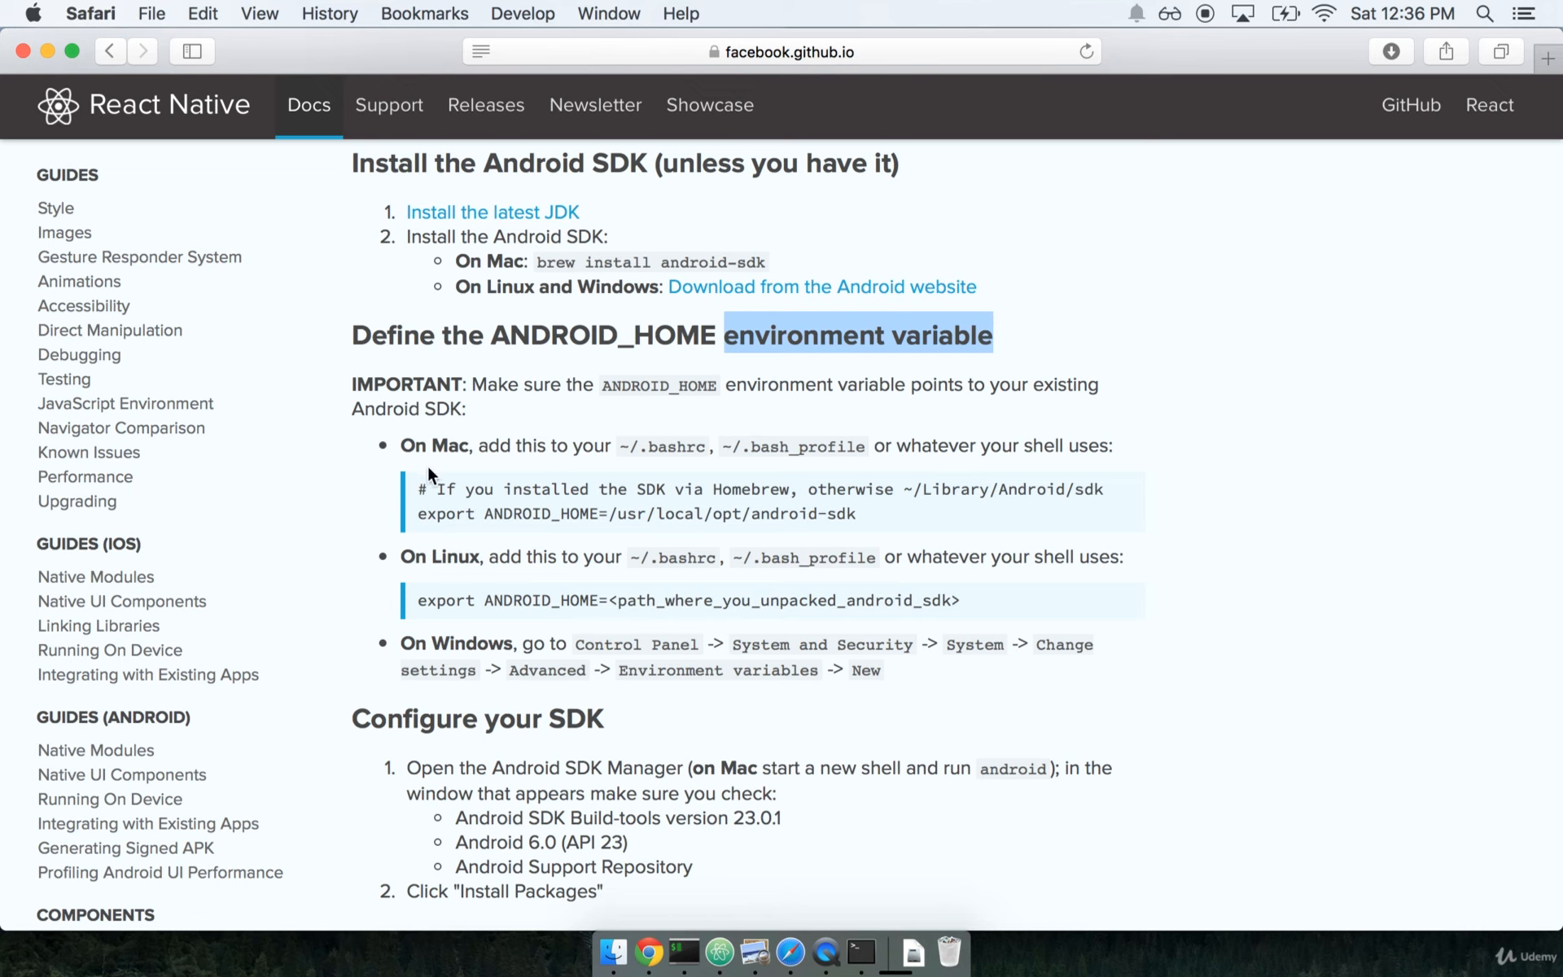
mouse_move(436, 466)
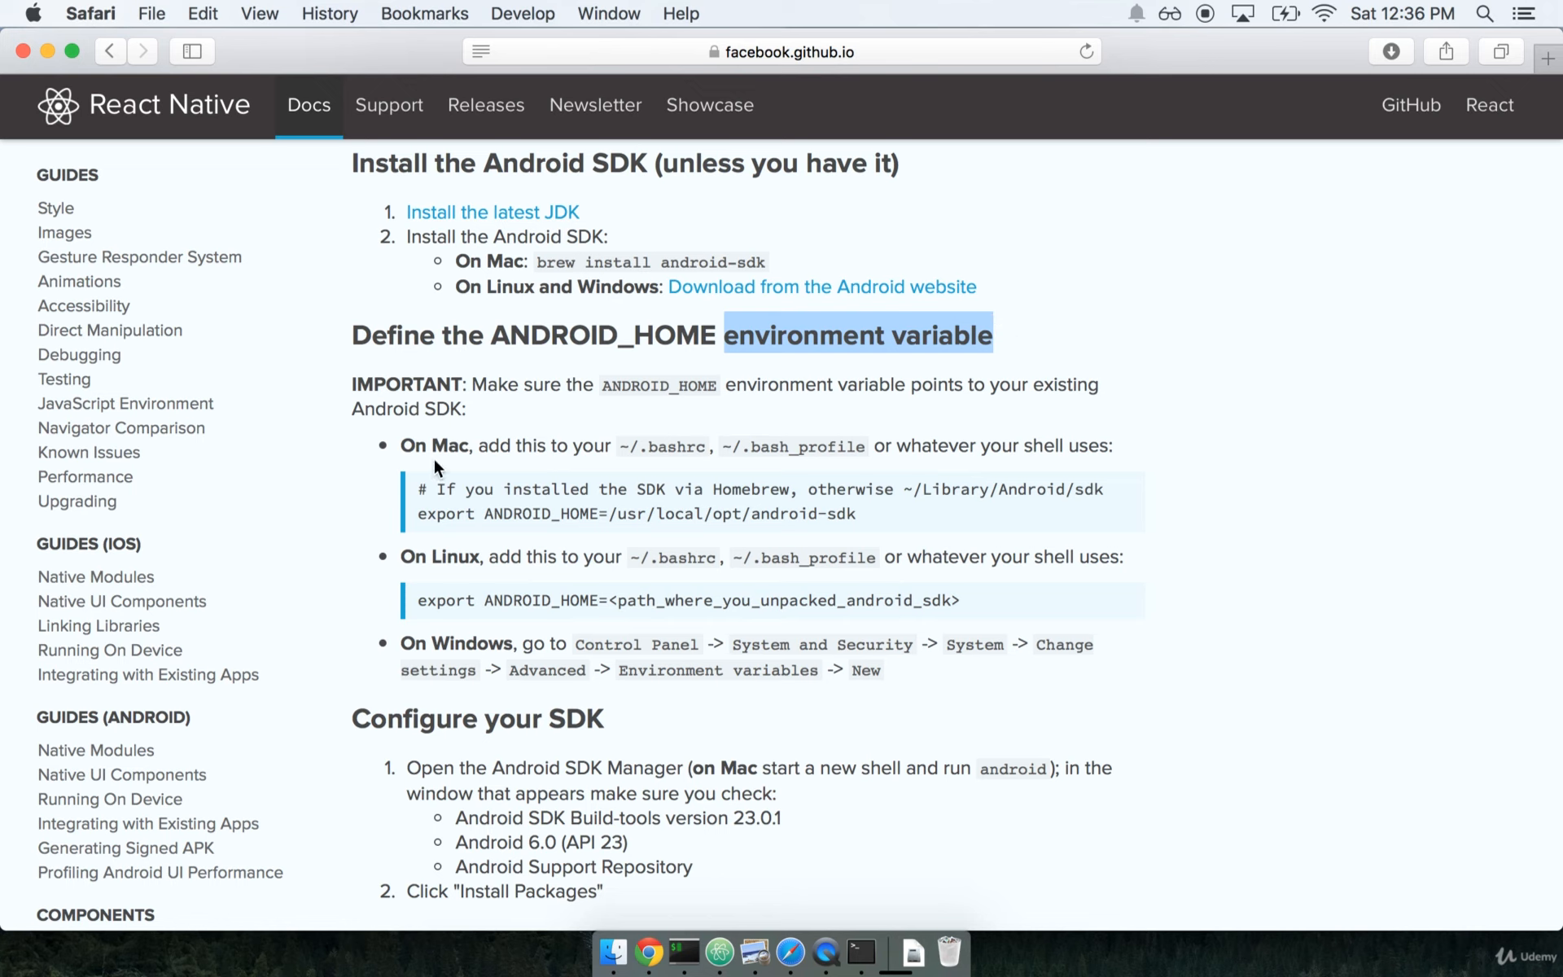
mouse_move(396, 661)
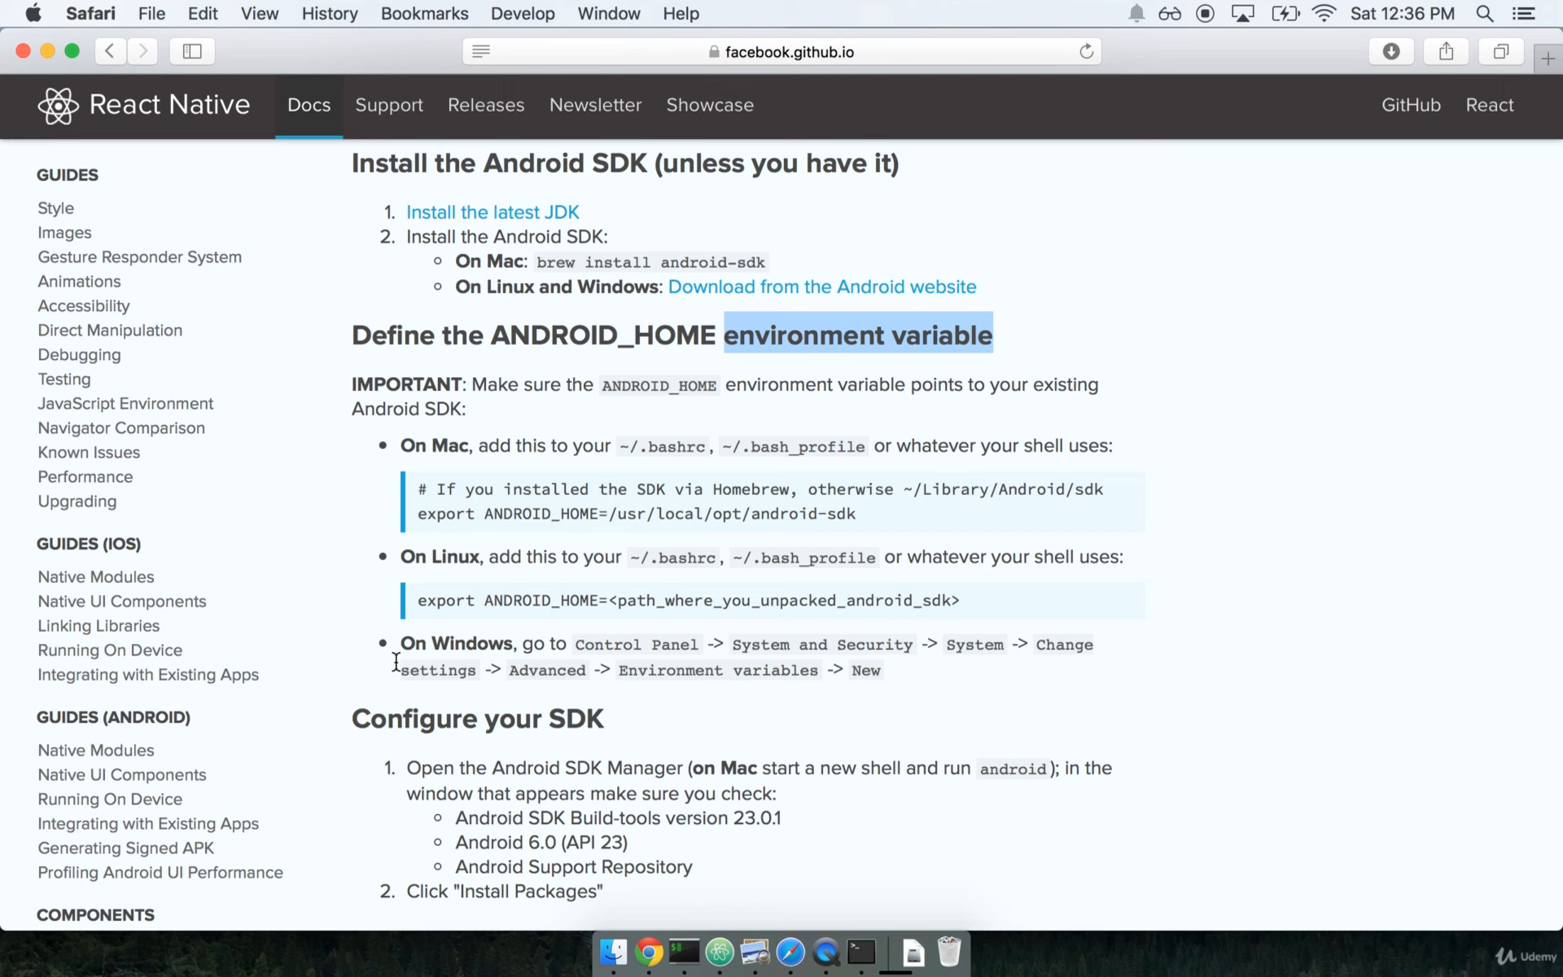
mouse_move(915, 453)
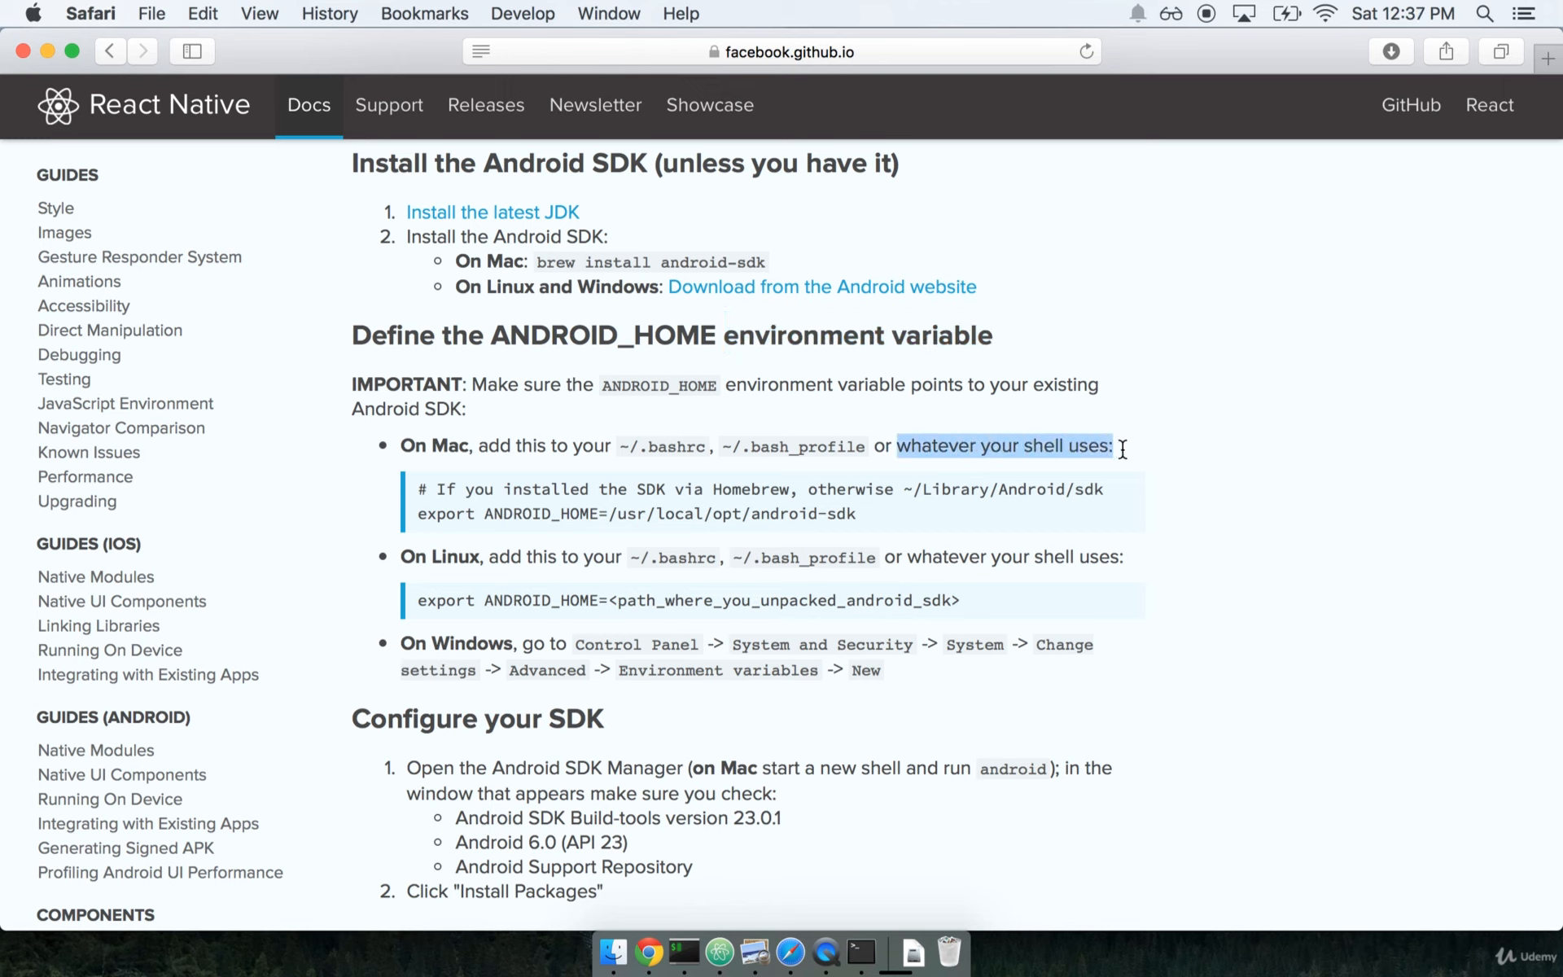
click(683, 953)
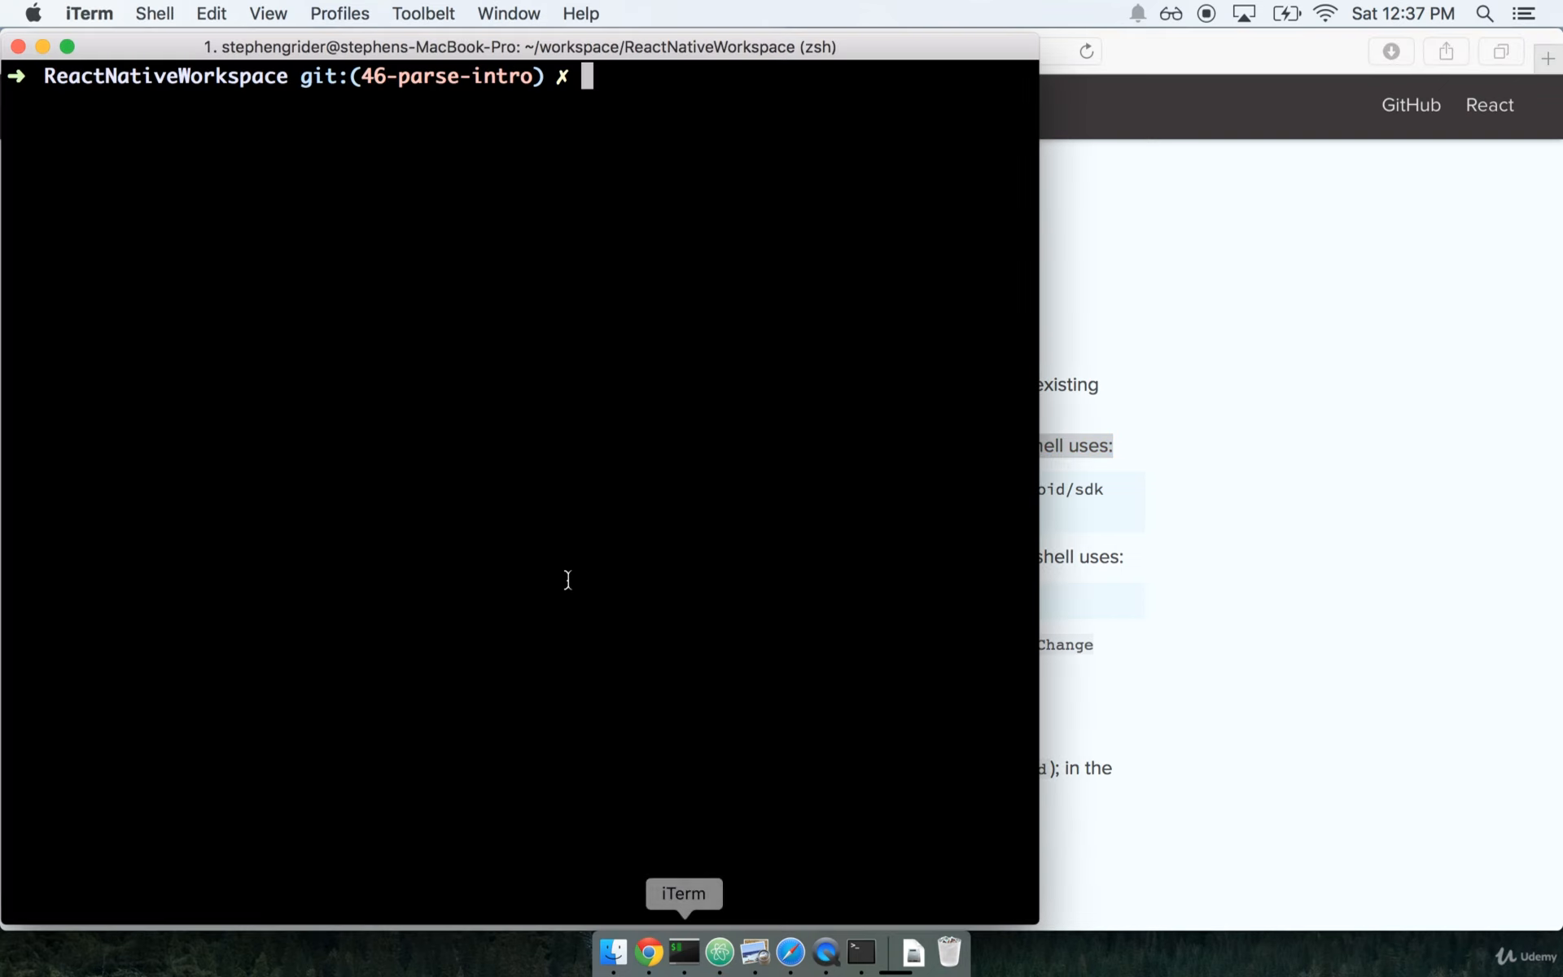
mouse_move(880, 919)
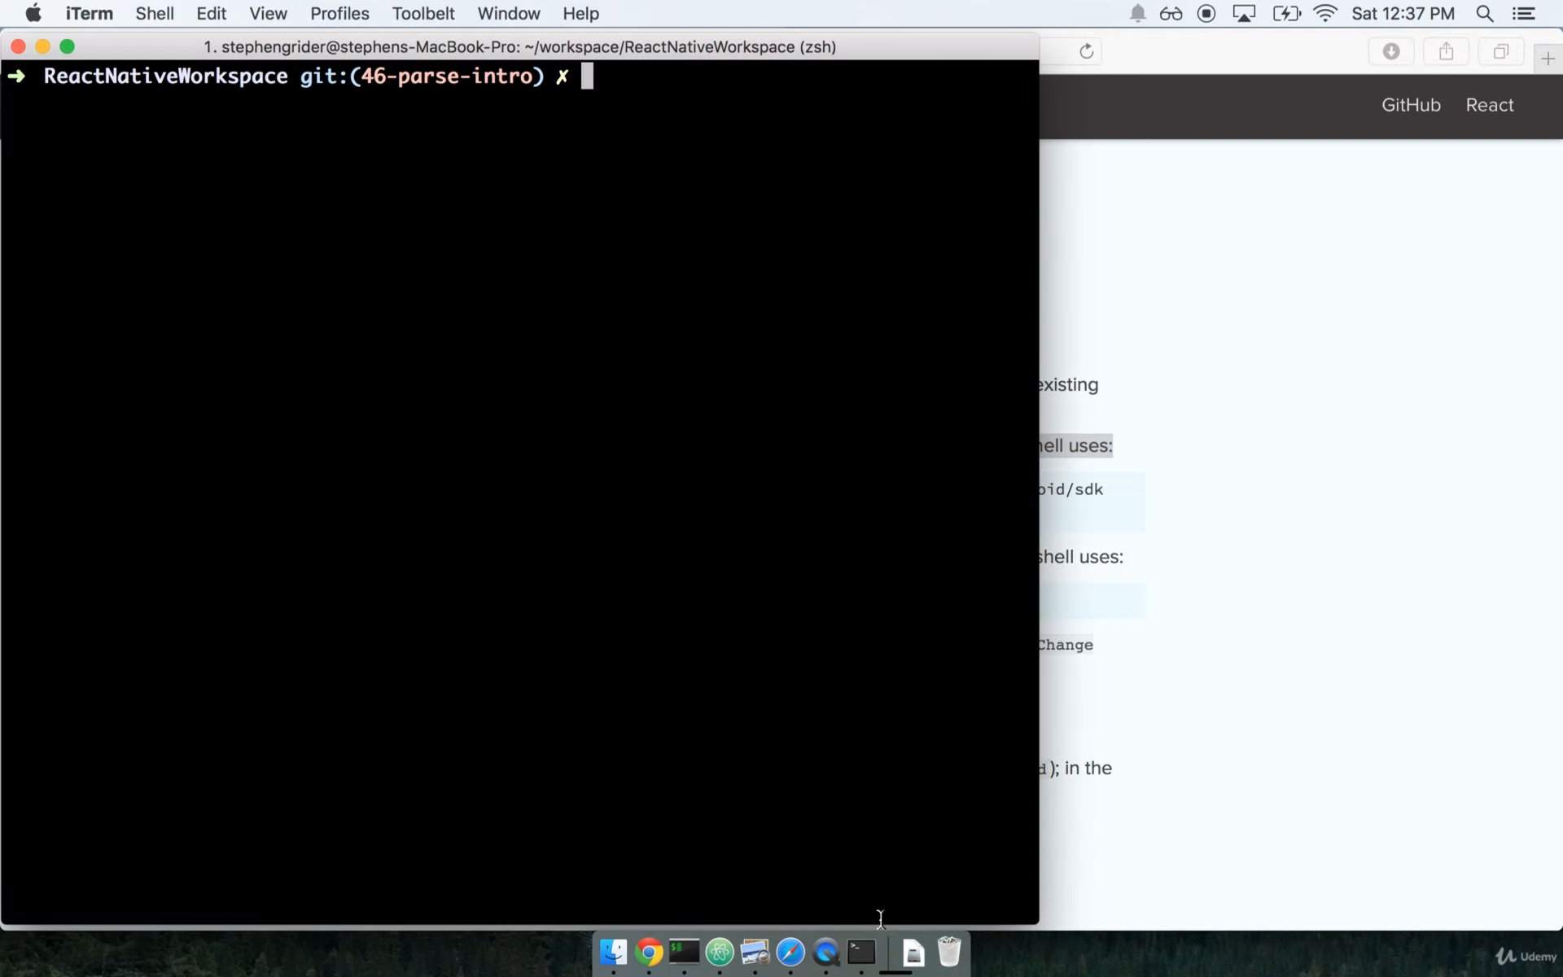
mouse_move(662, 545)
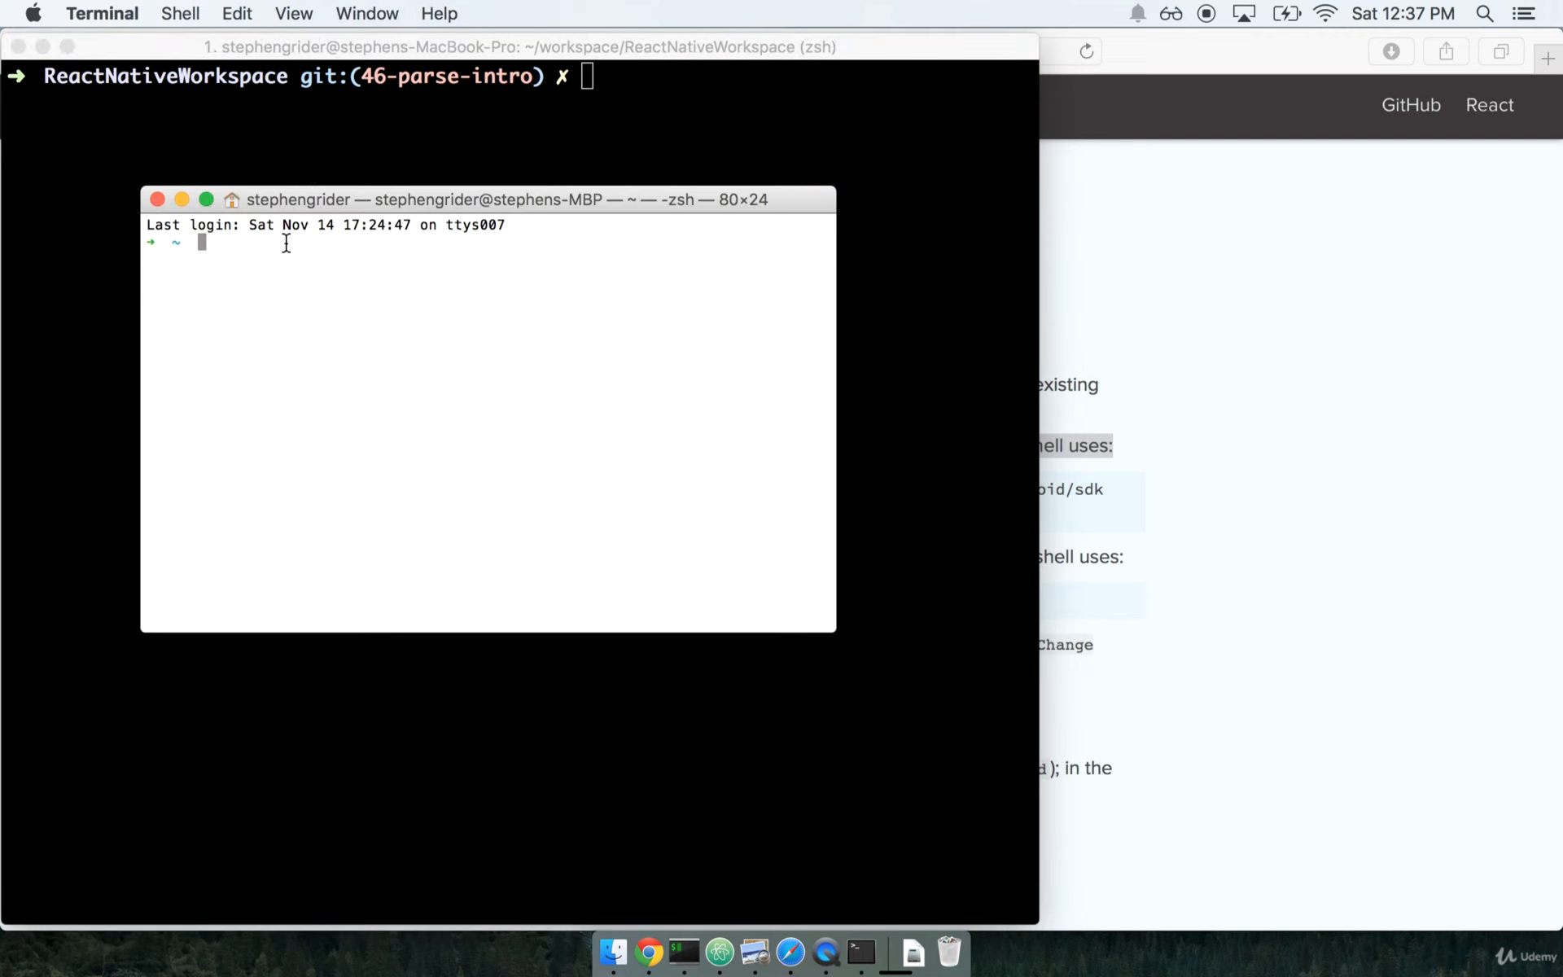
mouse_move(371, 212)
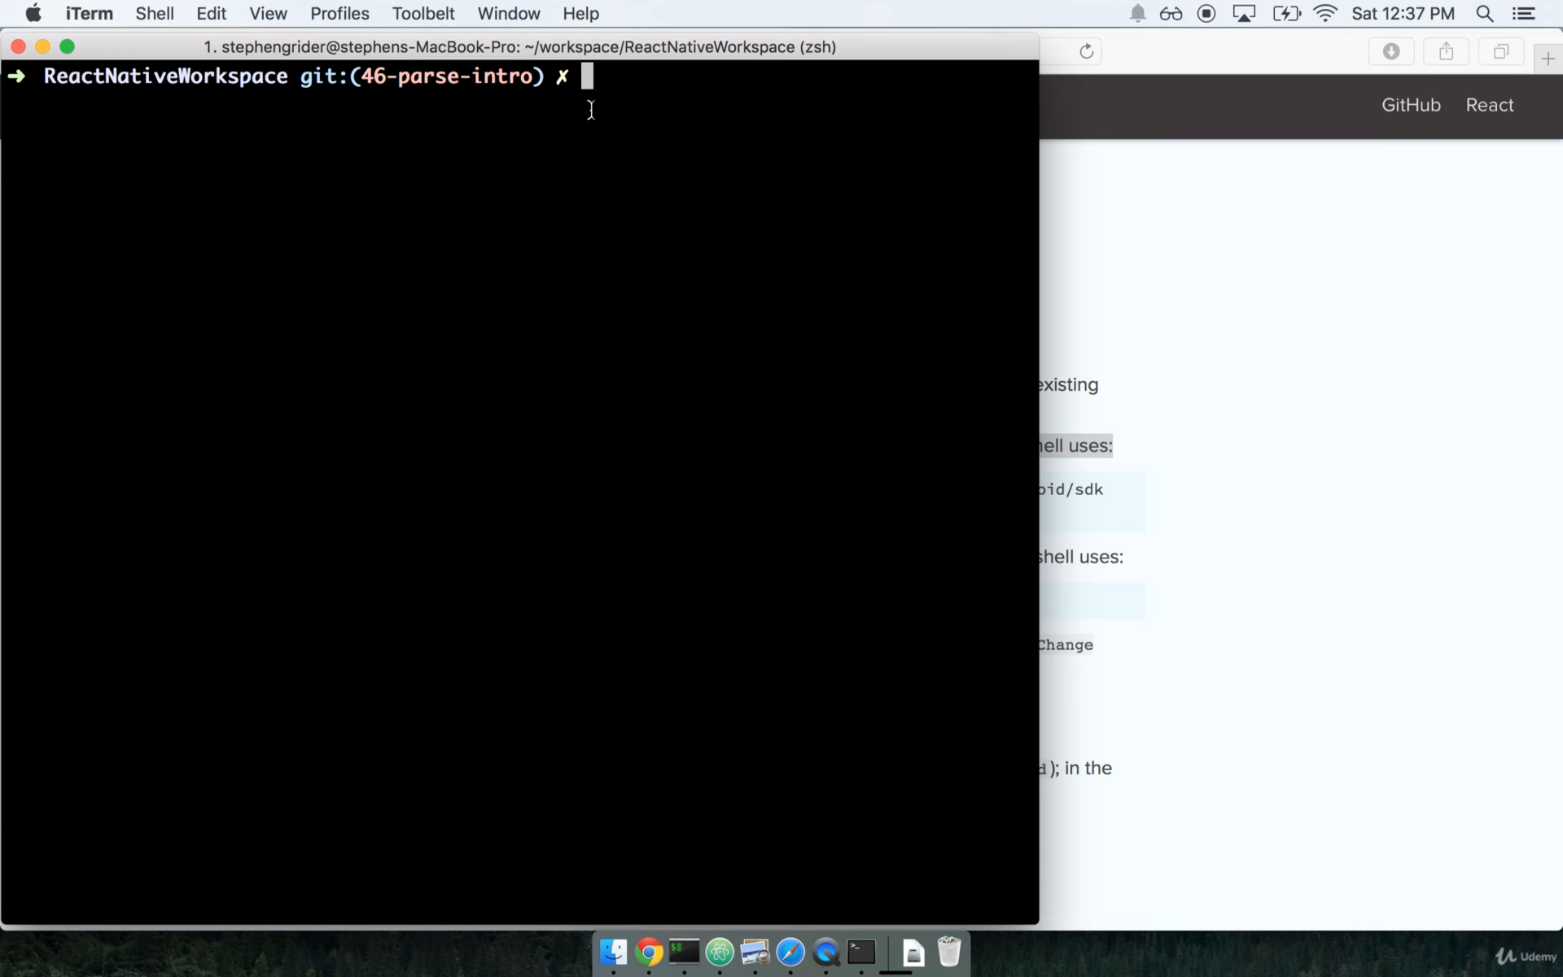
mouse_move(831, 329)
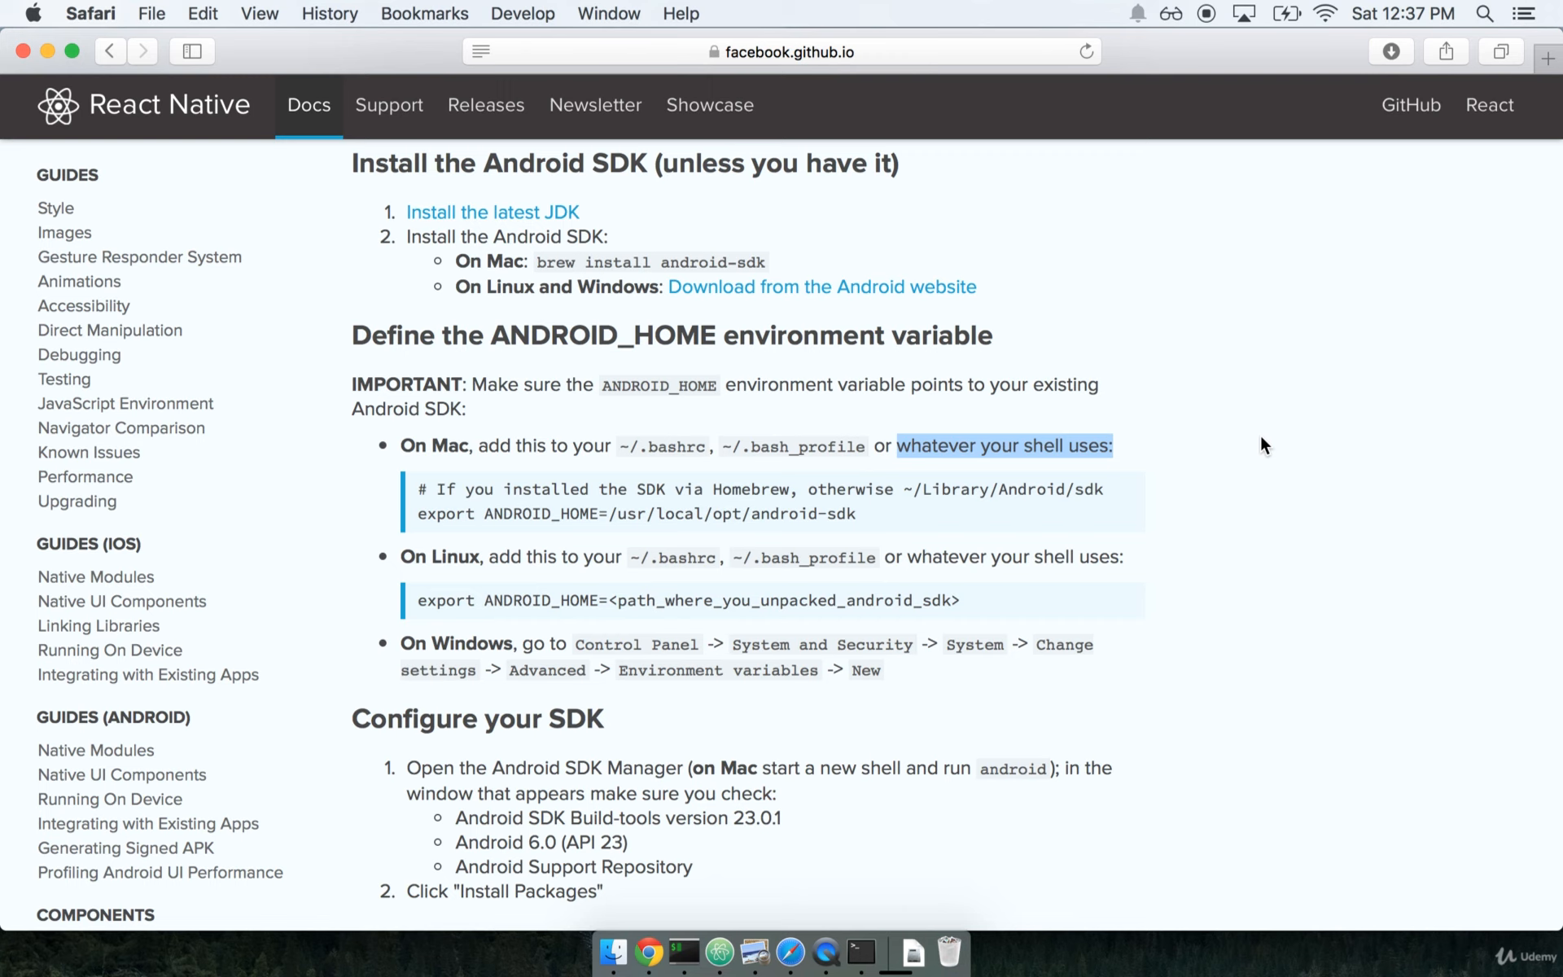
mouse_move(880, 954)
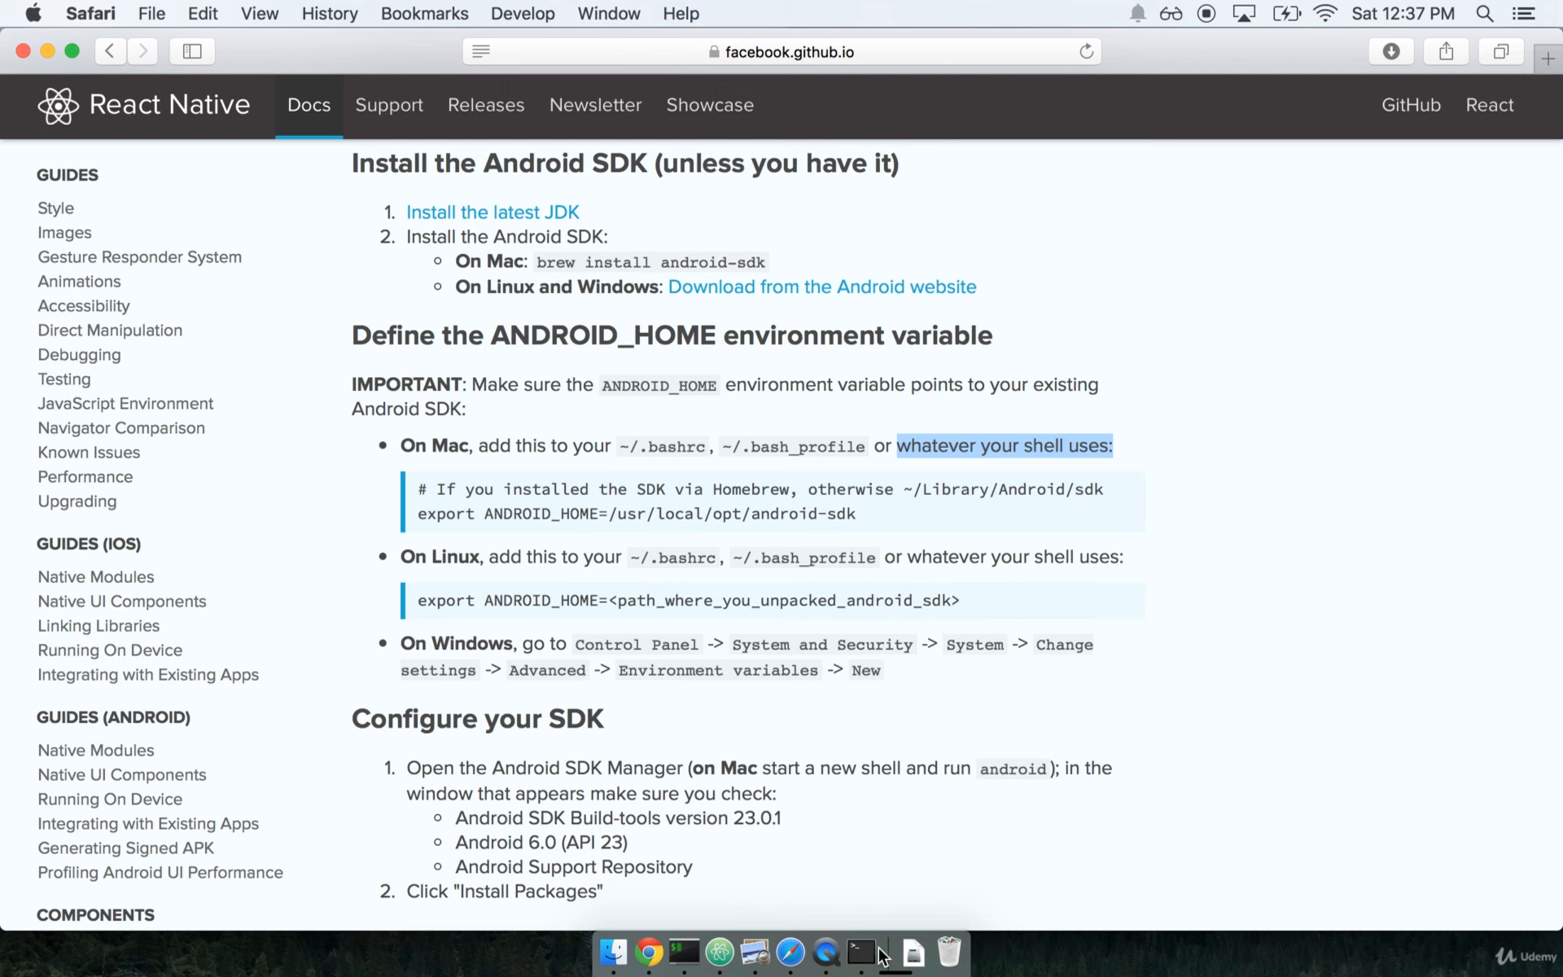
click(861, 954)
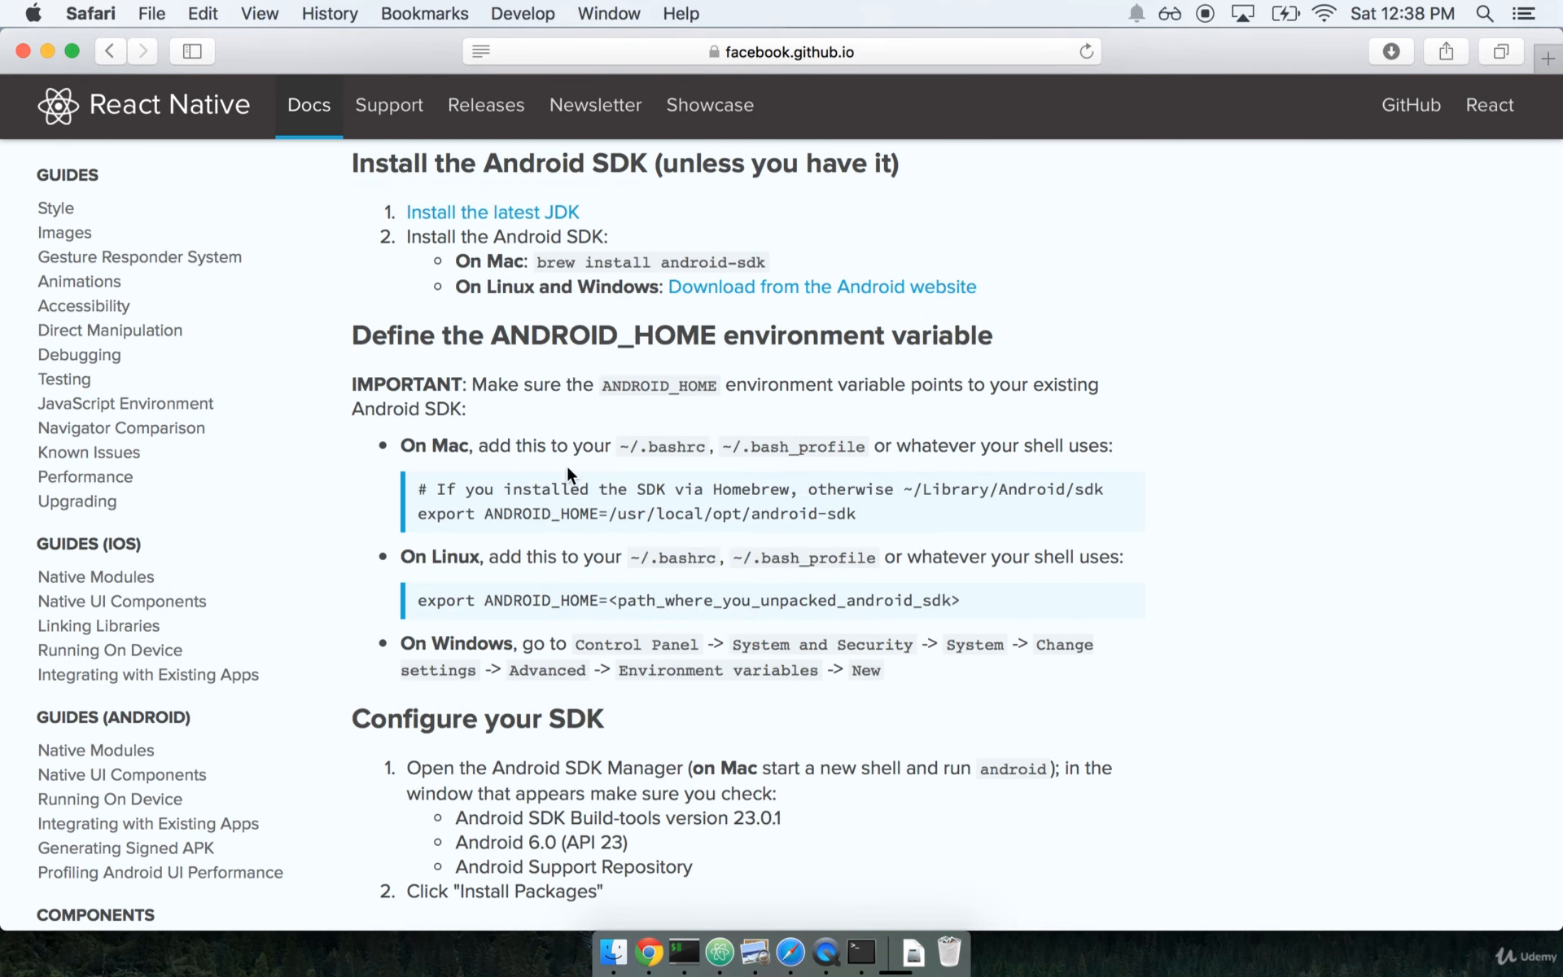
mouse_move(402, 444)
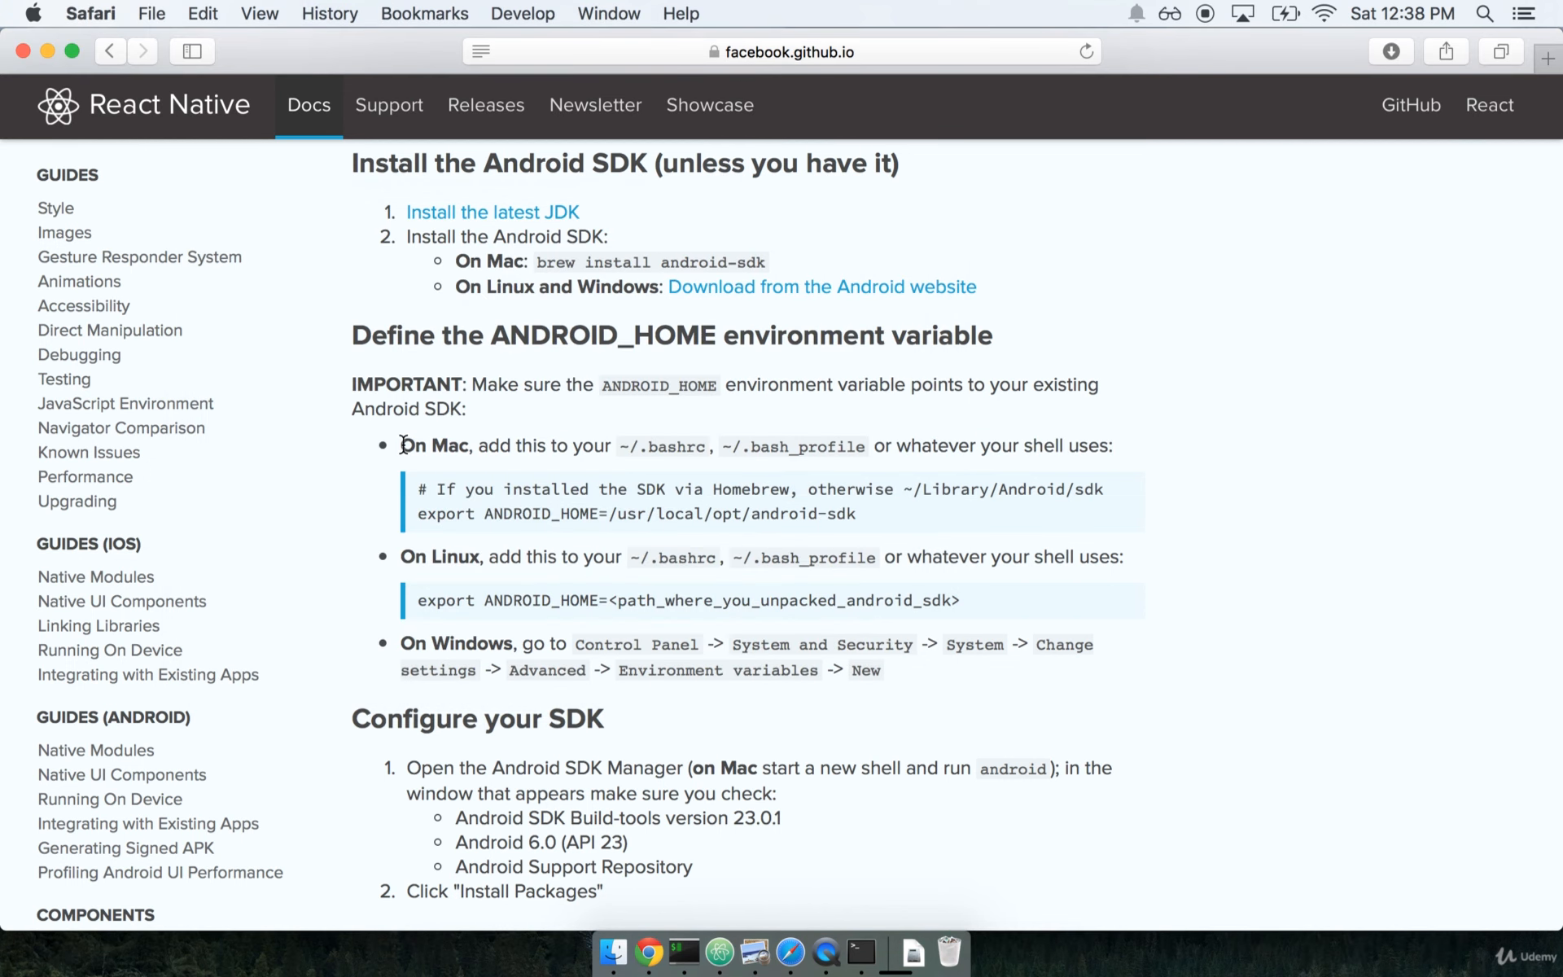
double_click(432, 445)
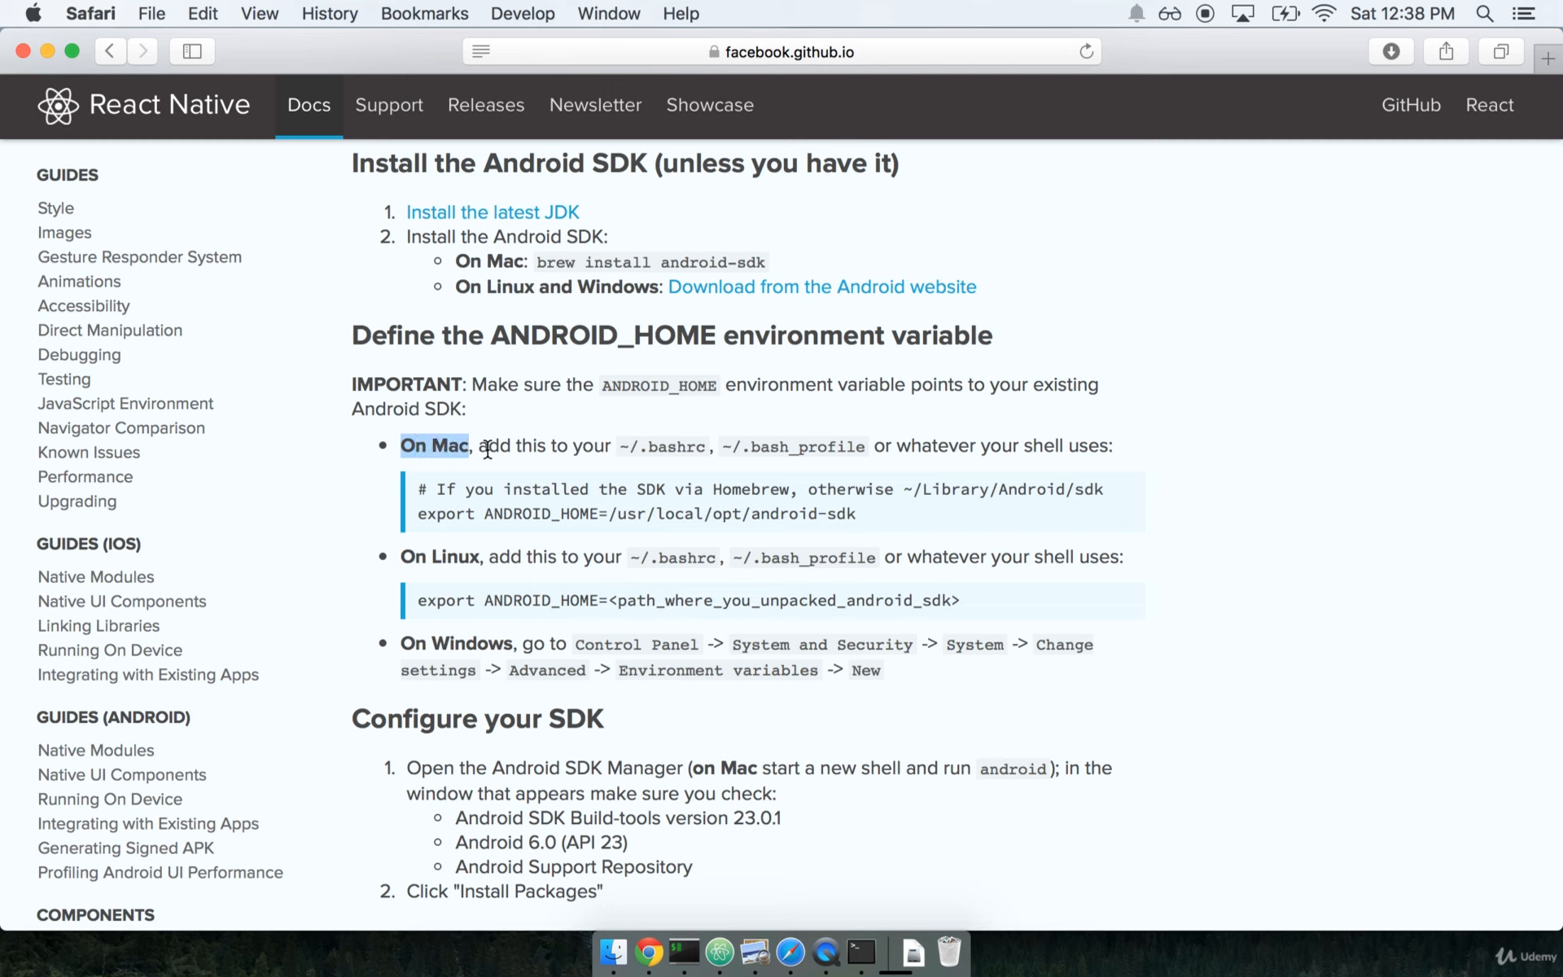
mouse_move(857, 953)
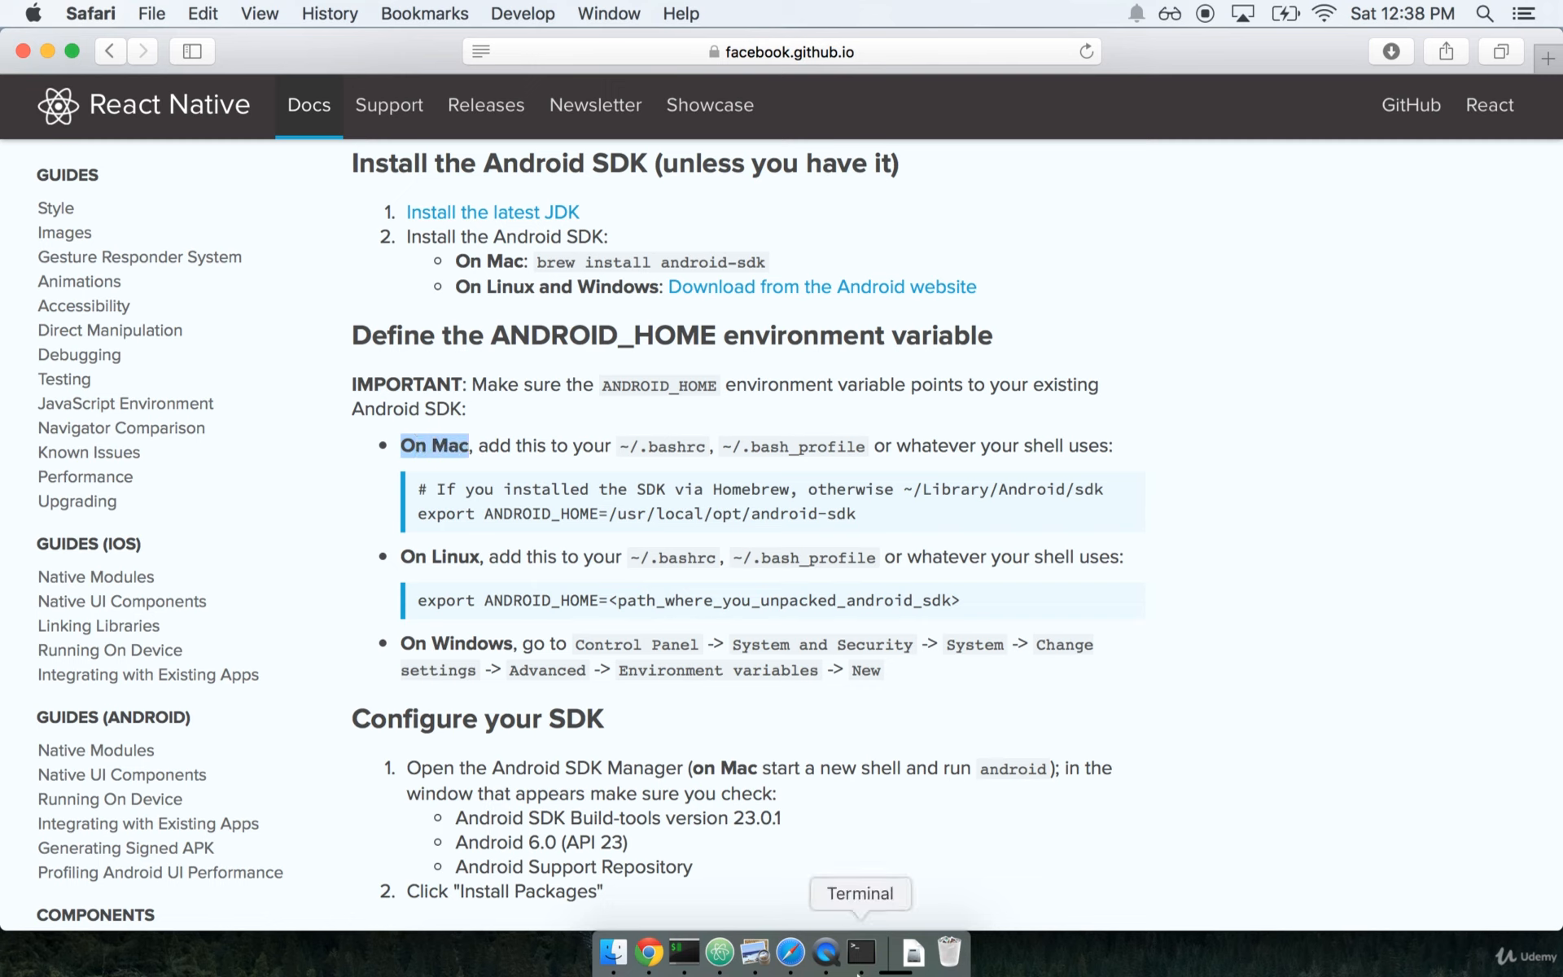
click(857, 952)
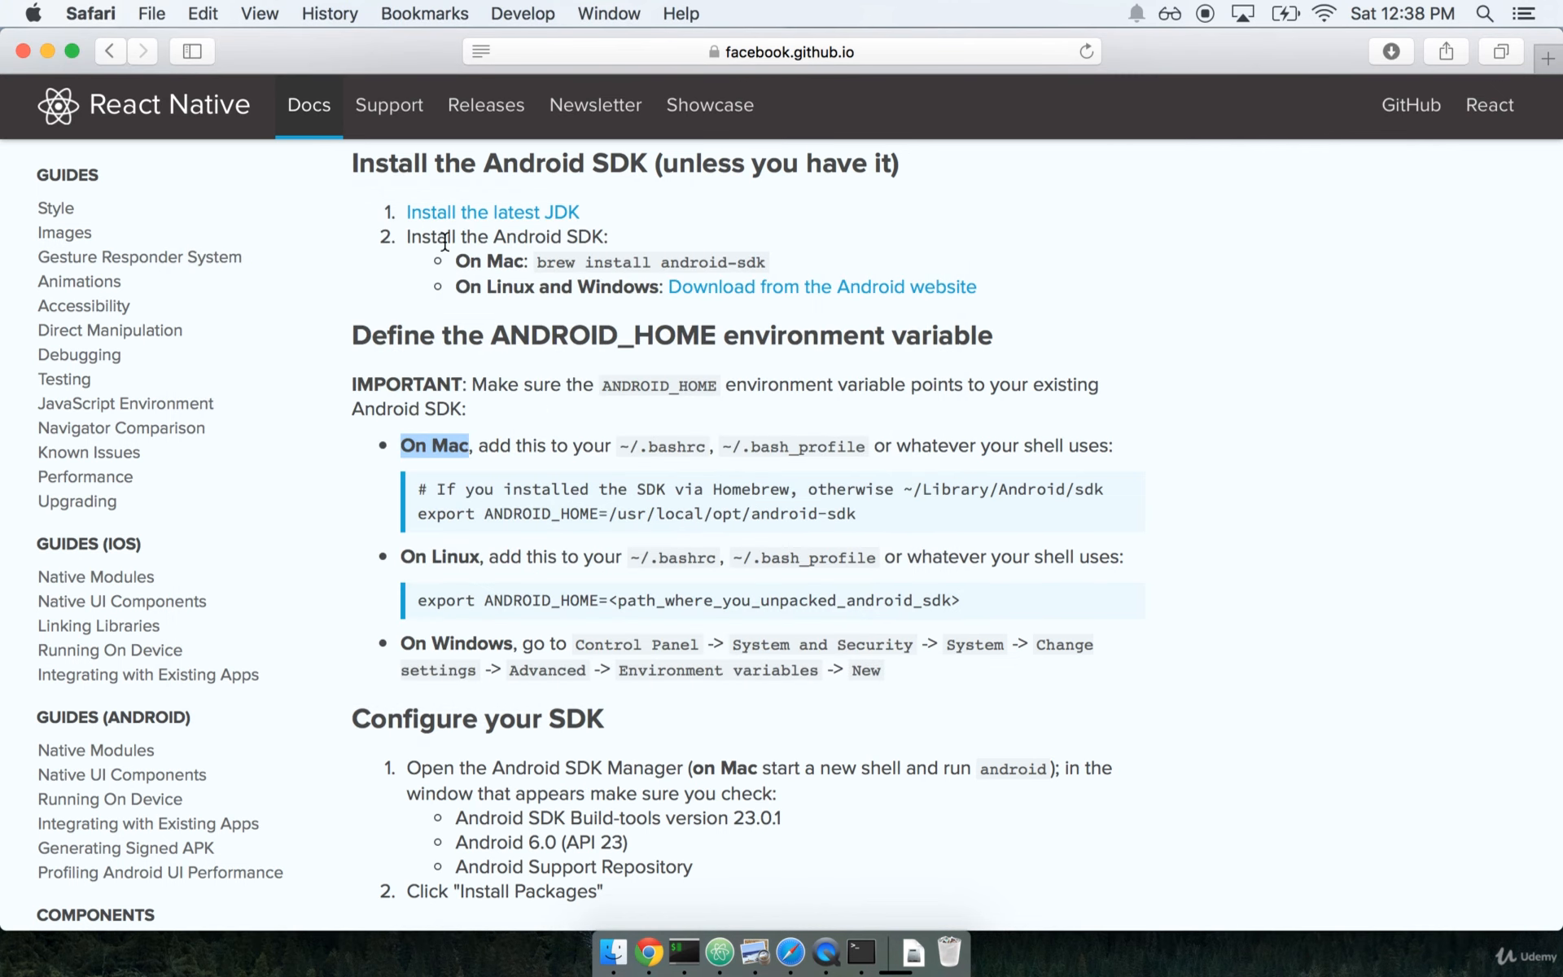
mouse_move(625, 487)
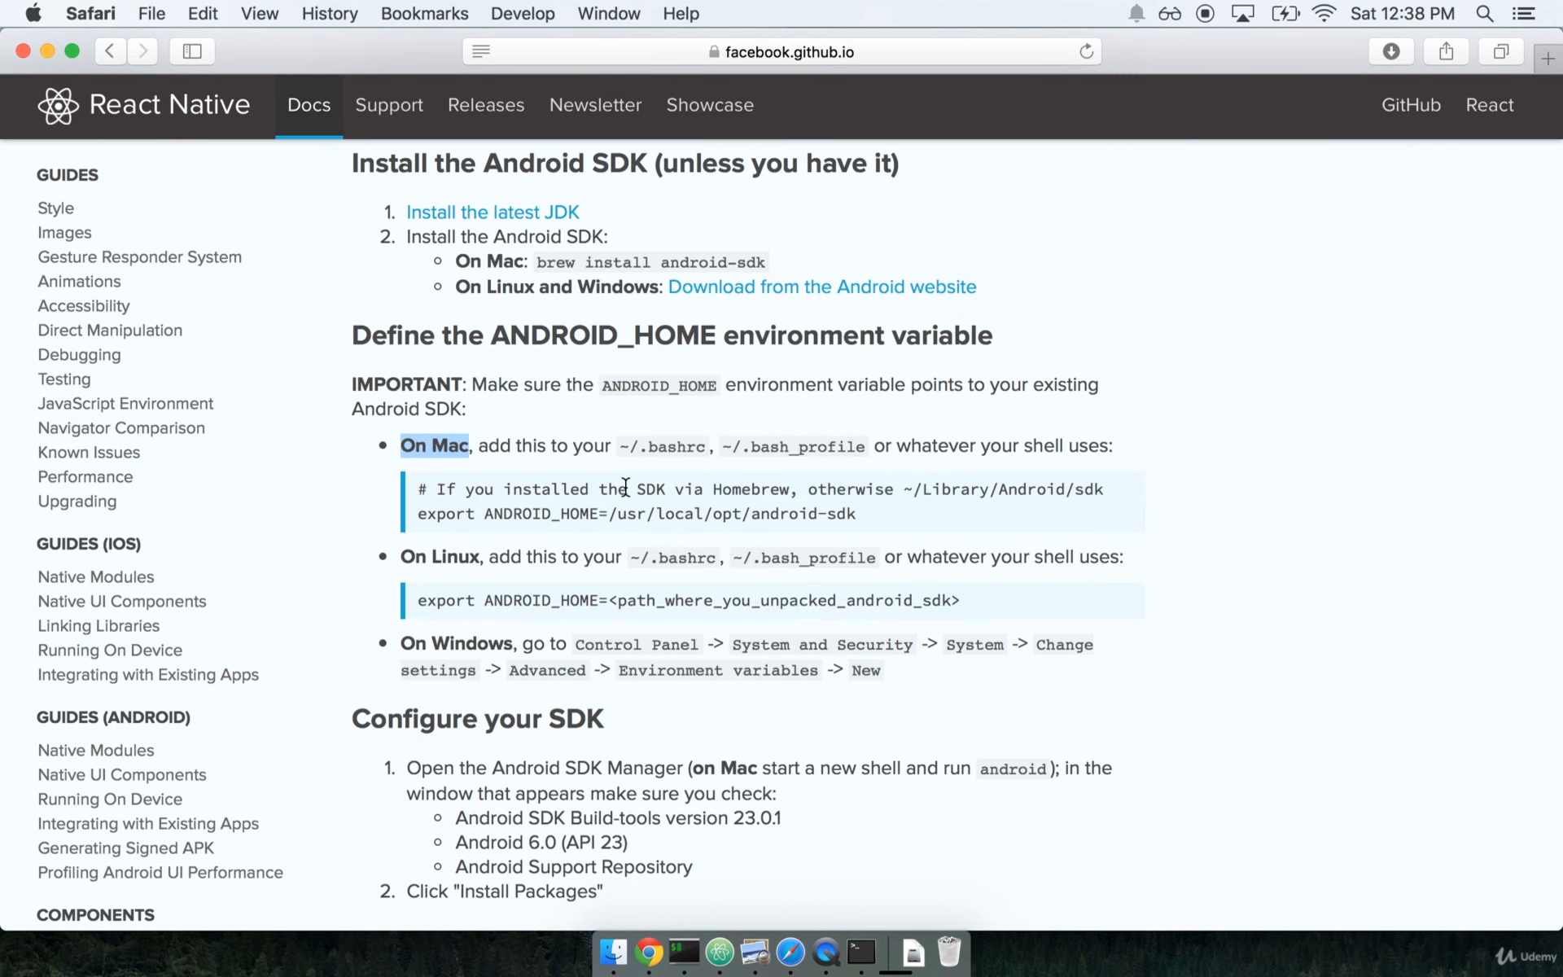
mouse_move(419, 514)
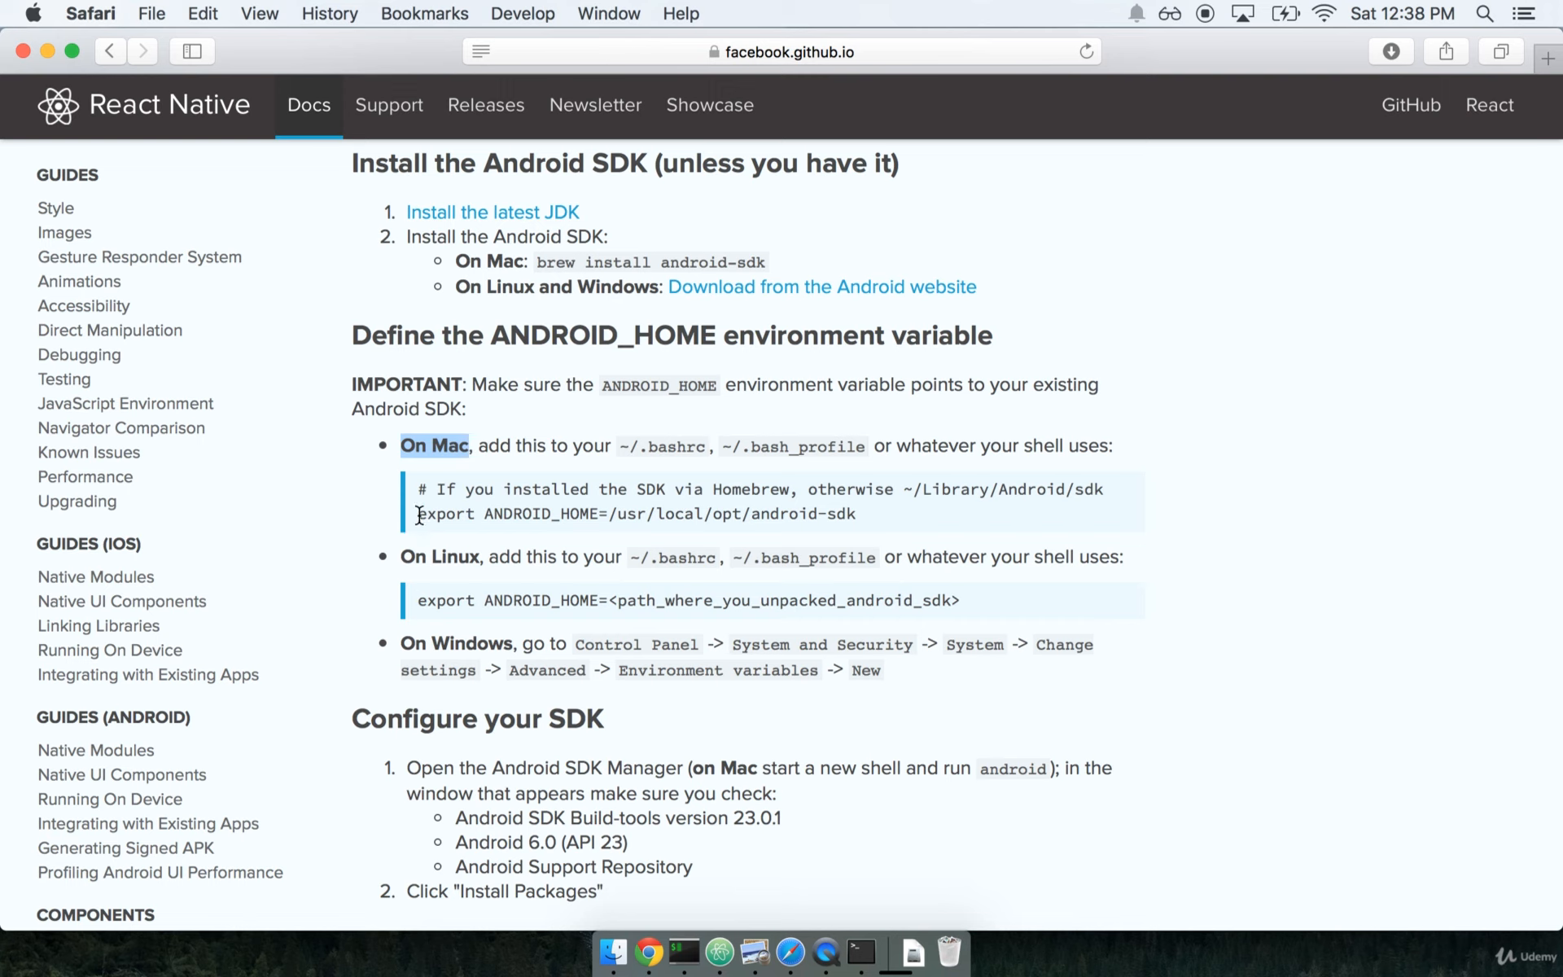
mouse_move(459, 514)
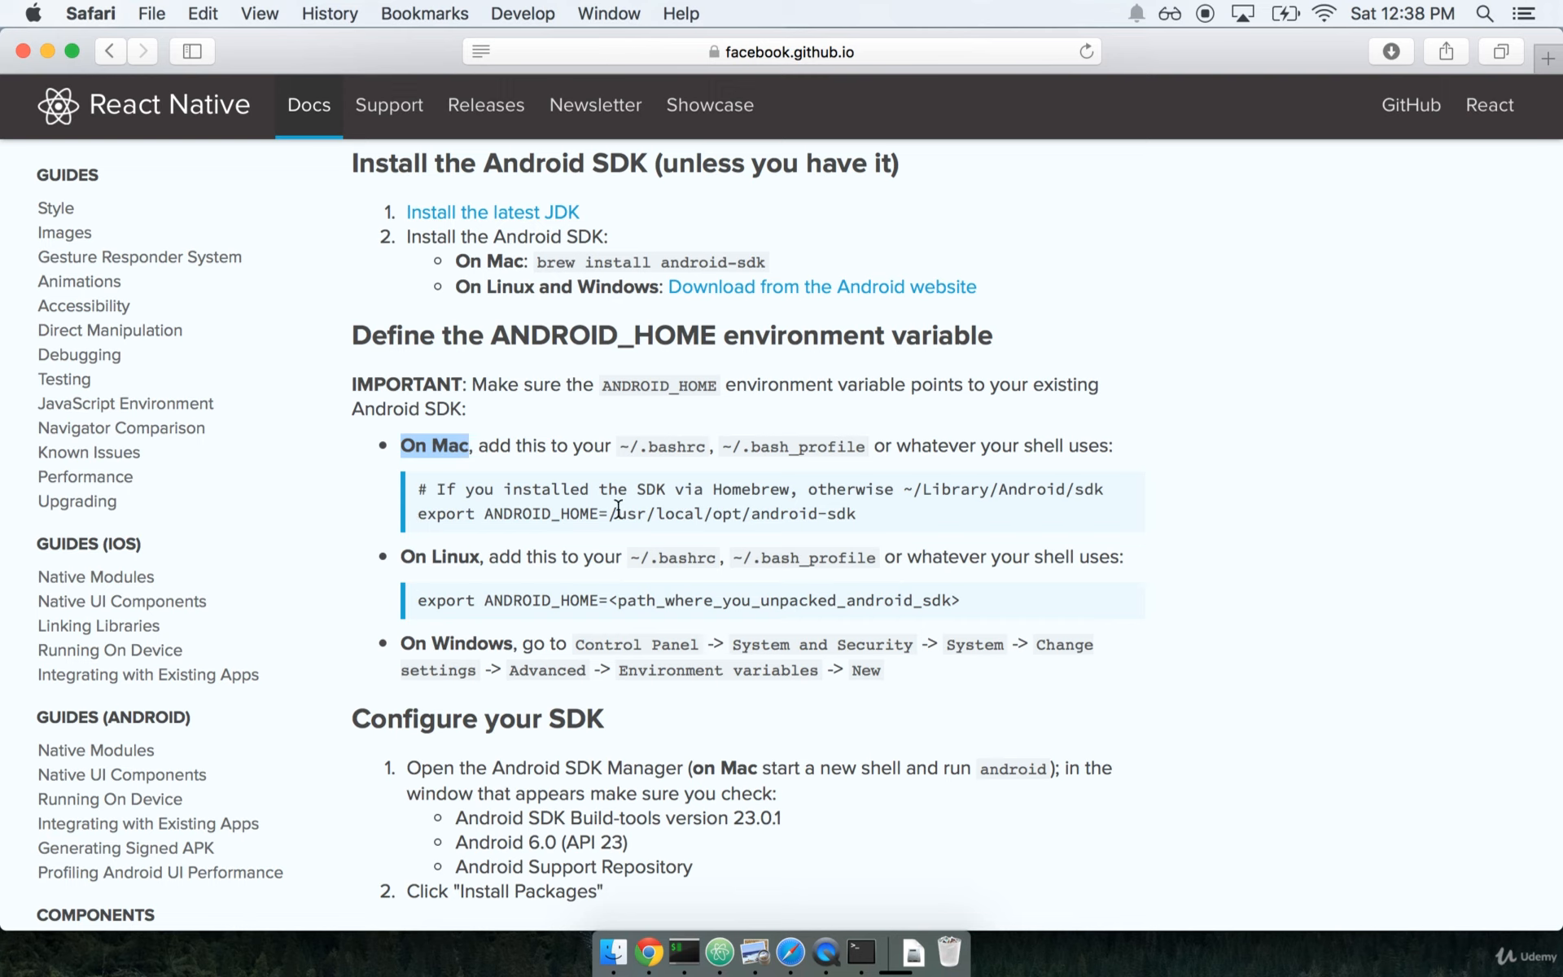
mouse_move(887, 511)
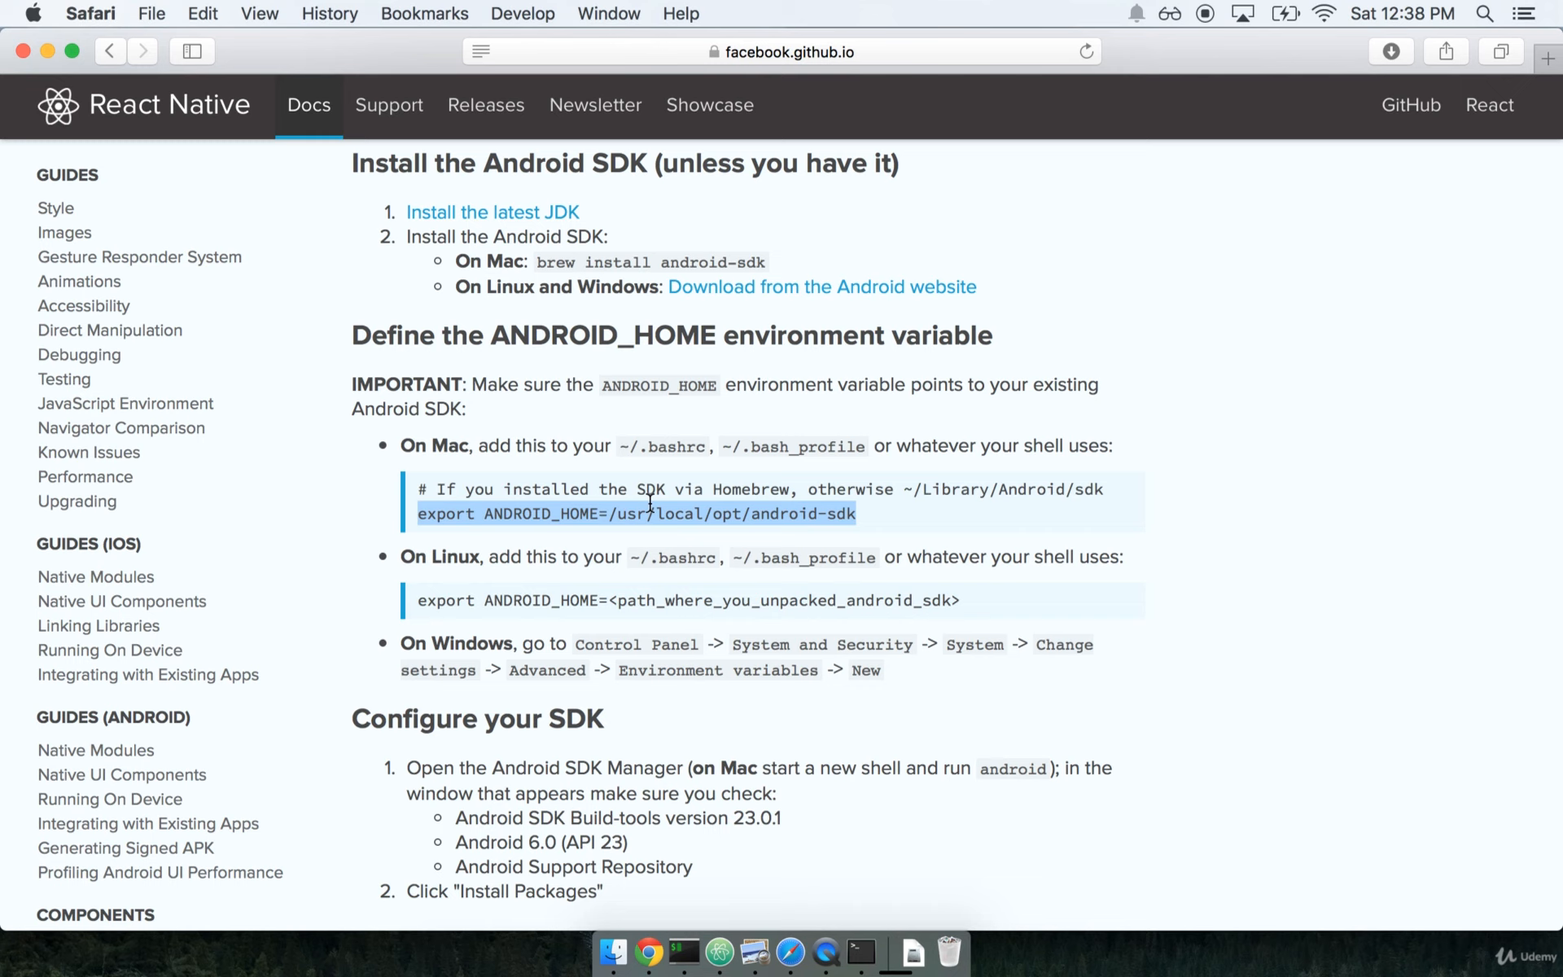
mouse_move(1044, 510)
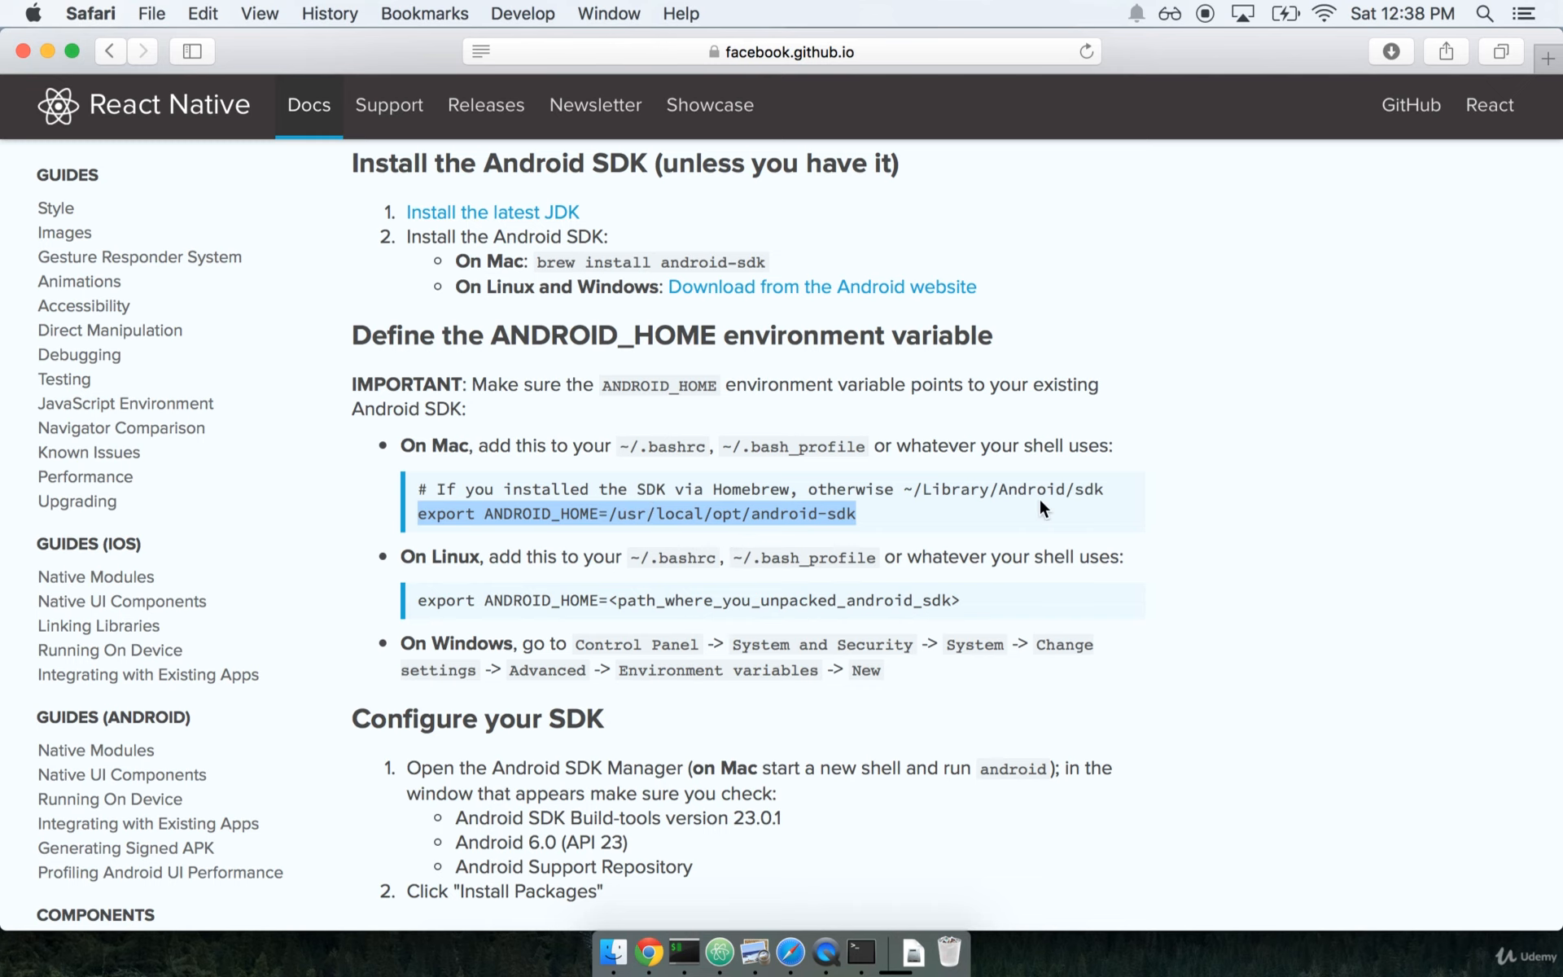
- Print ~/.bash_profile with cat, showing its .profile and RVM loading lines
click(683, 954)
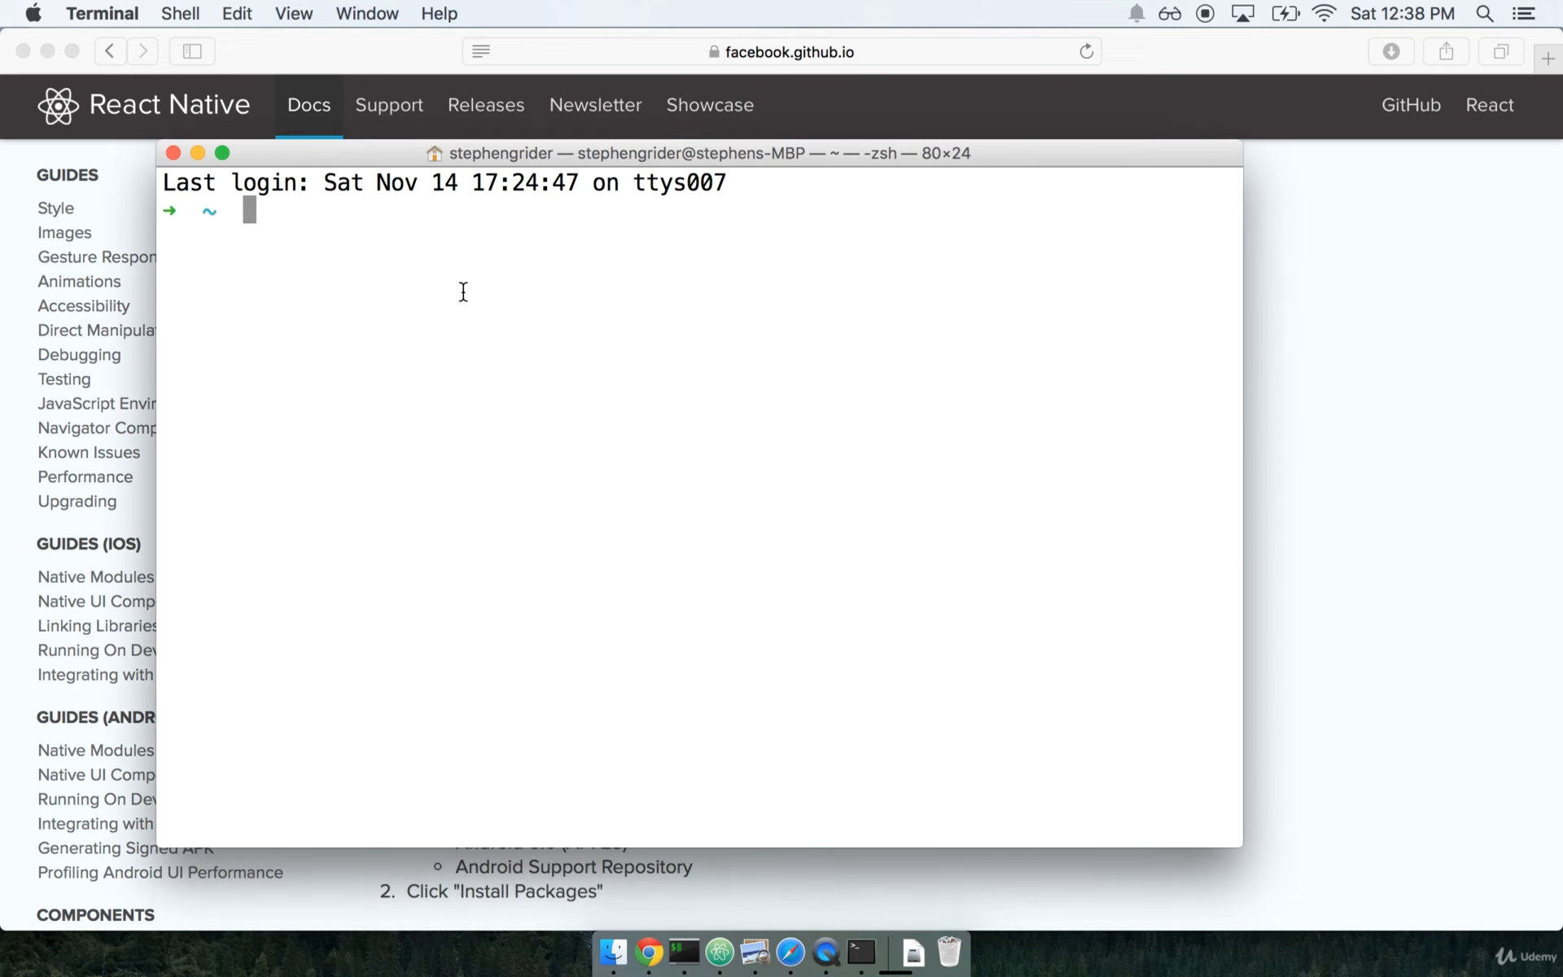
mouse_move(462, 298)
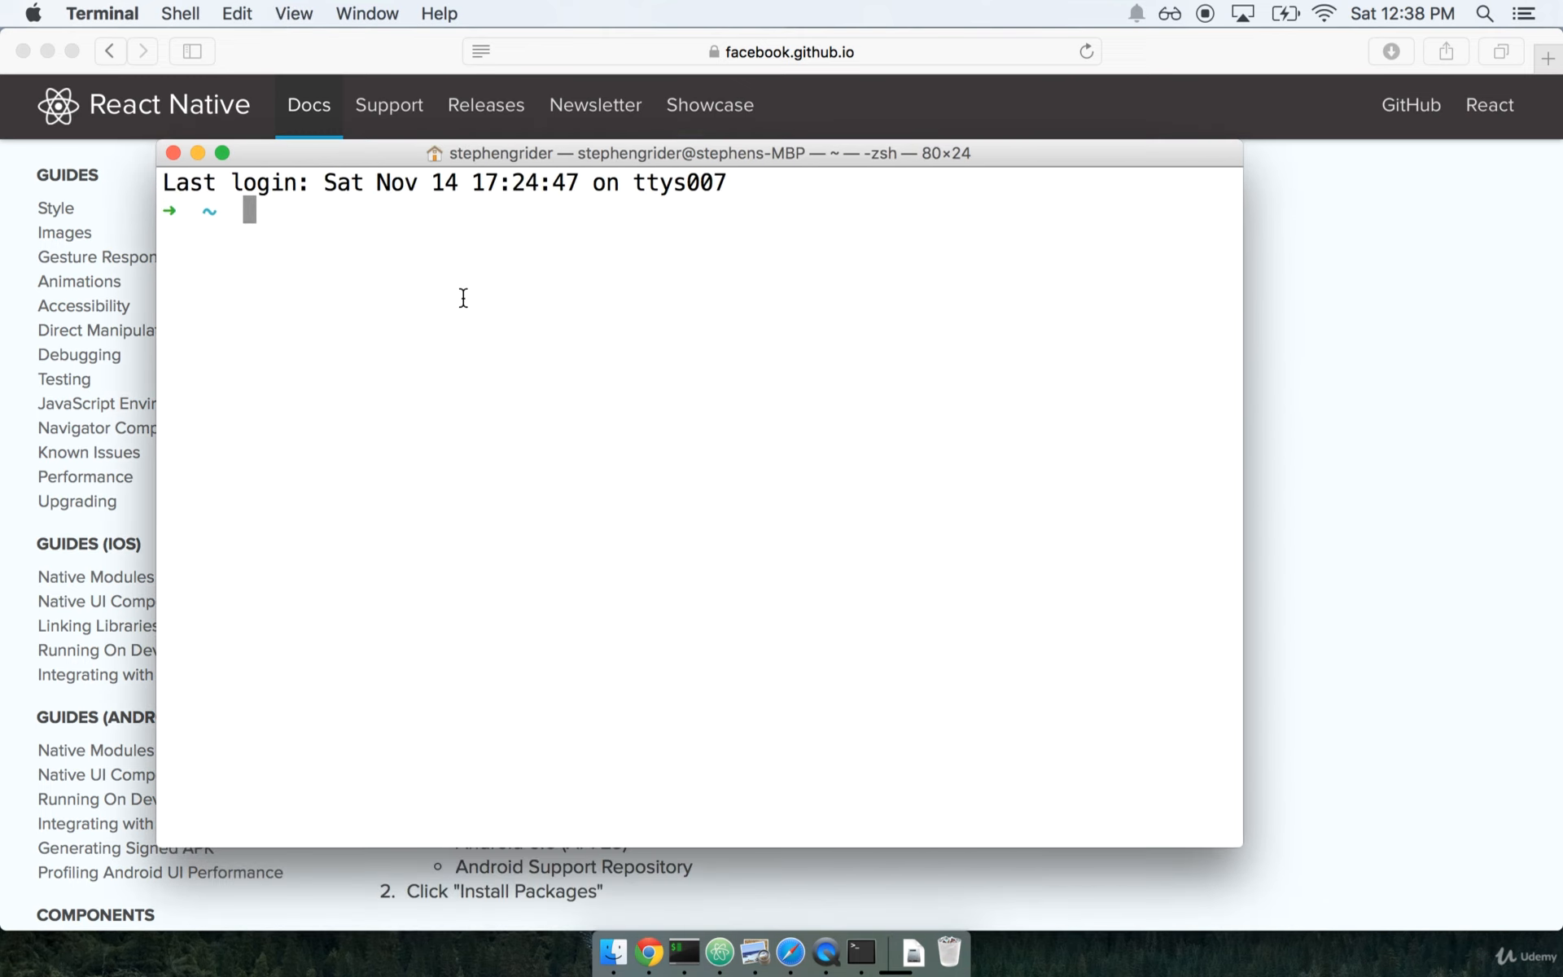
text(ca)
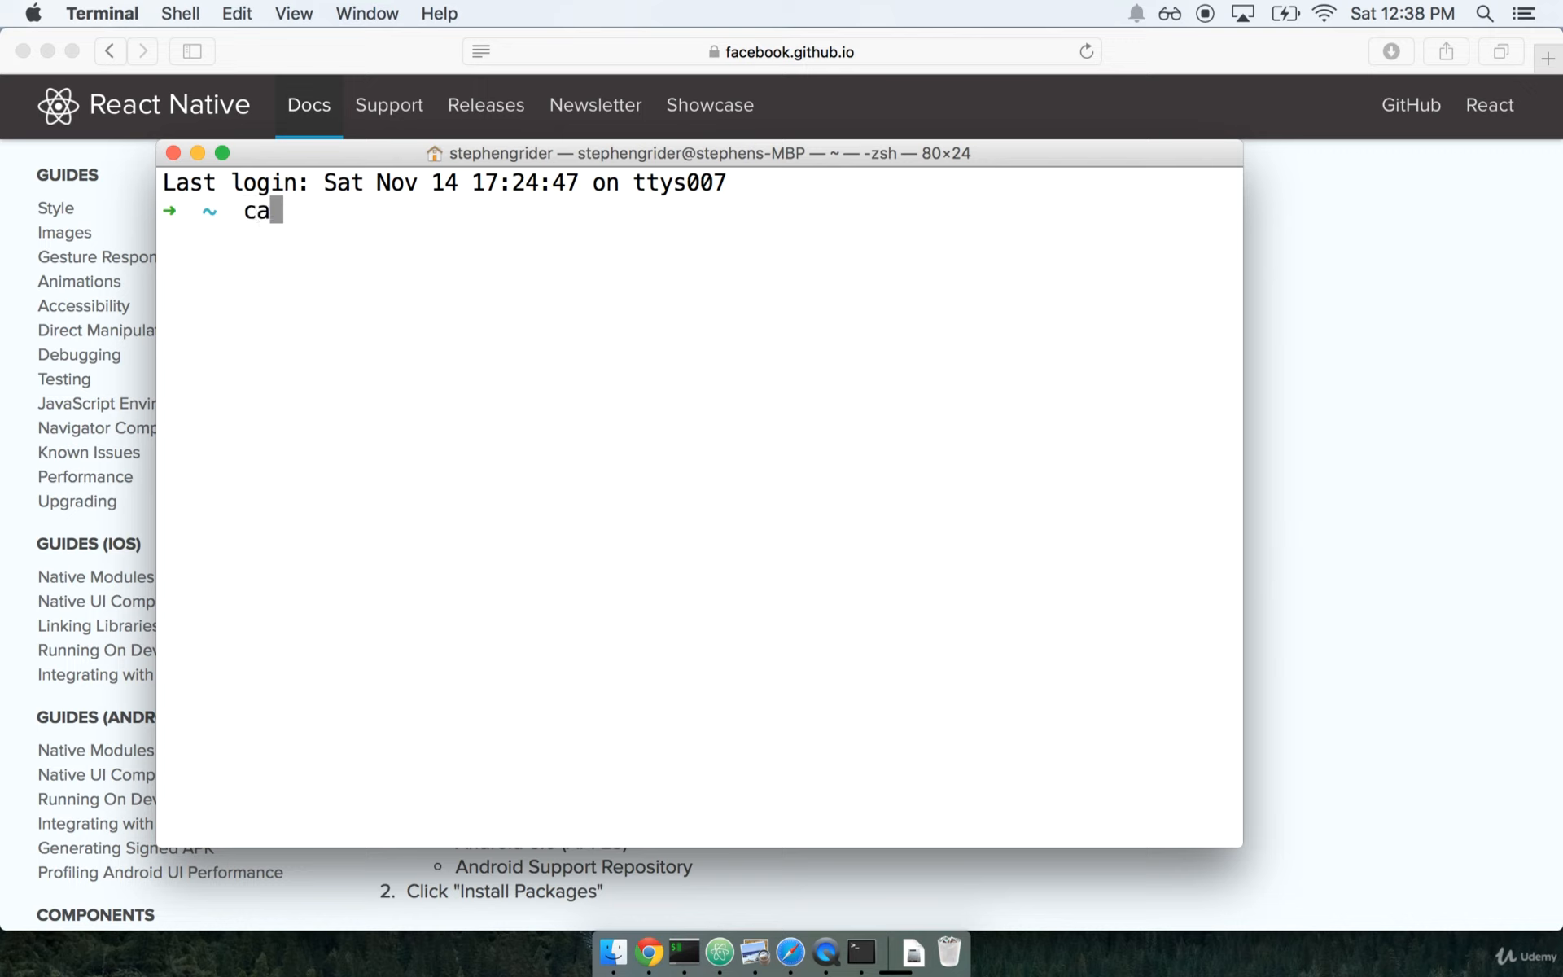
text(t ~/)
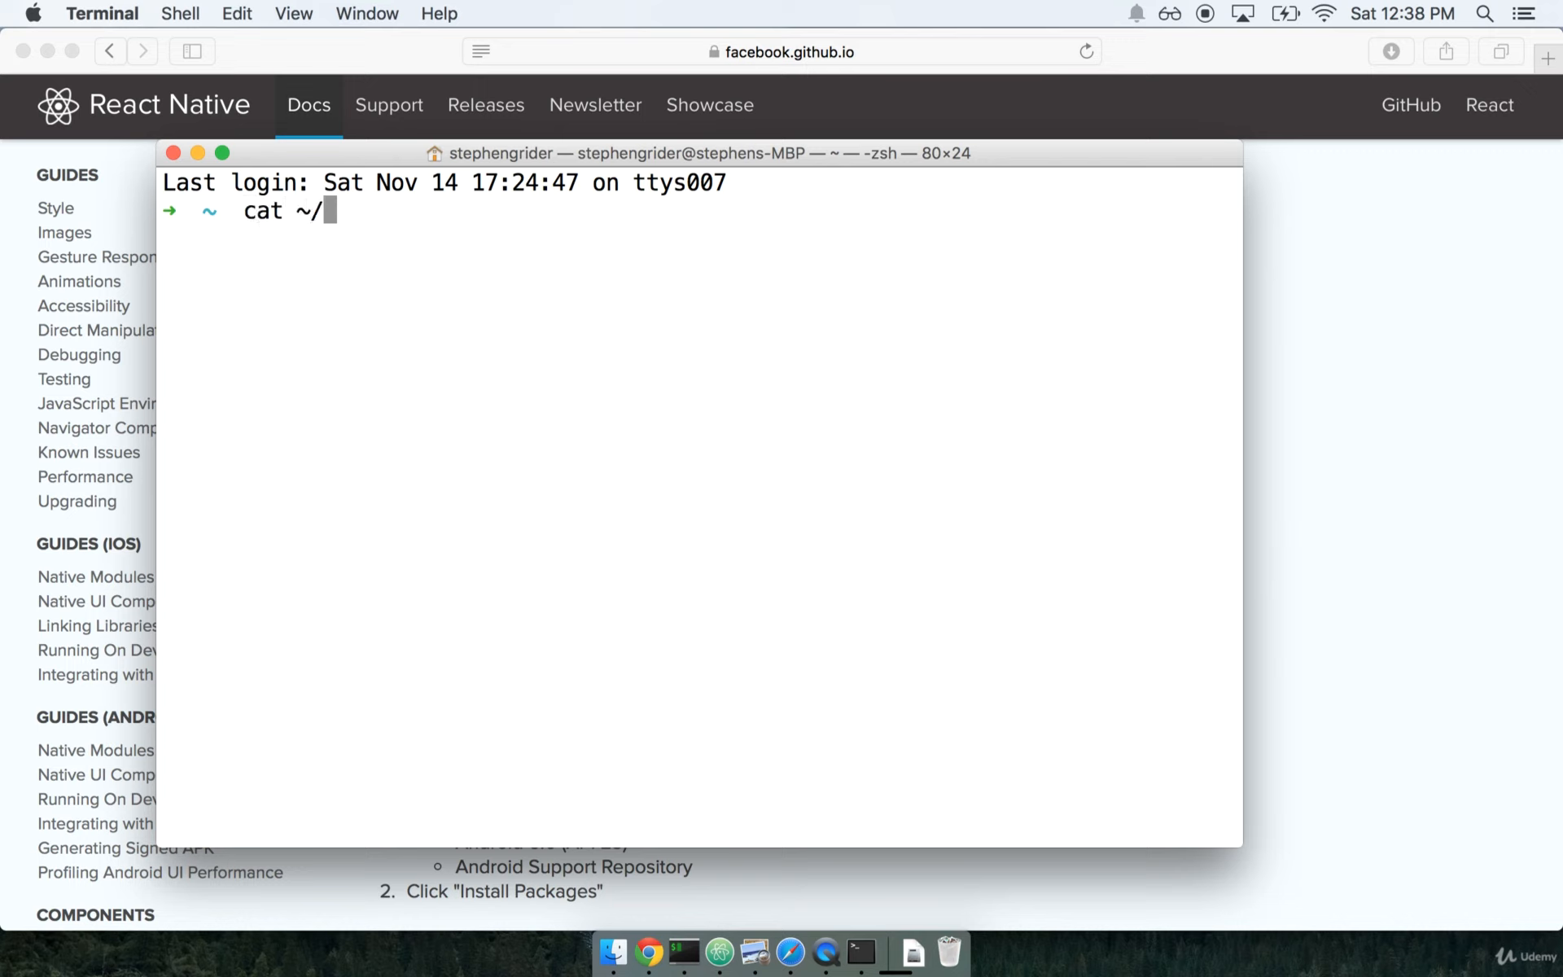
text(.bash_profile)
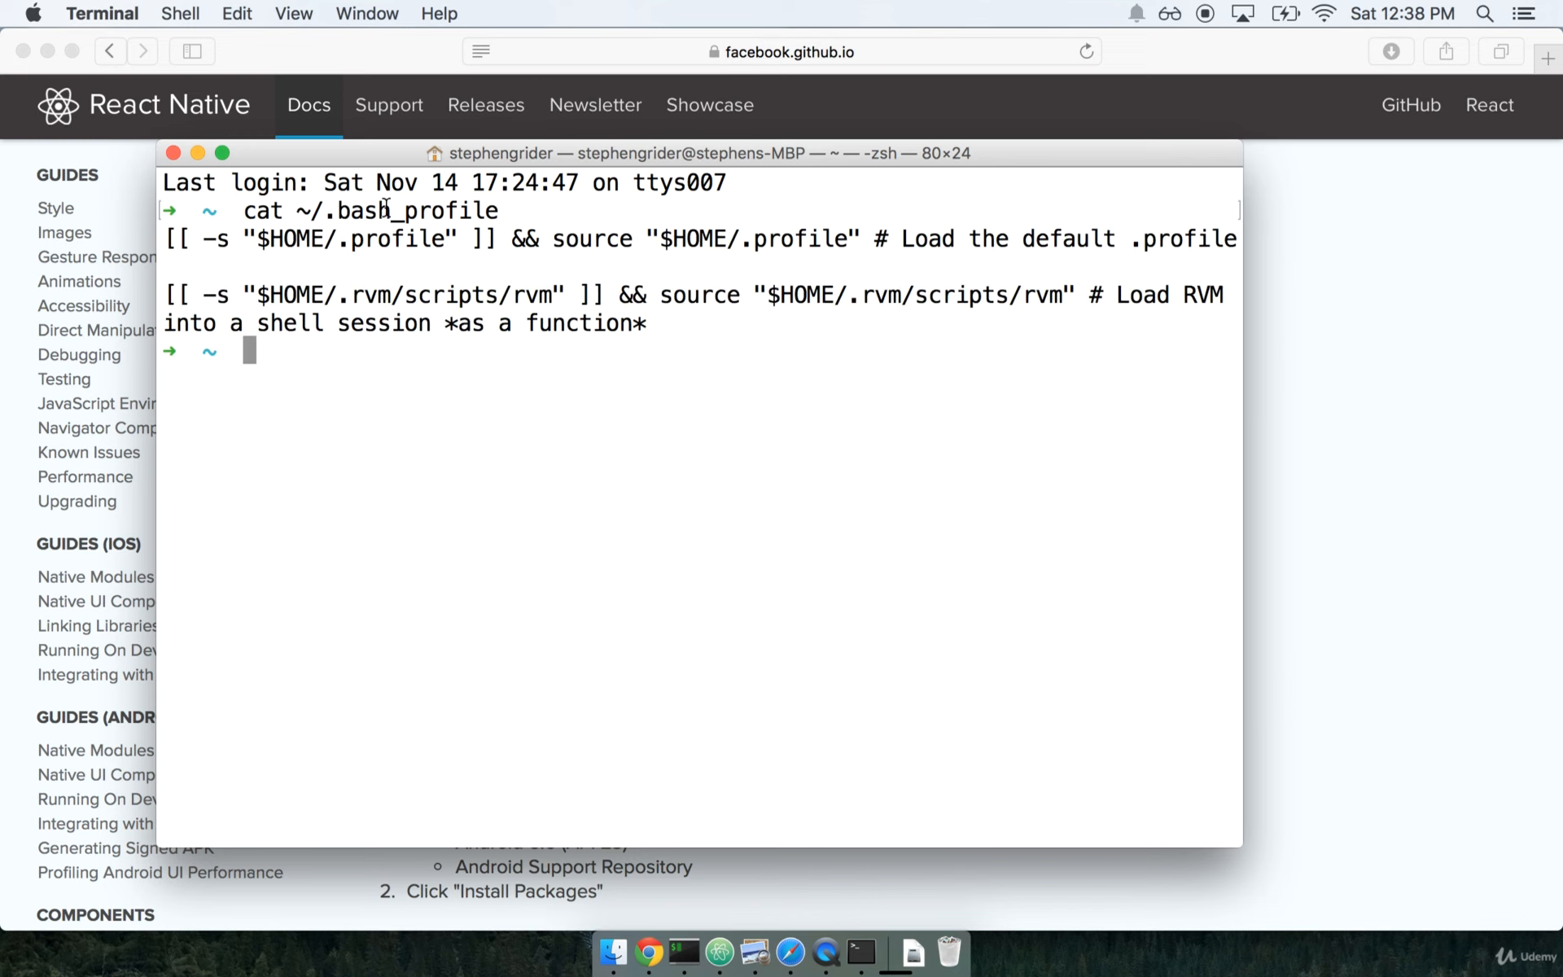
mouse_move(684, 306)
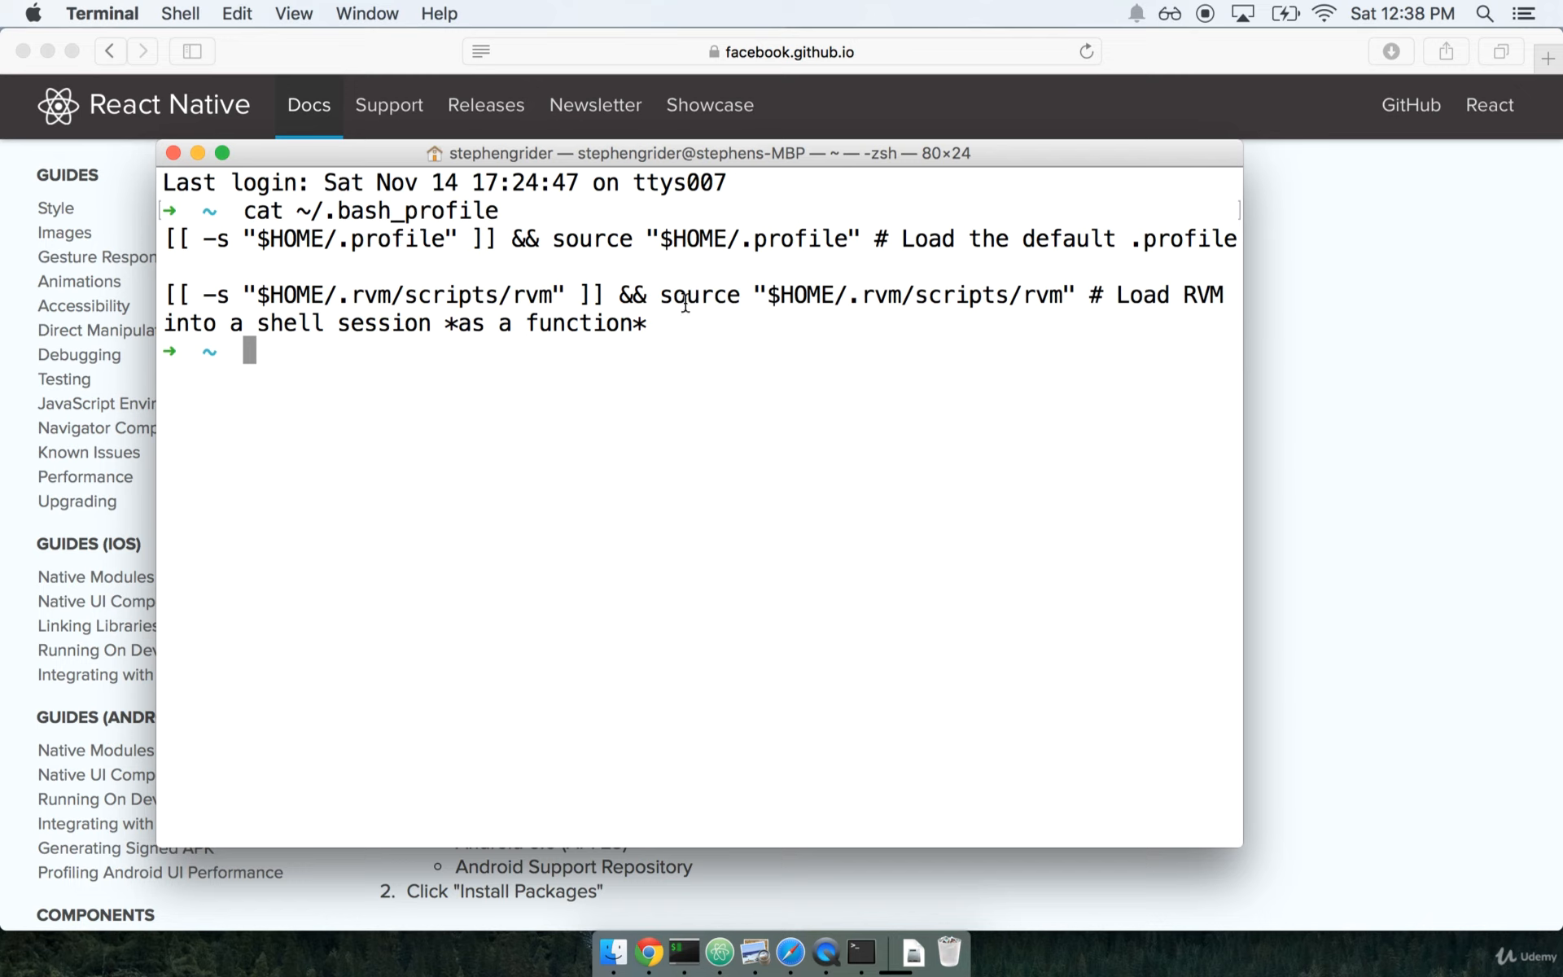
mouse_move(390, 298)
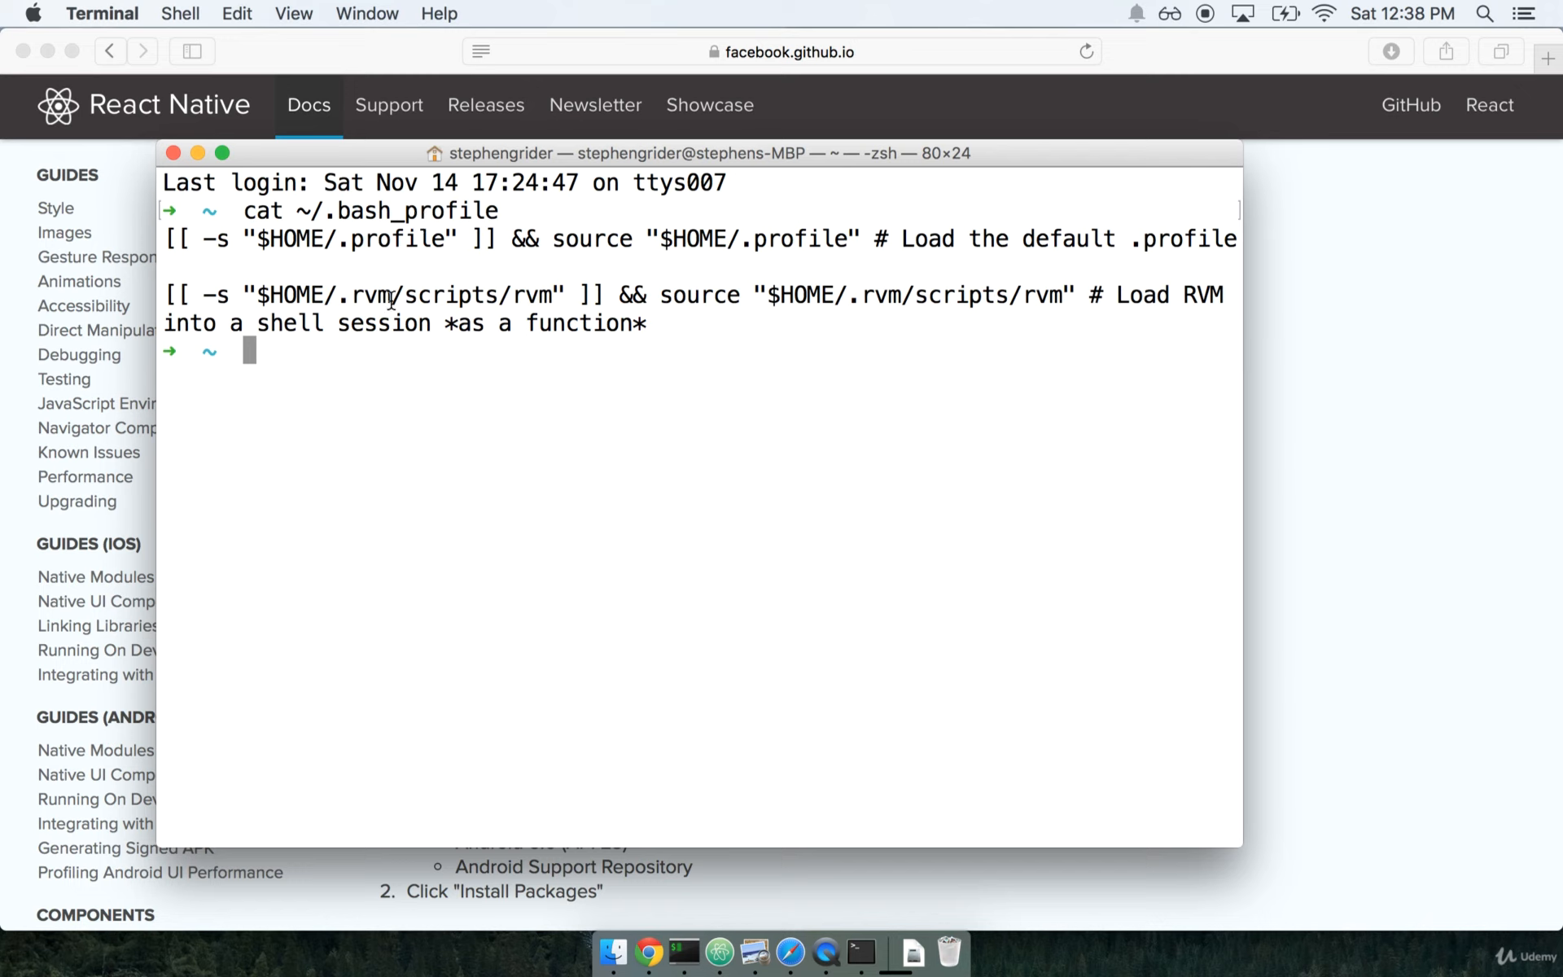
mouse_move(675, 470)
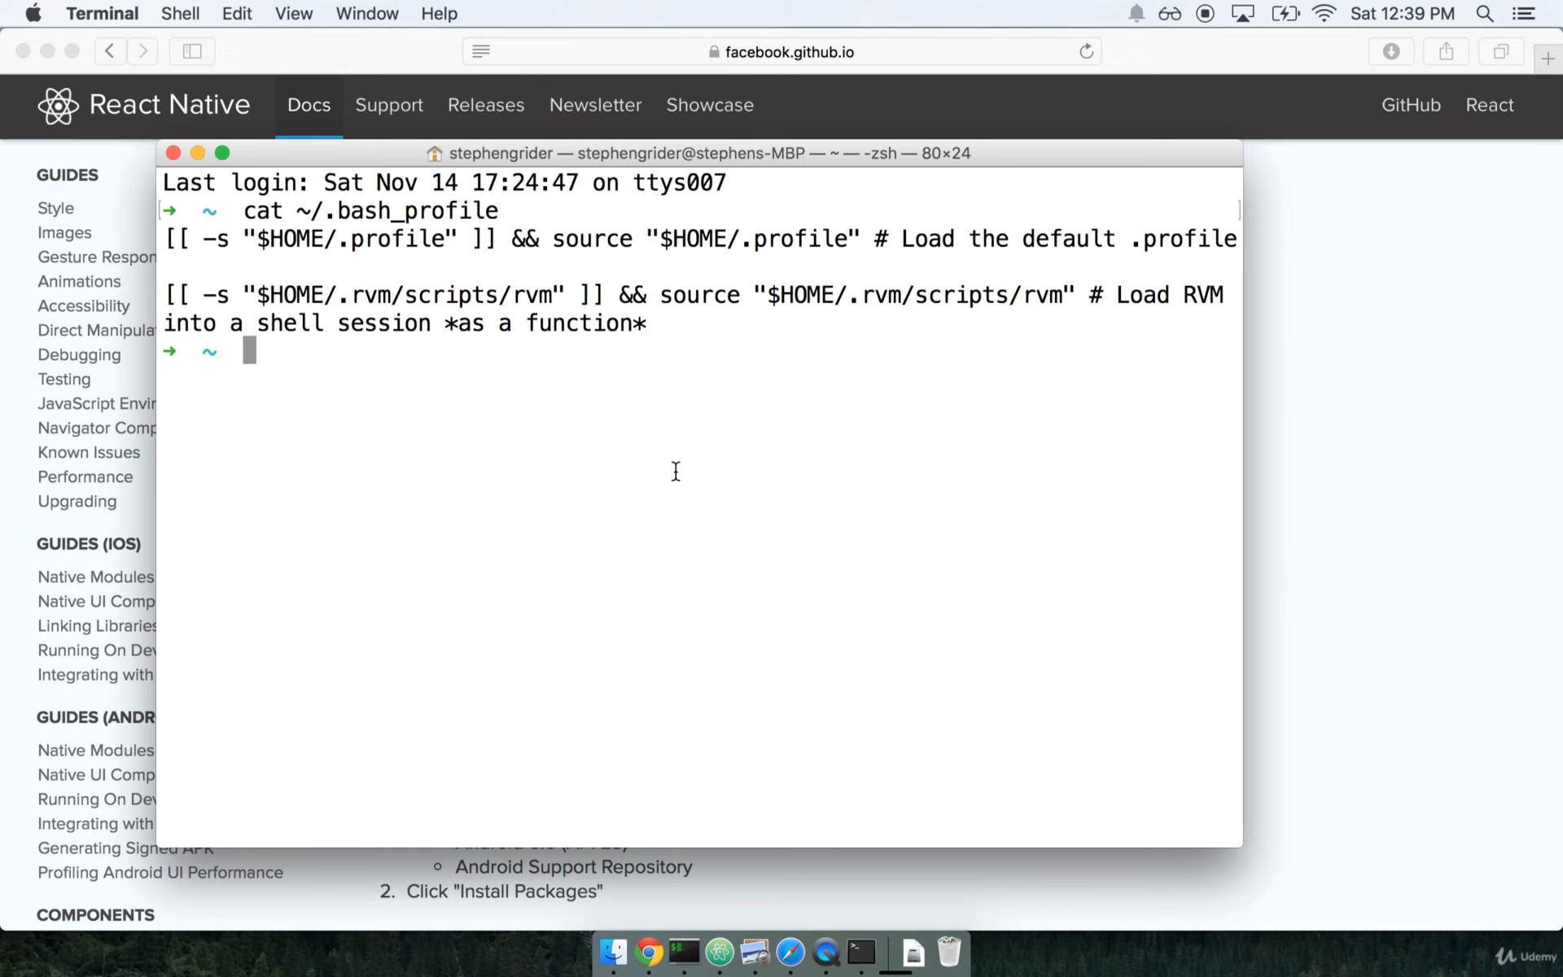
- Type a touch ~/.bash_profile command and discard it without running
text(touch ~)
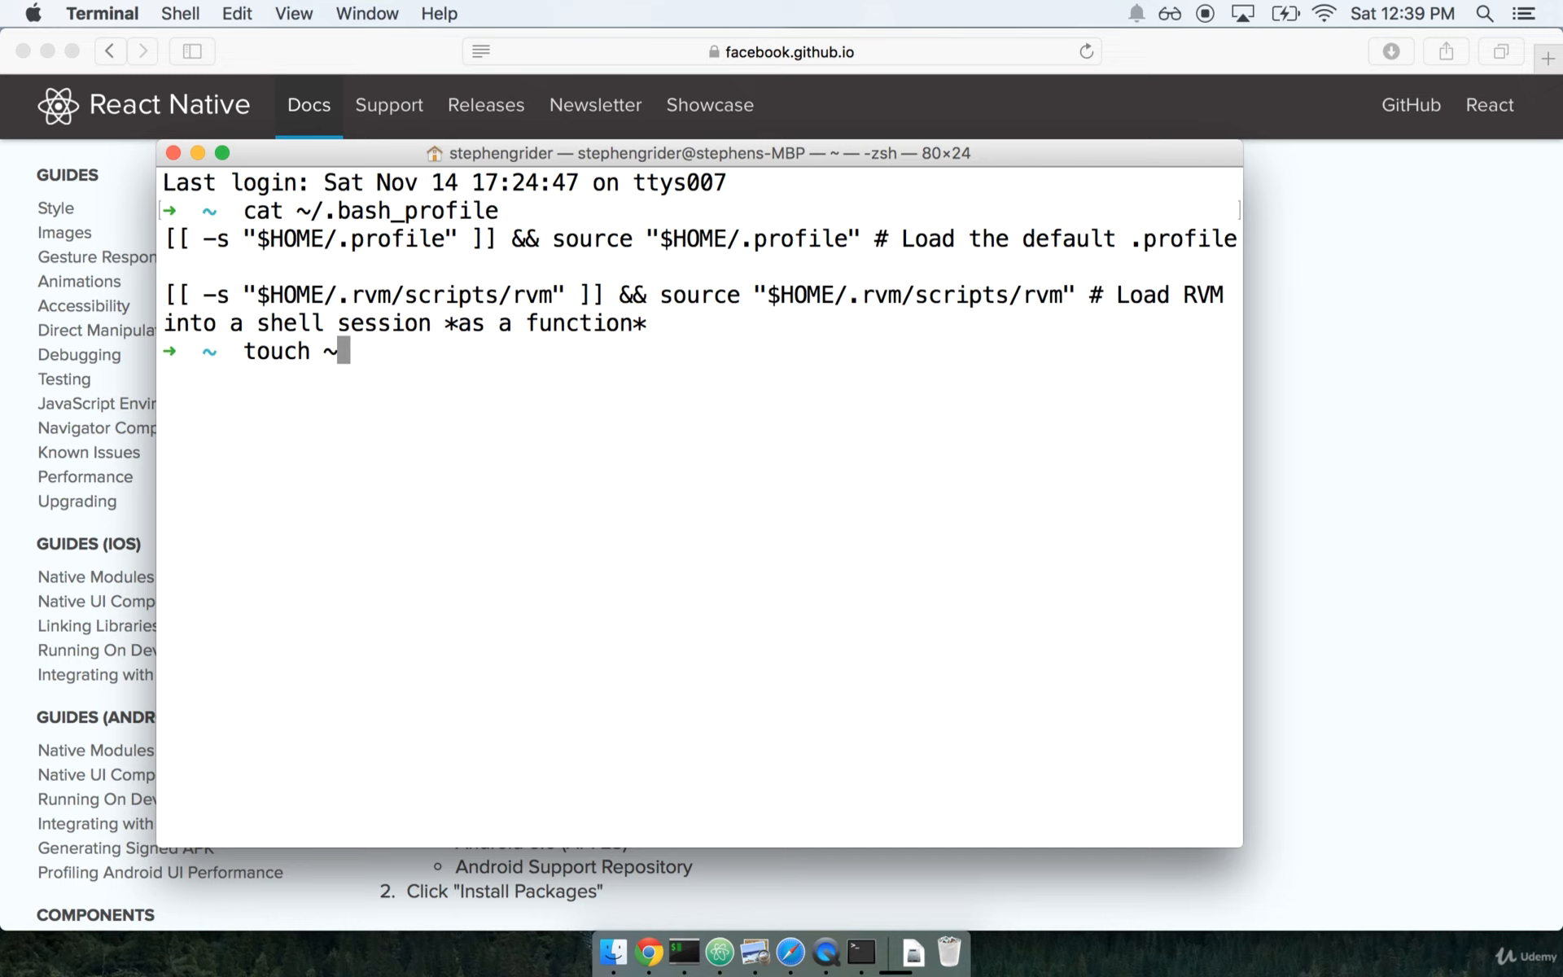
text(/.)
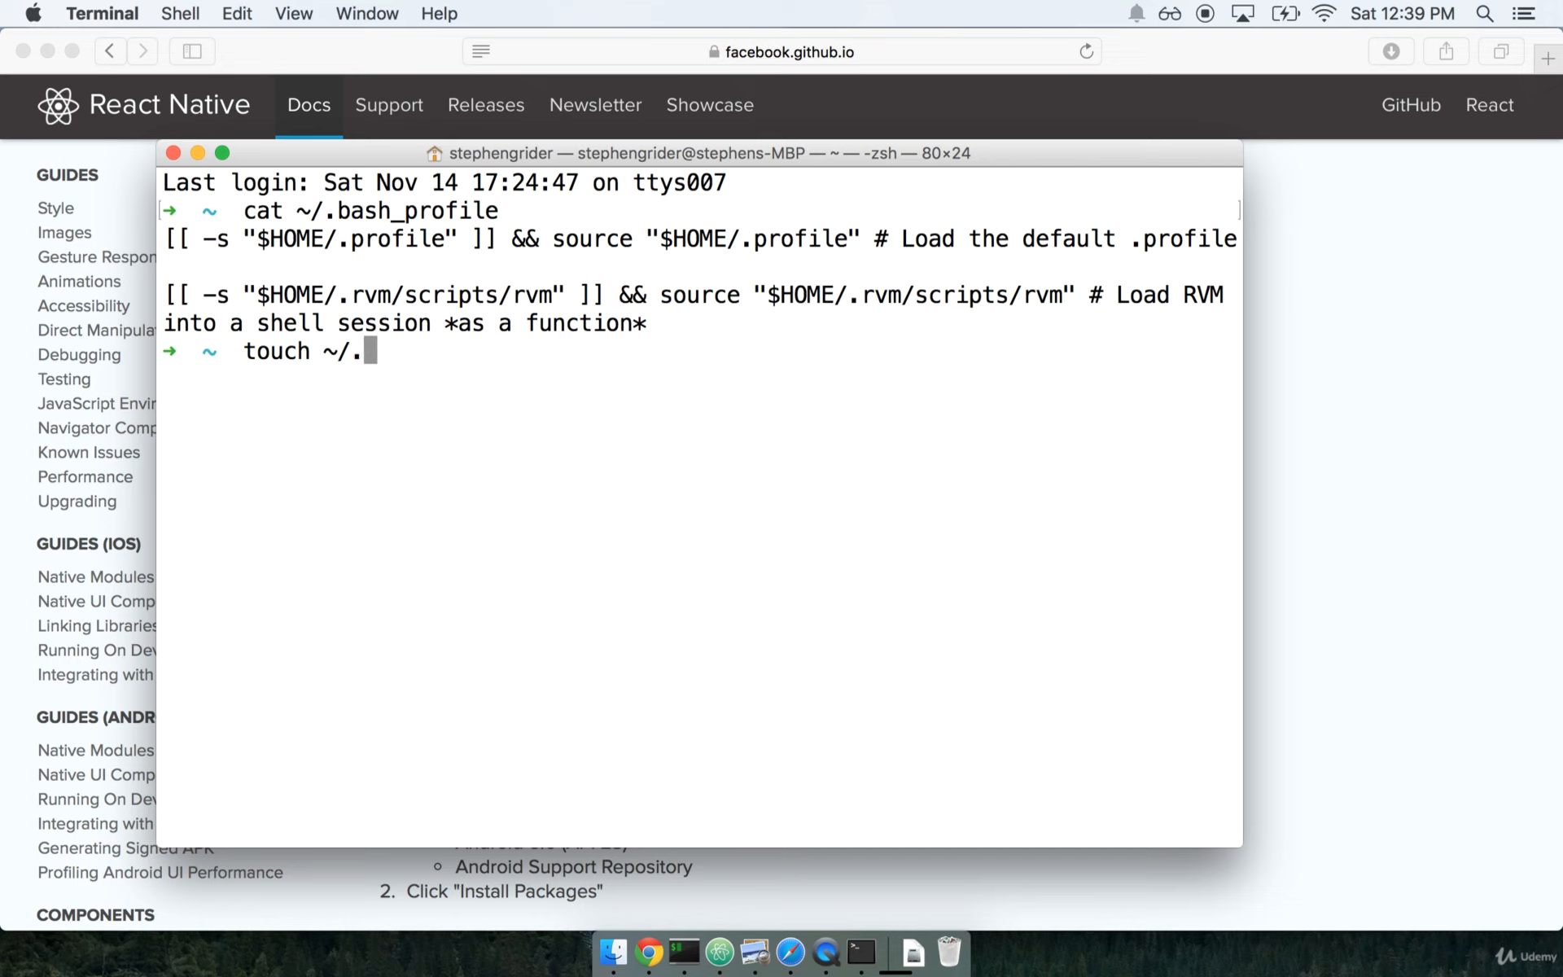
text(bash_pro)
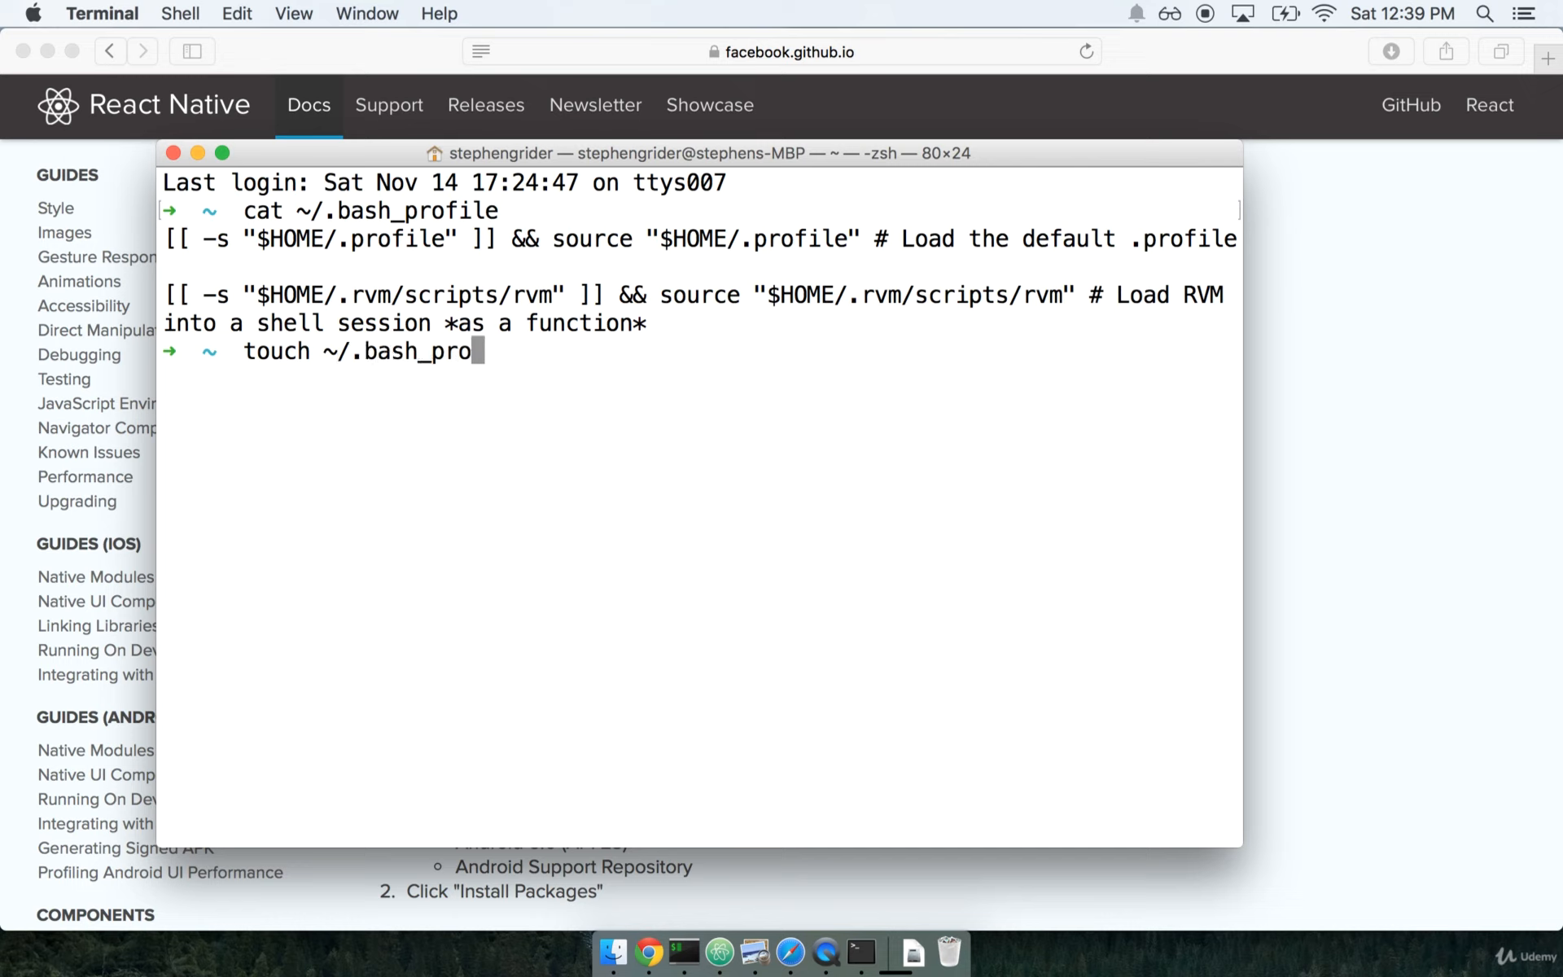
text(file)
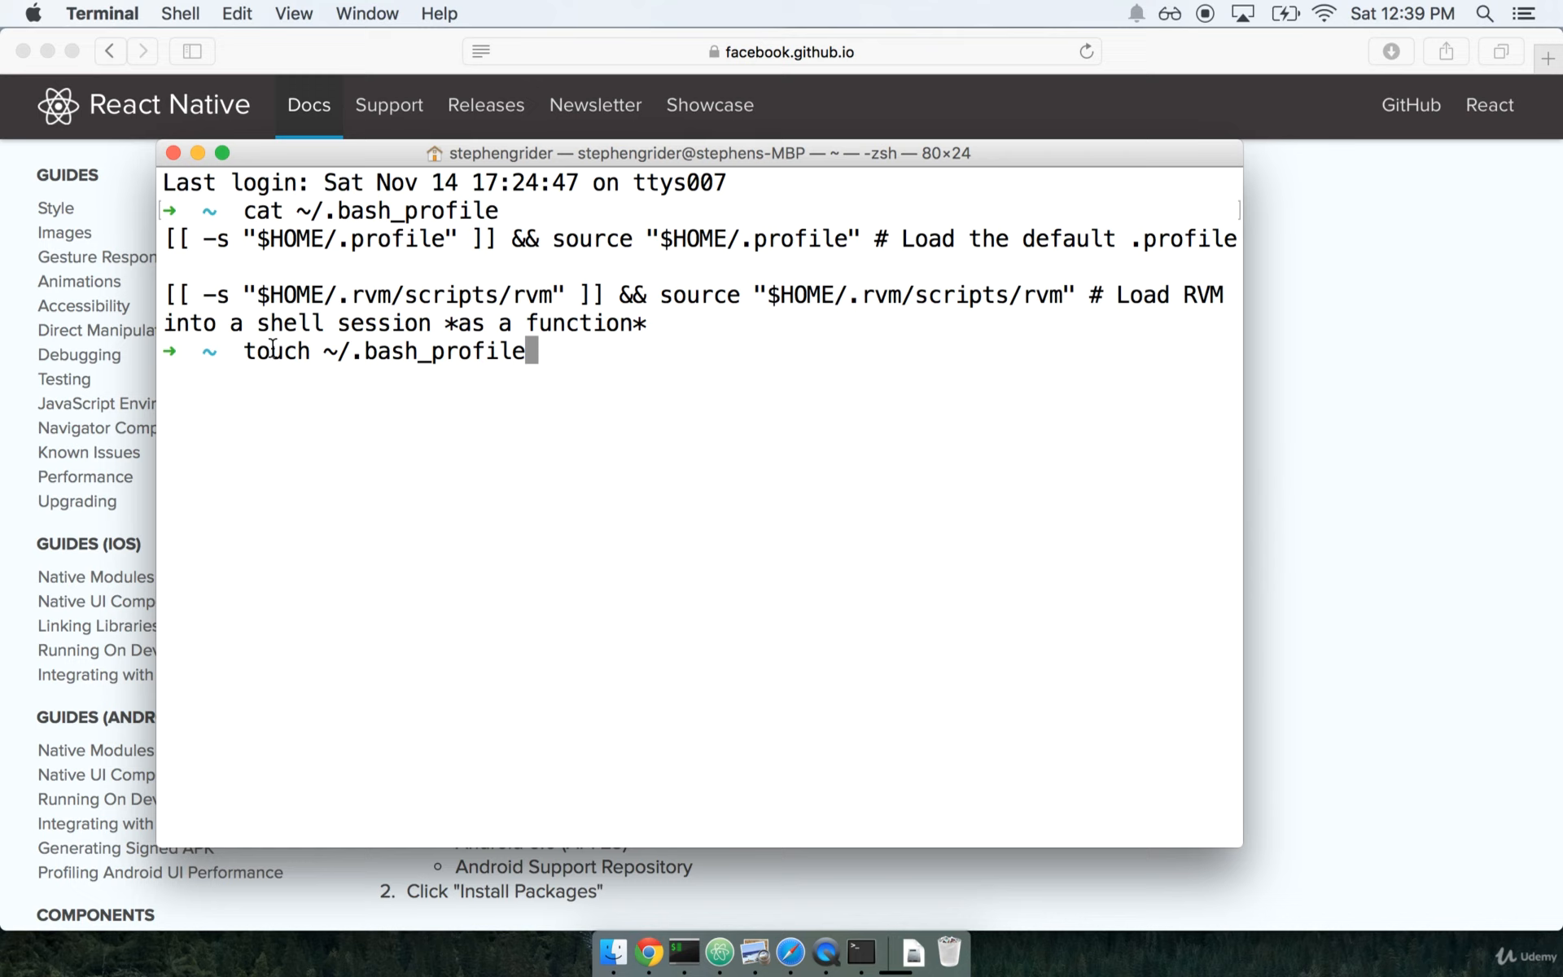
key(Backspace)
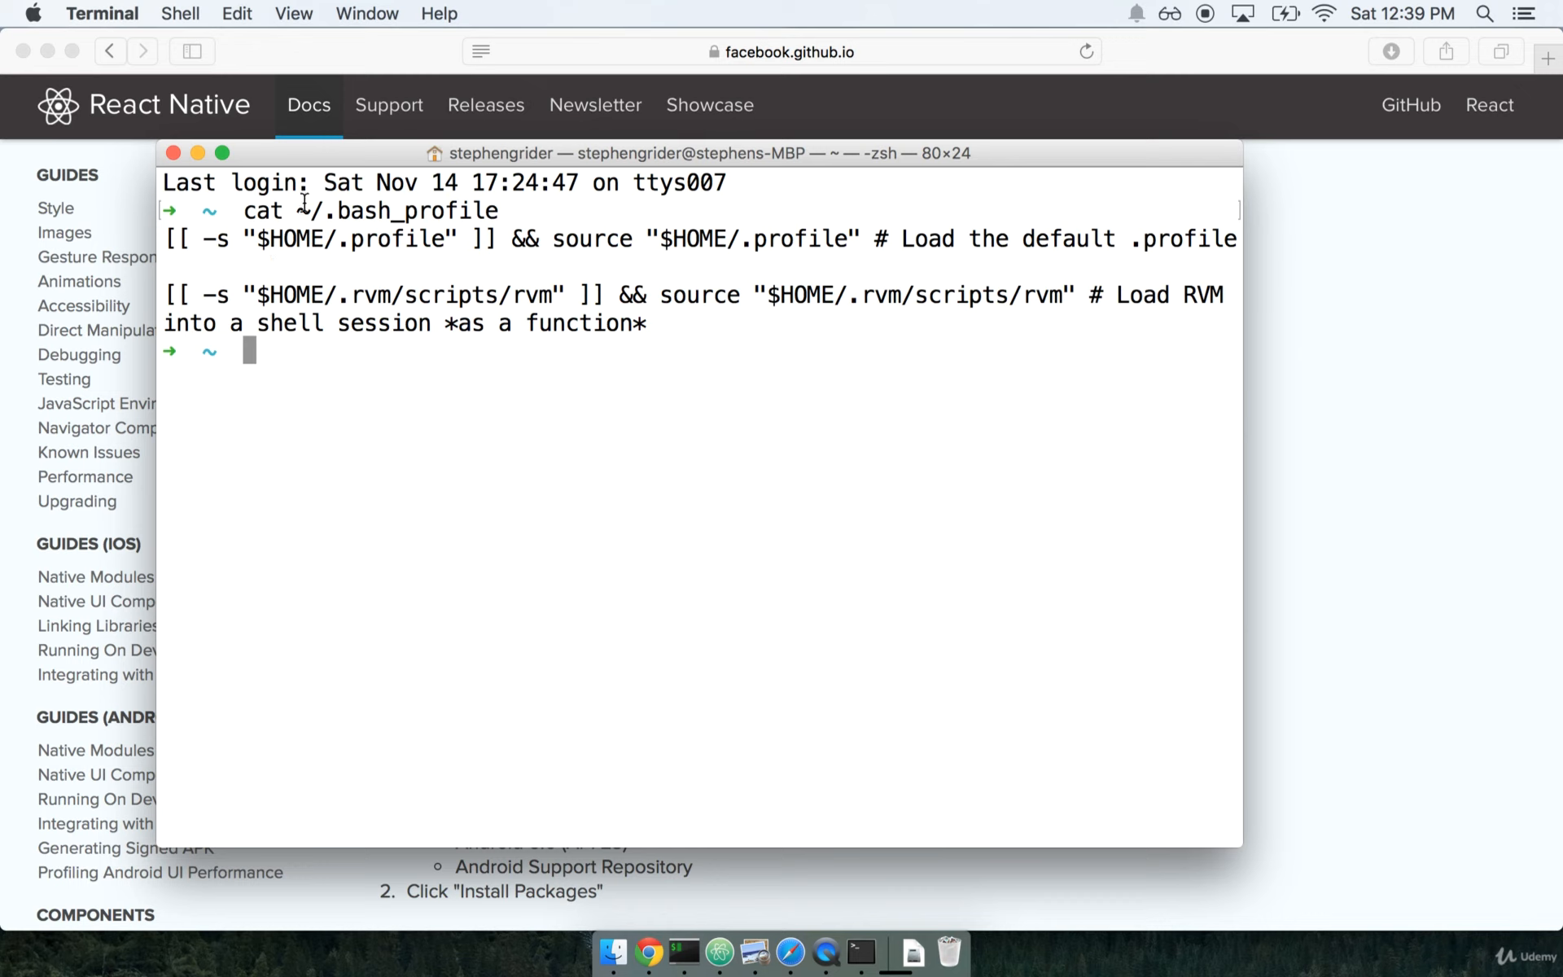
mouse_move(481, 376)
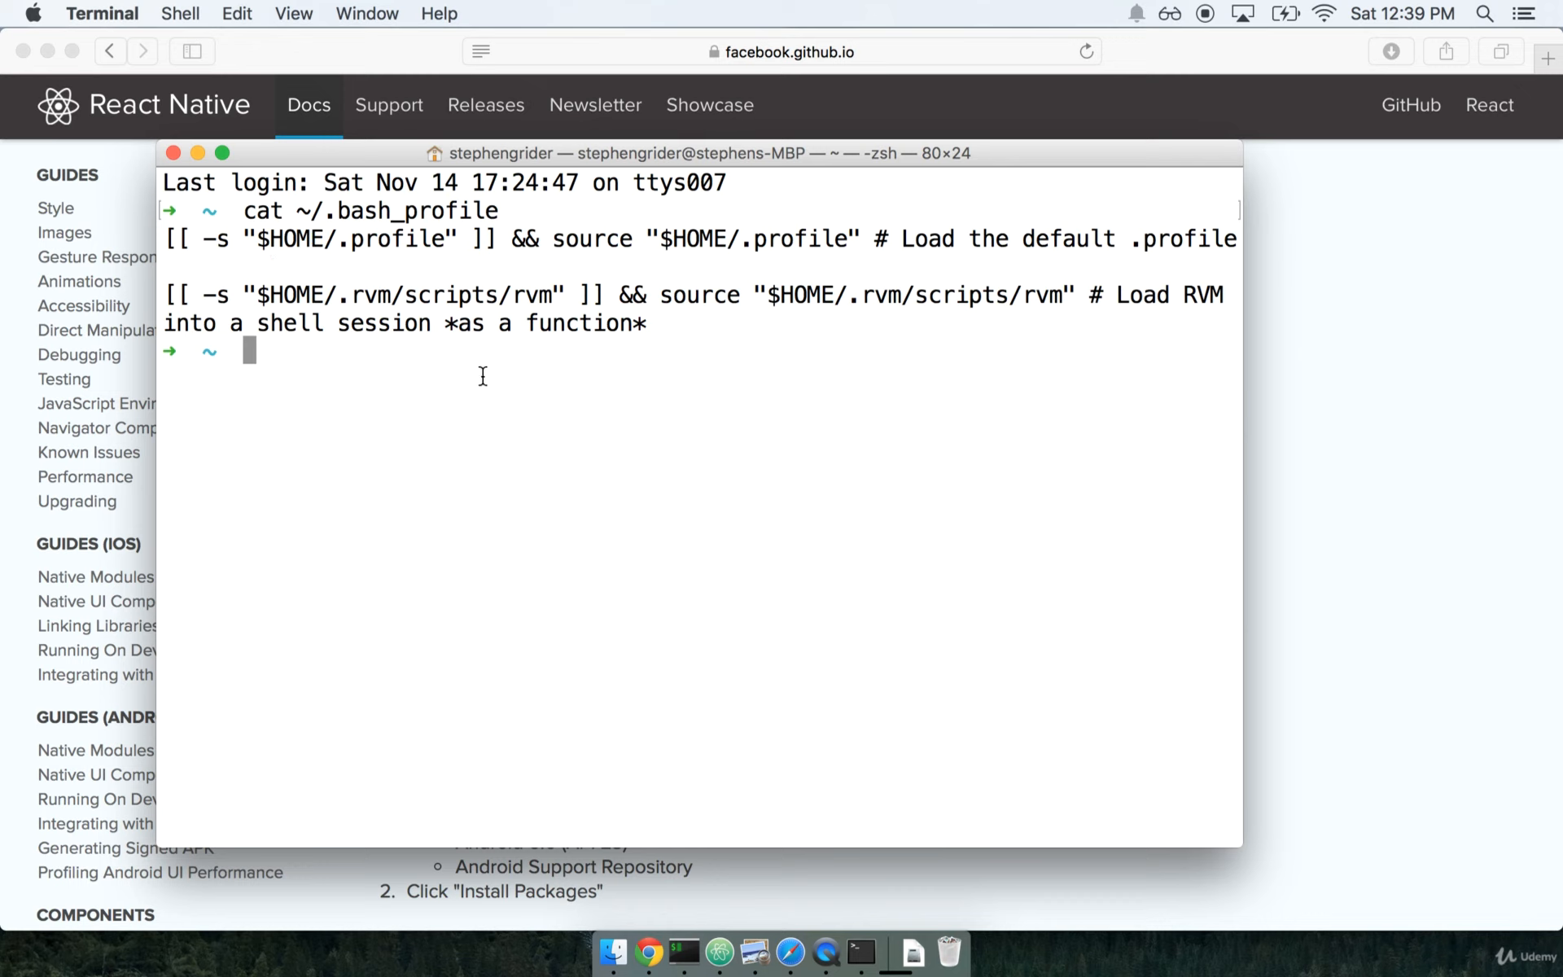
- Launch vi on ~/.bash_profile to edit its three existing lines
text(vi)
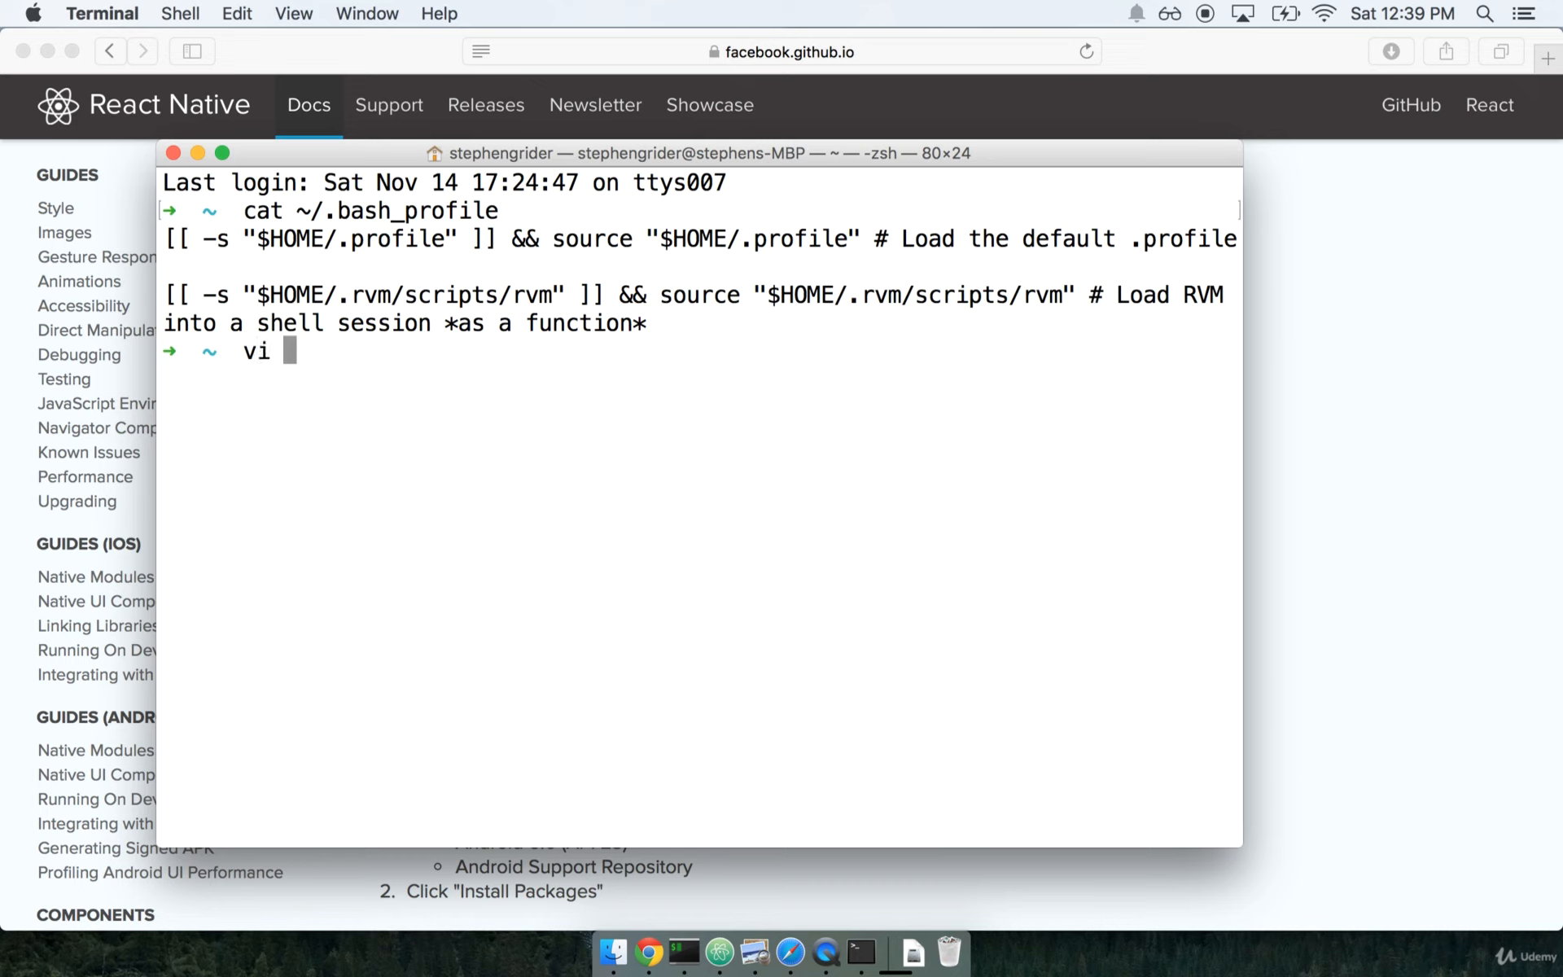
text(~)
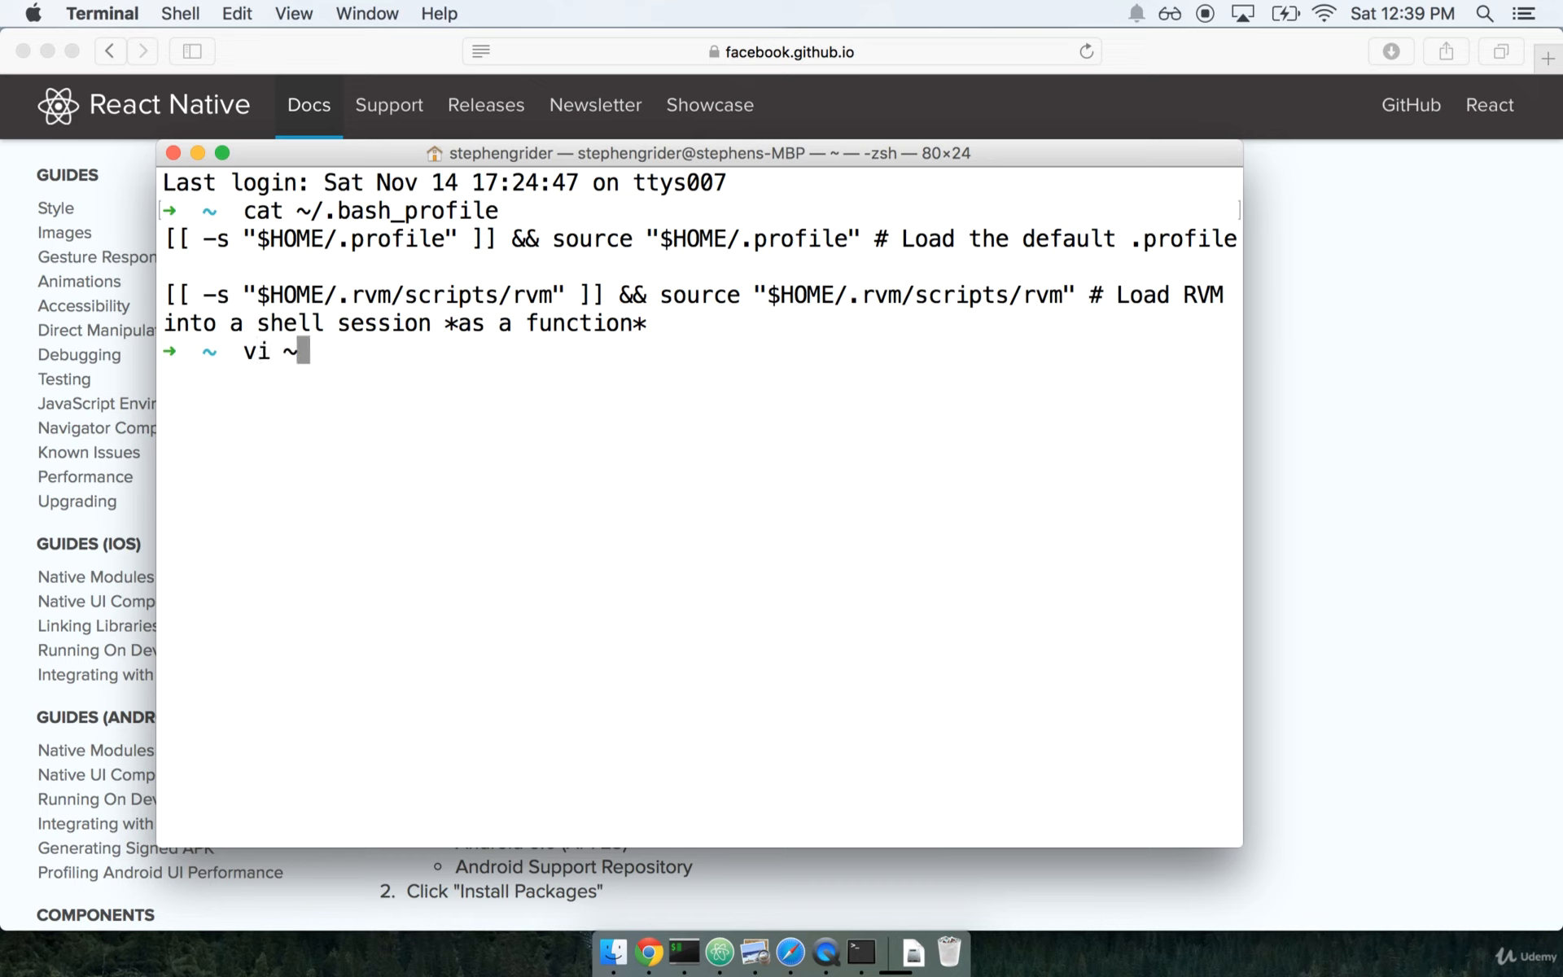
text(/.)
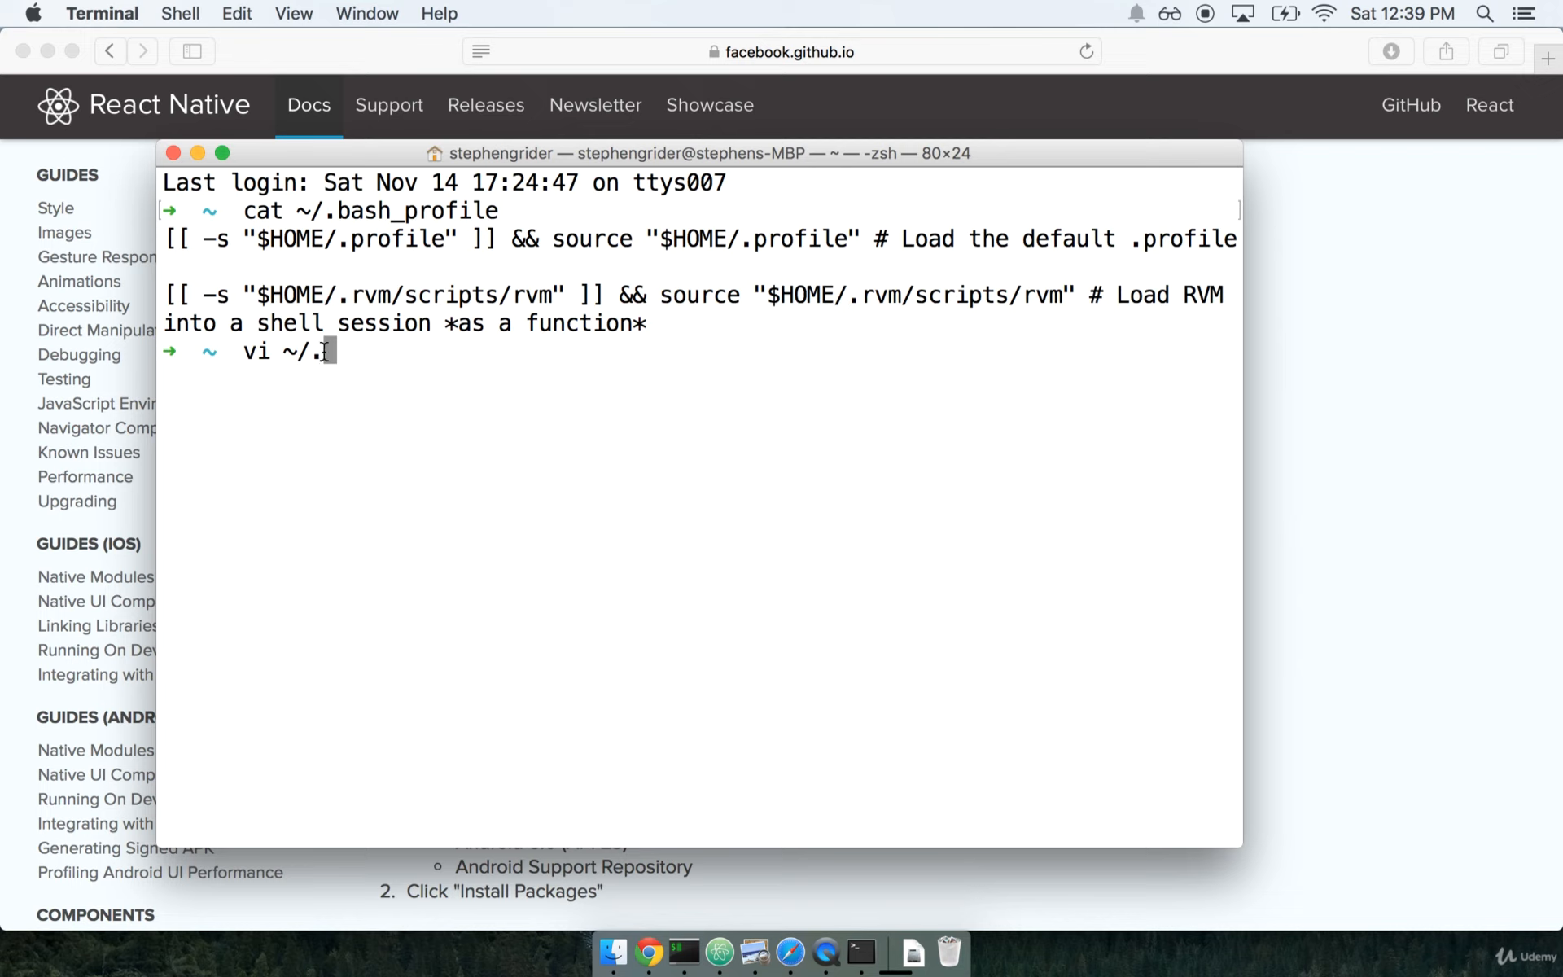
mouse_move(445, 484)
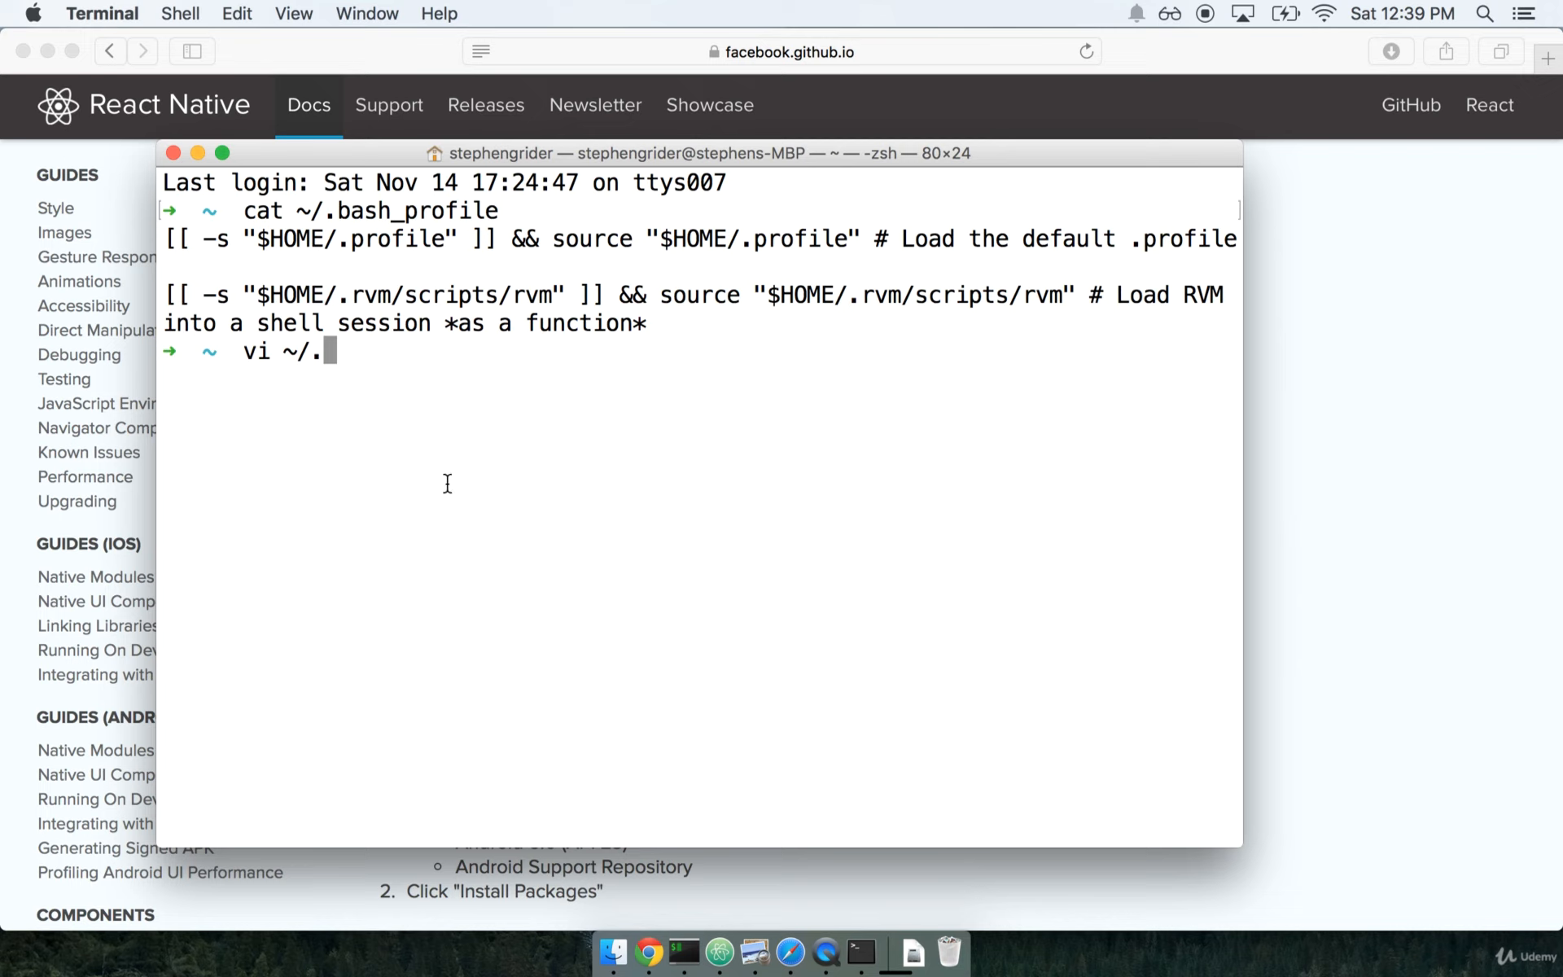
text(bash_profile)
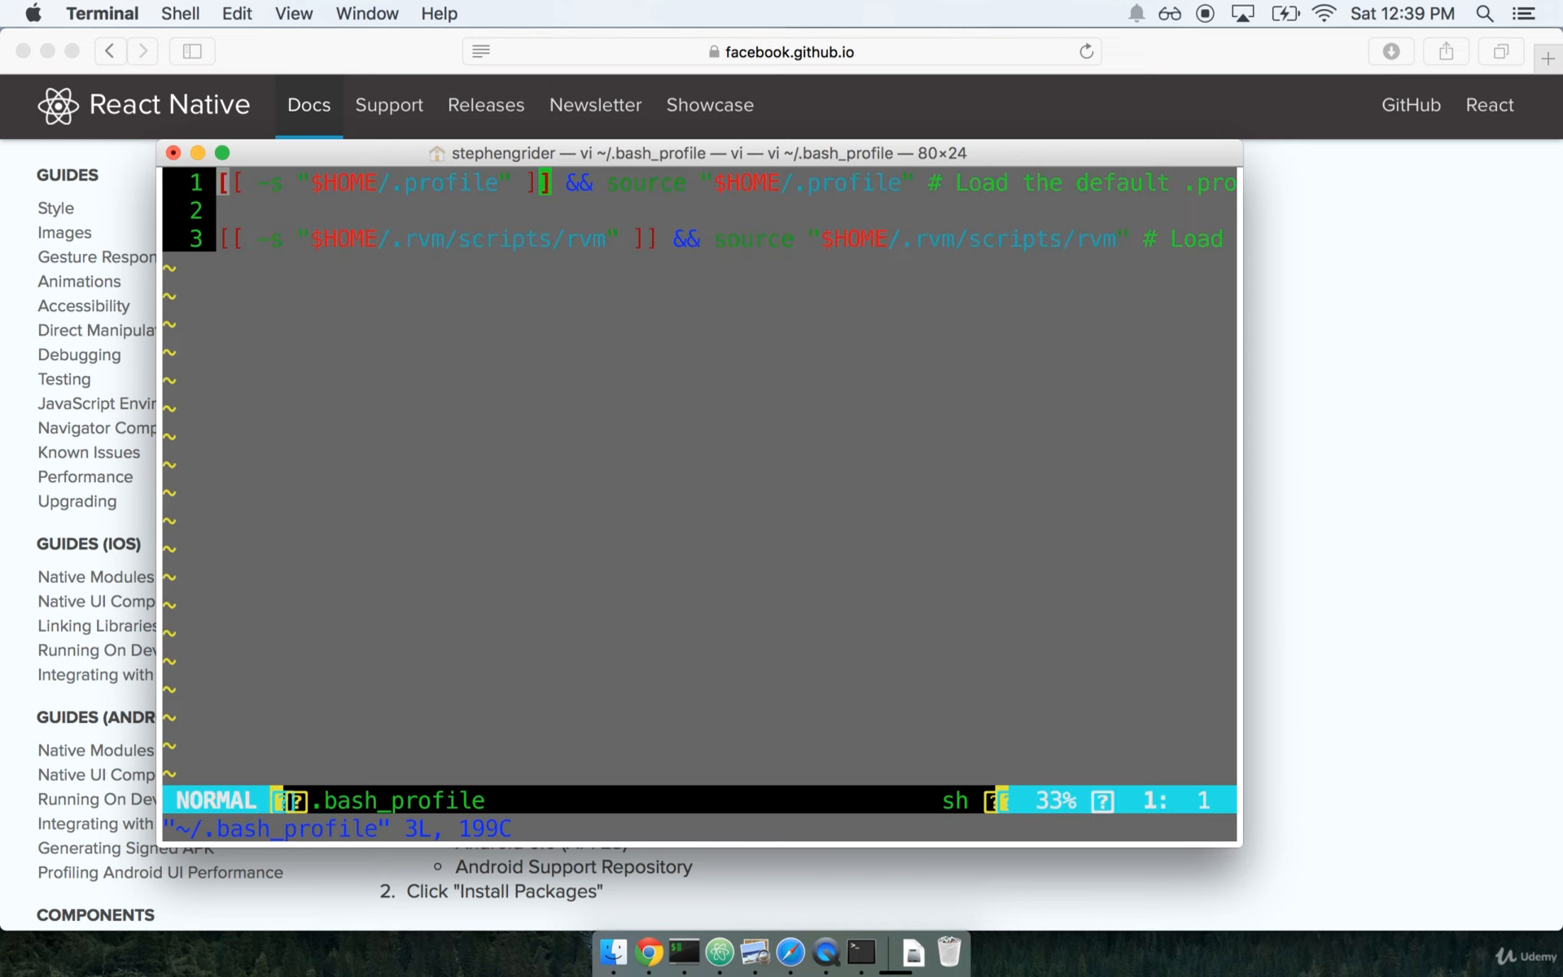
mouse_move(385, 450)
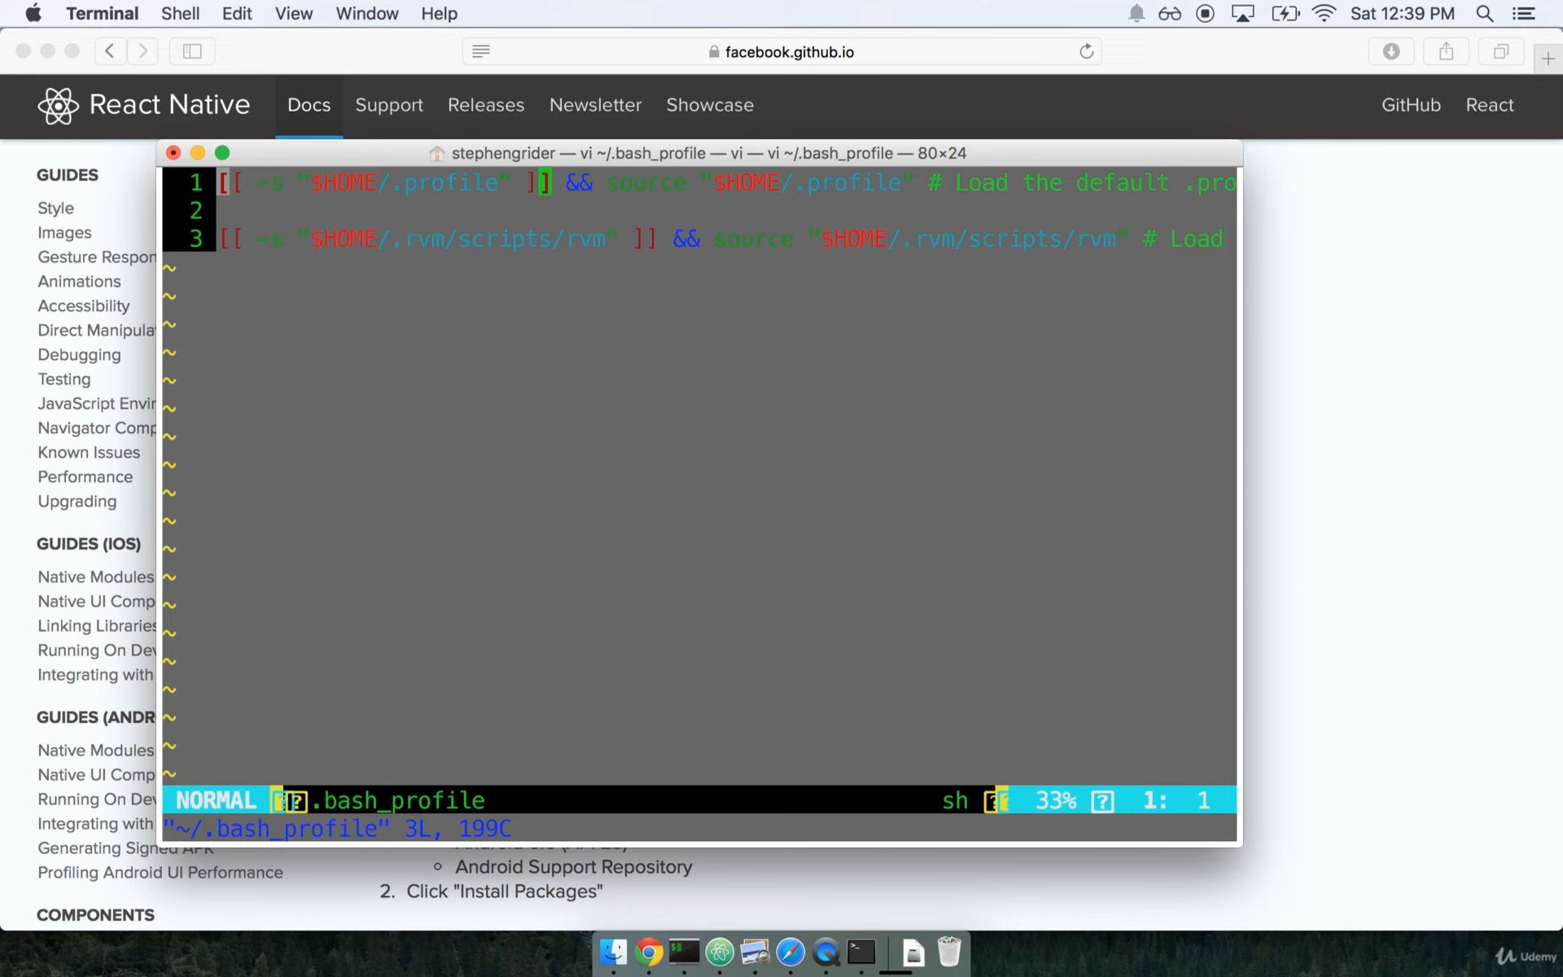
- Insert 'export ANDROID_HOME=/usr/local/opt/android-sdk' atop the file and save with :wq
key(i)
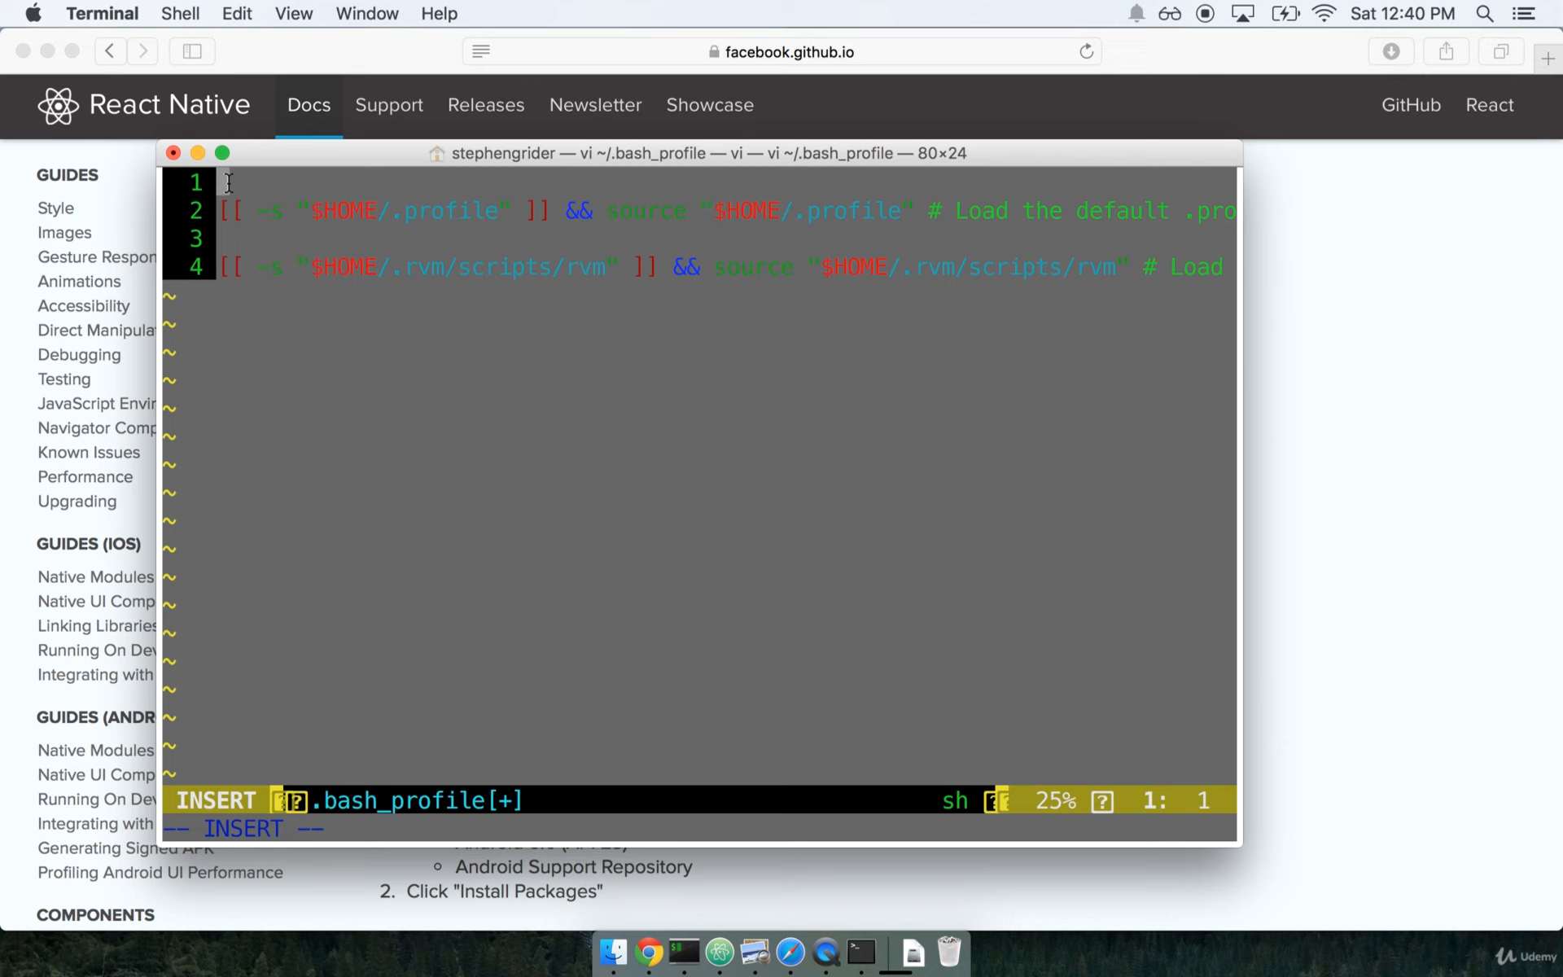
mouse_move(343, 209)
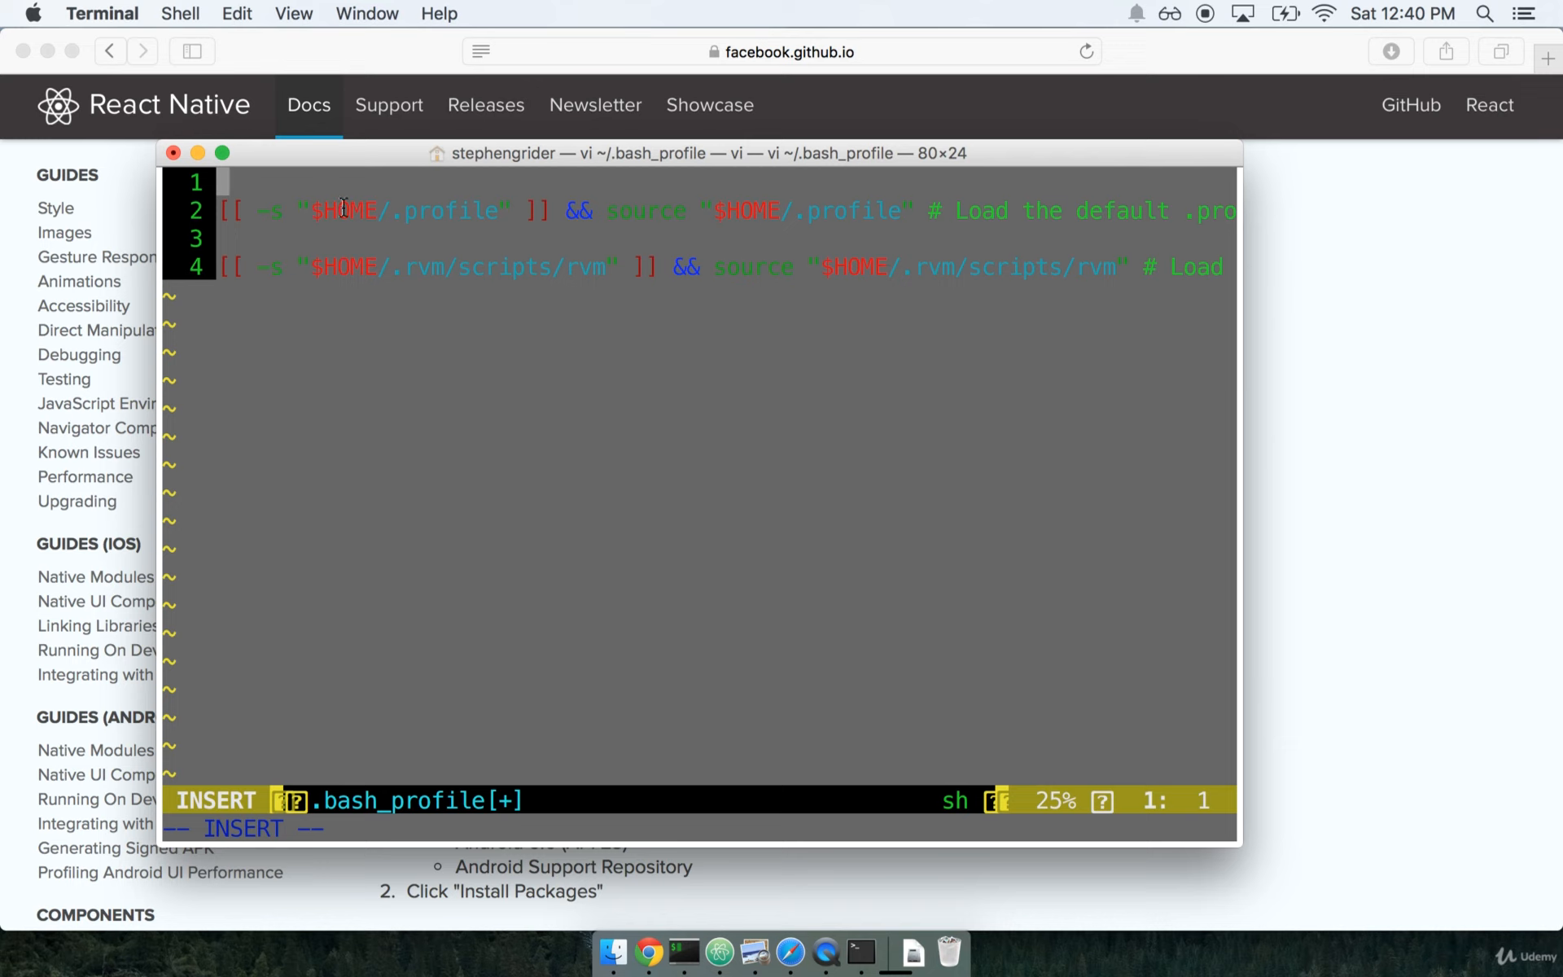
text(export ANDROID_HOME=/usr/local/opt/android-sdk)
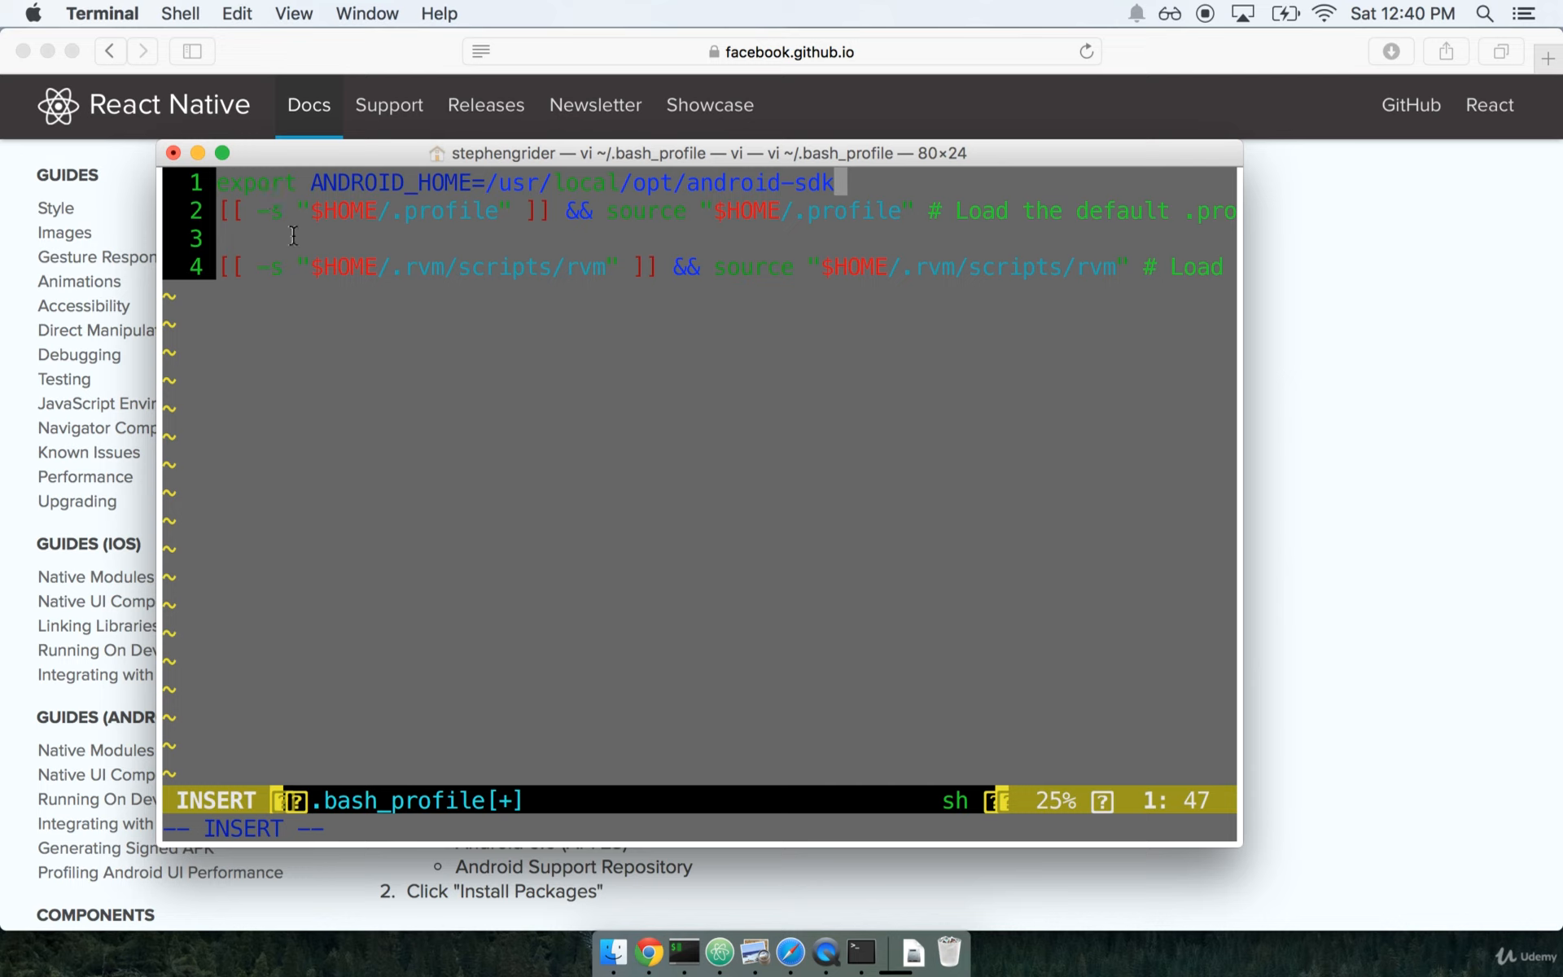
mouse_move(224, 183)
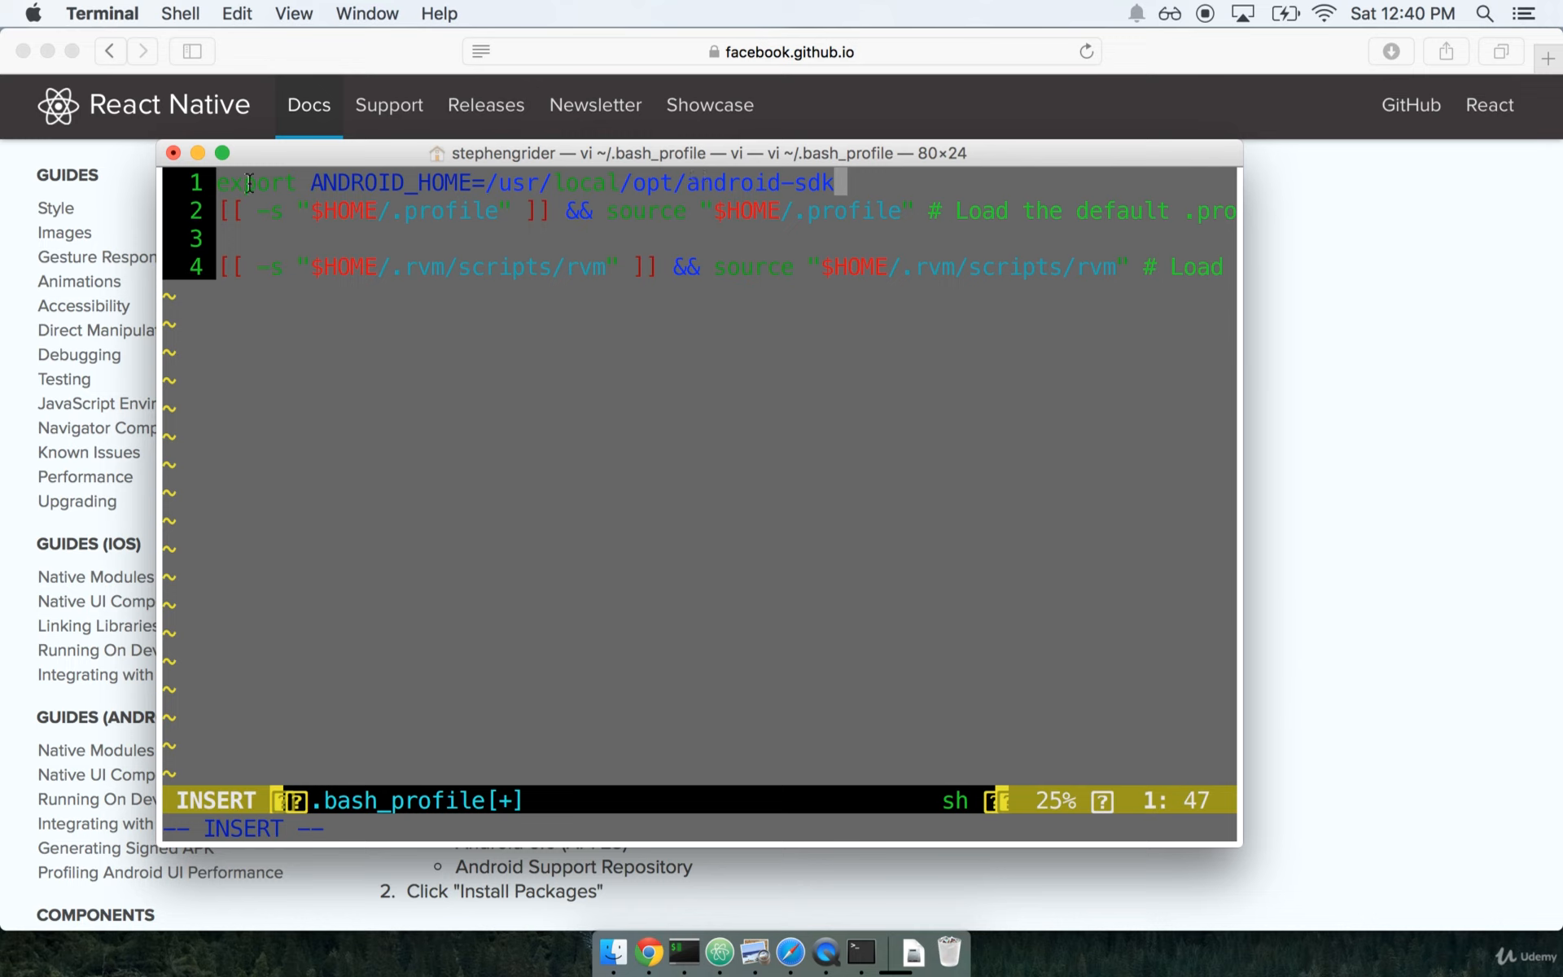
mouse_move(632, 347)
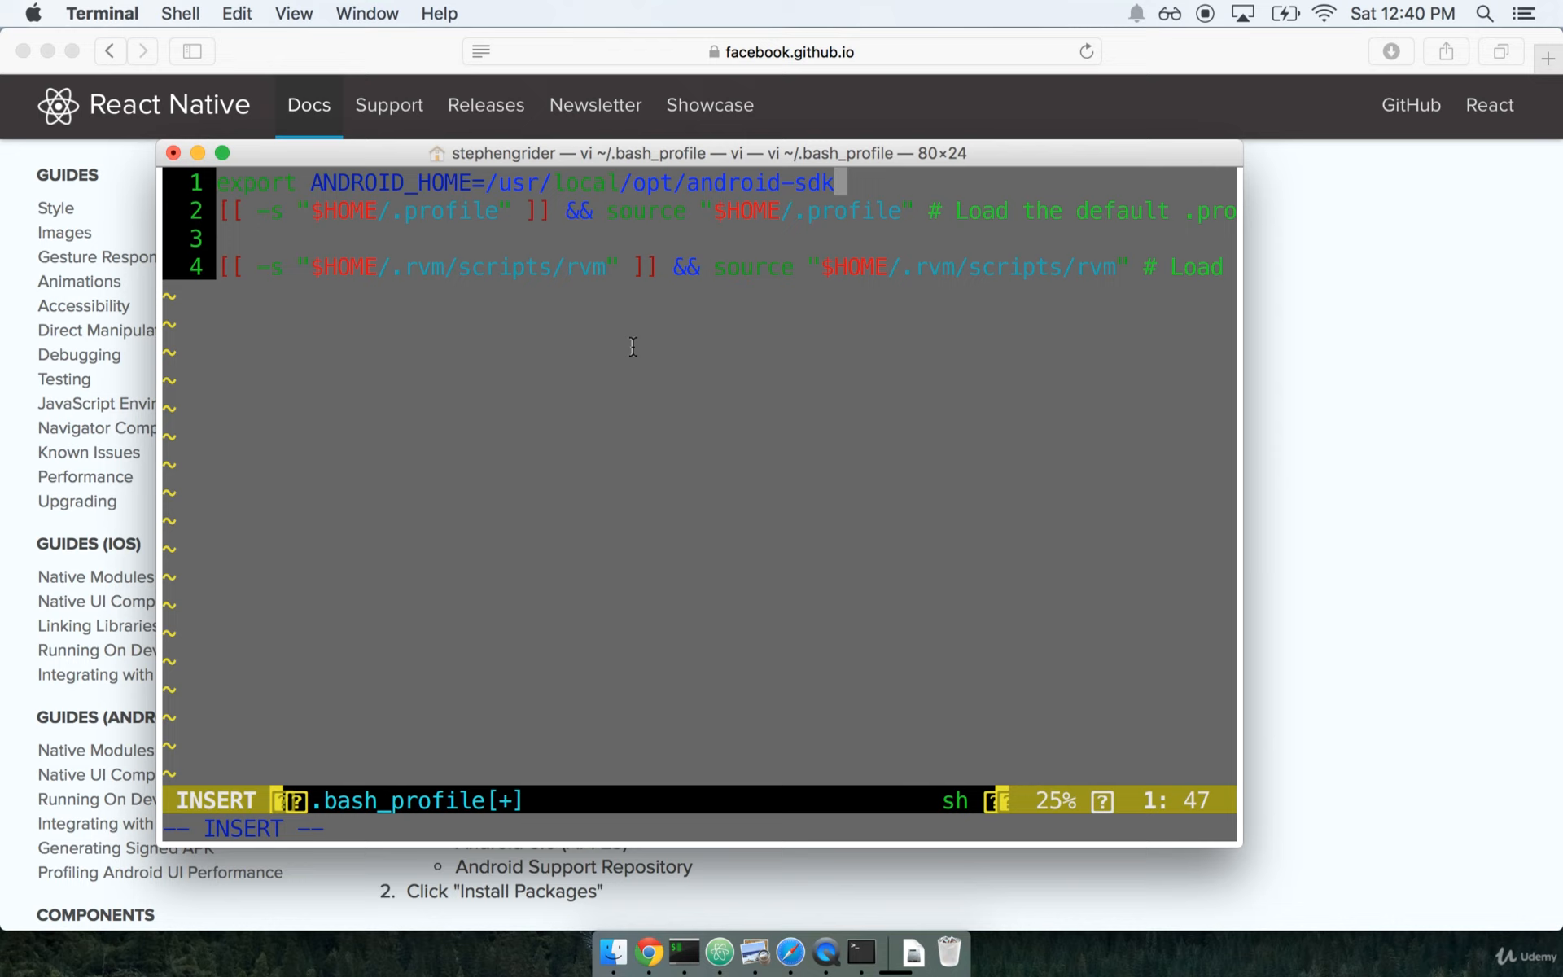
mouse_move(347, 673)
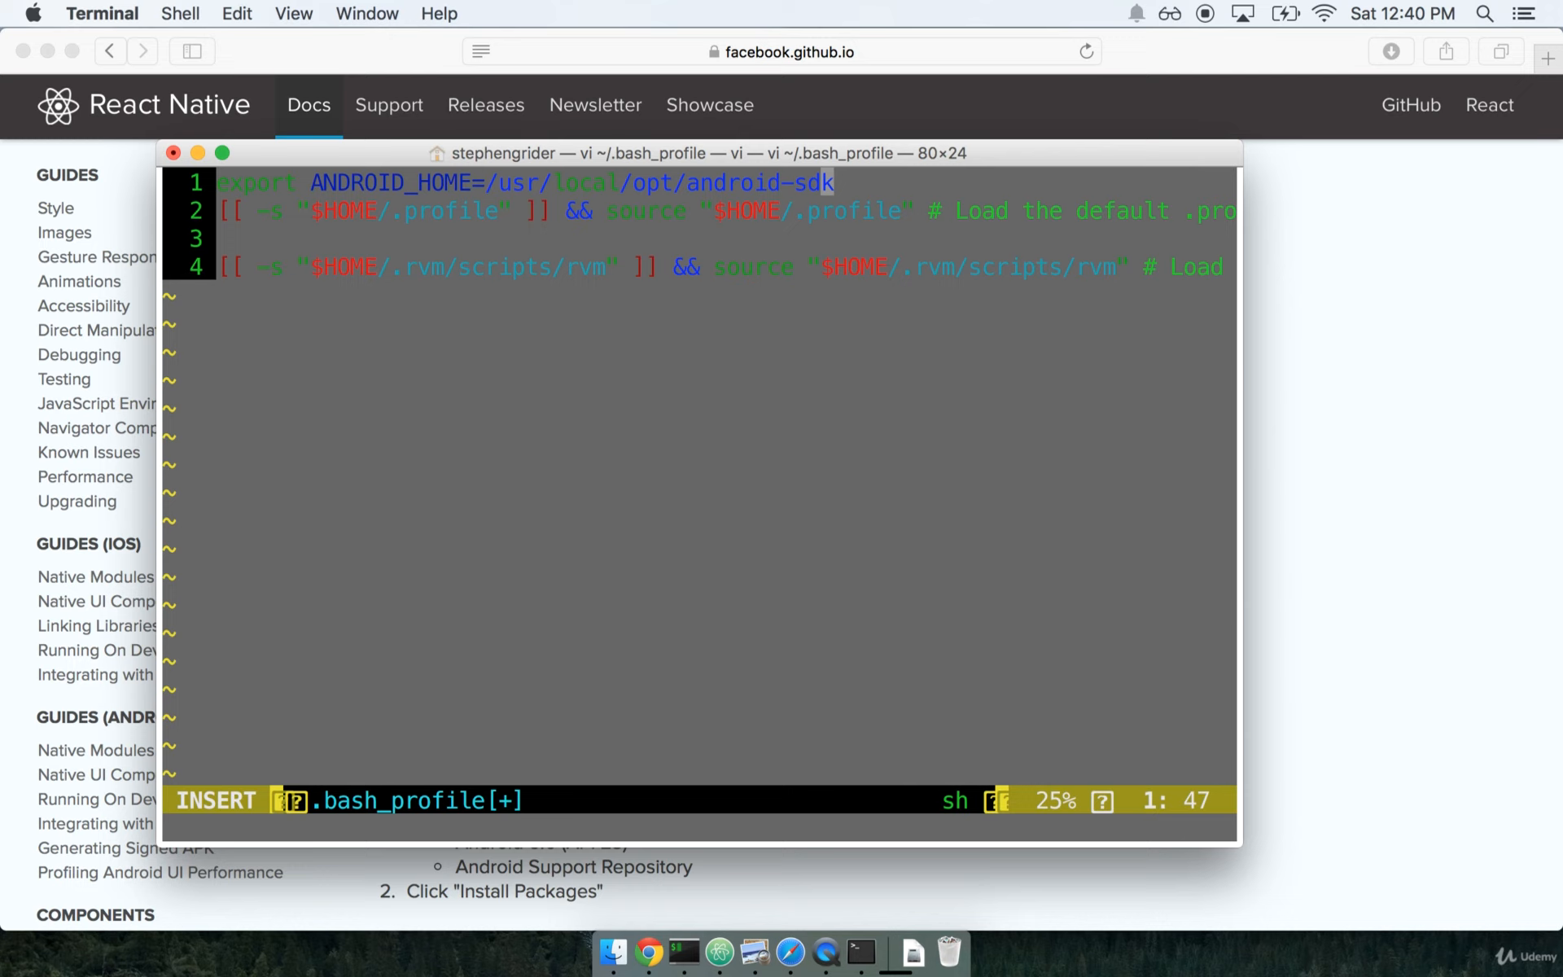
key(Escape)
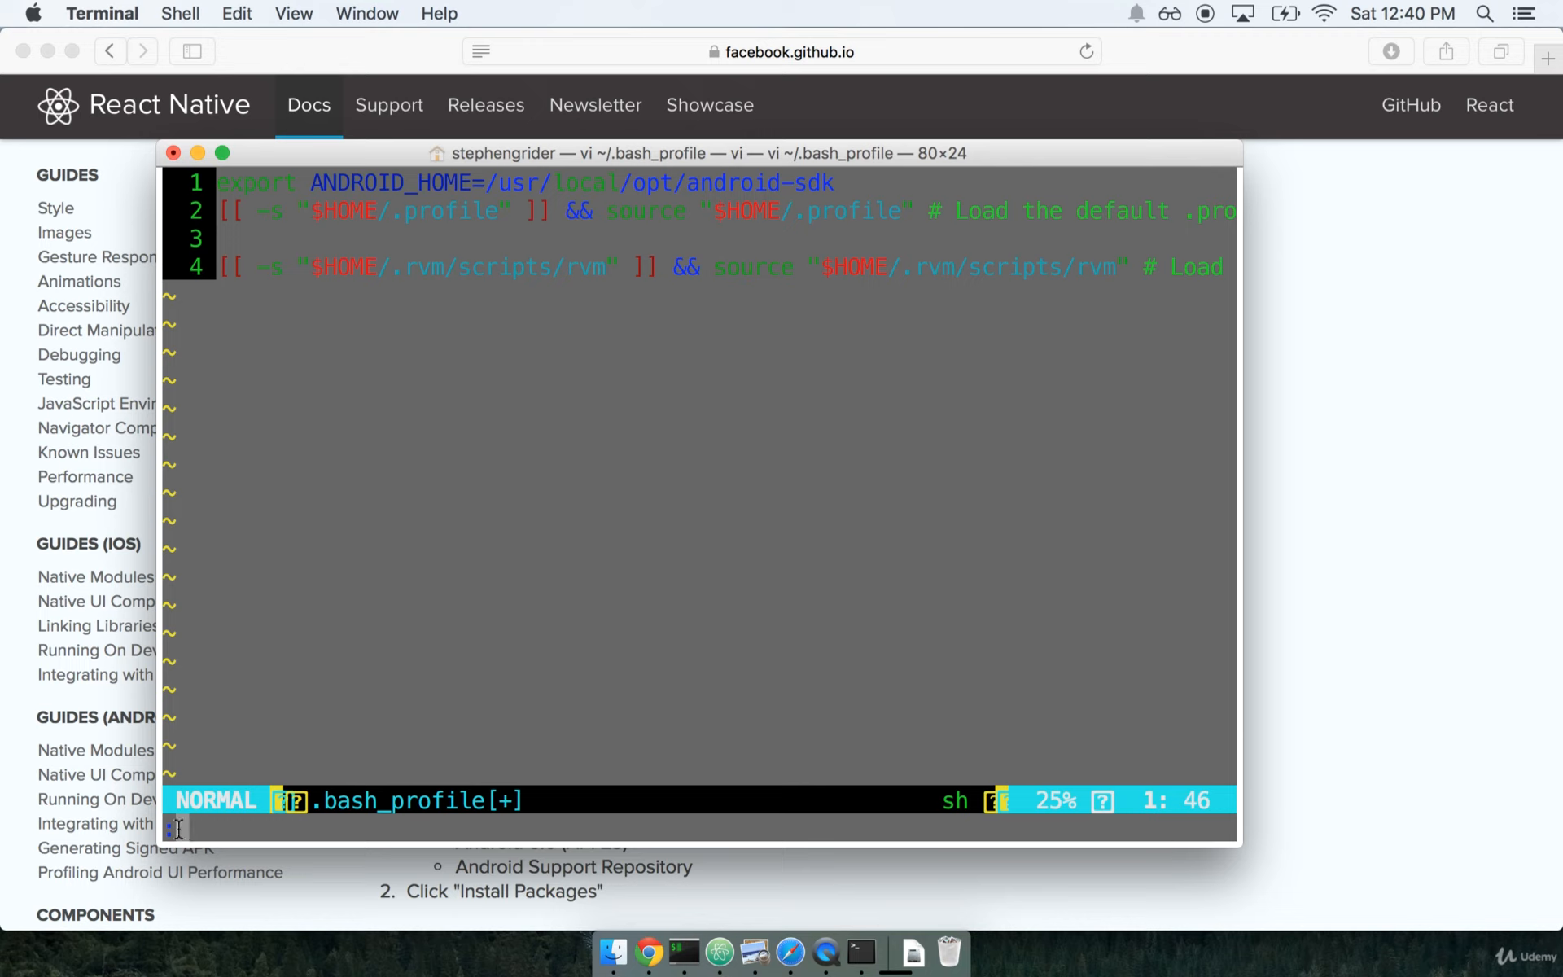
text(:wq)
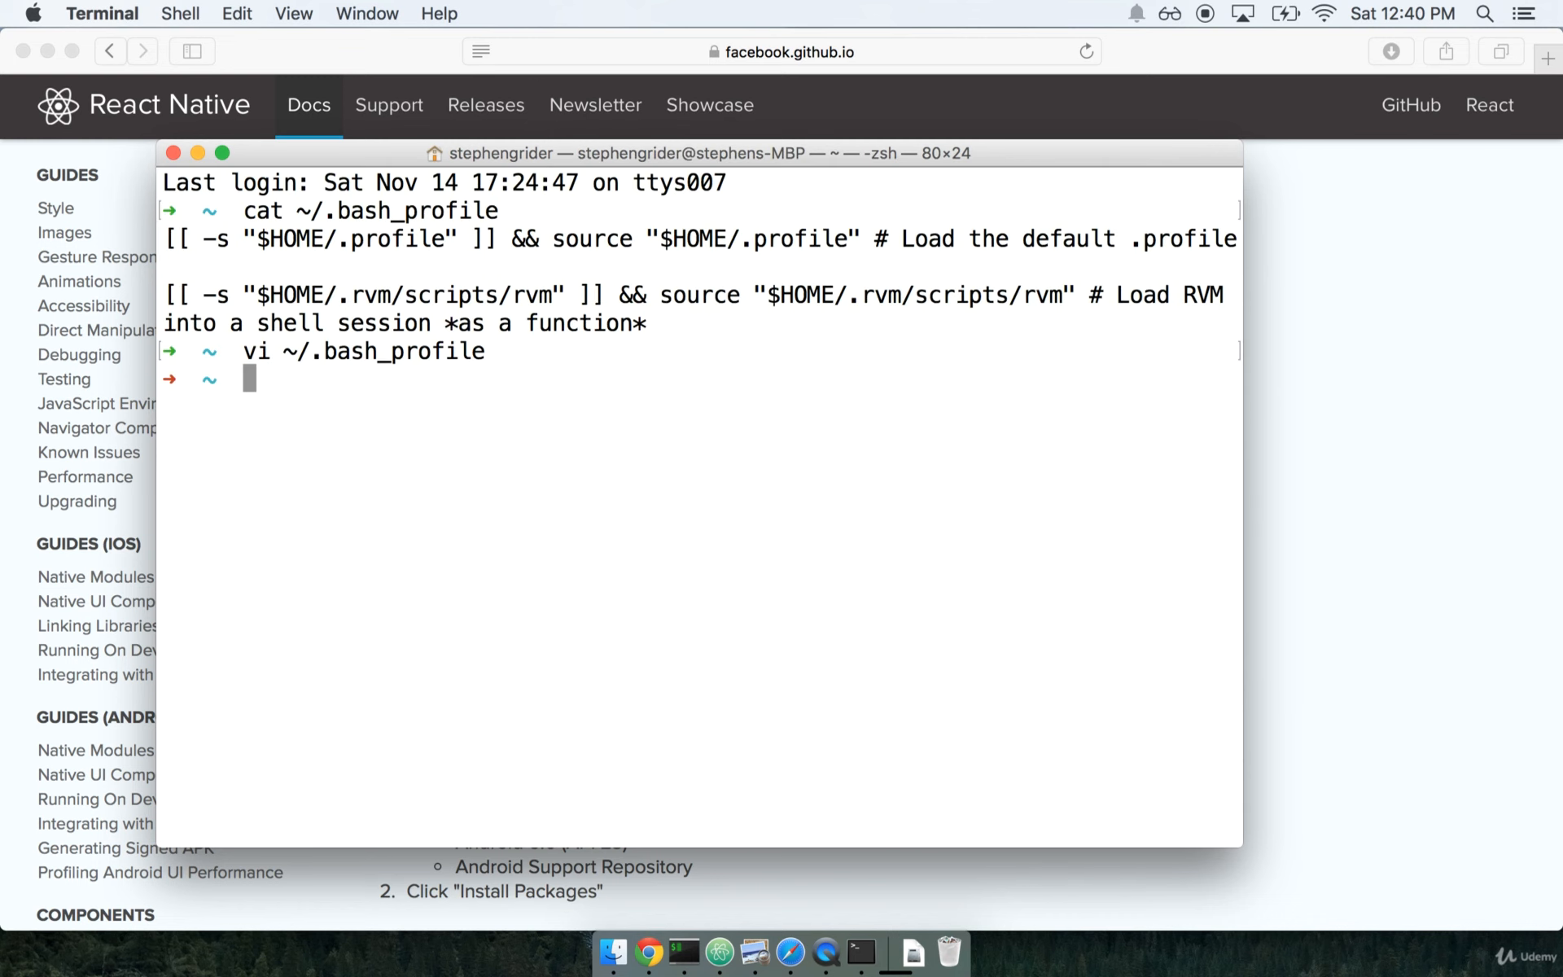
- Cat ~/.bash_profile to confirm the export line, then open a new Terminal via Spotlight
text(cat ~/.bash_profile)
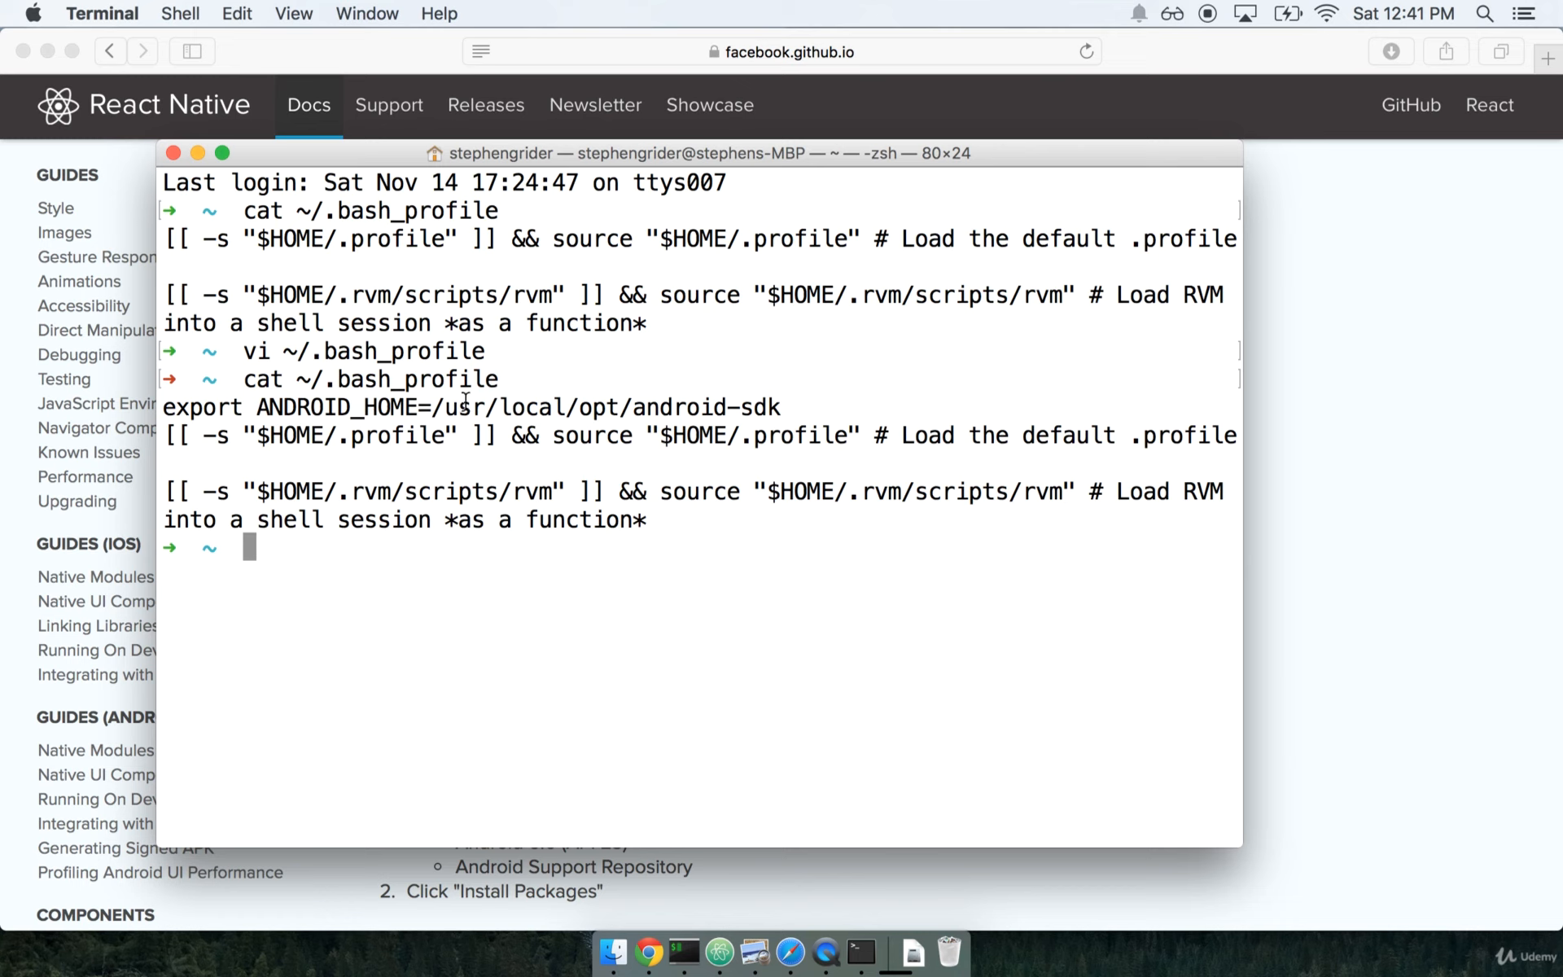
mouse_move(239, 510)
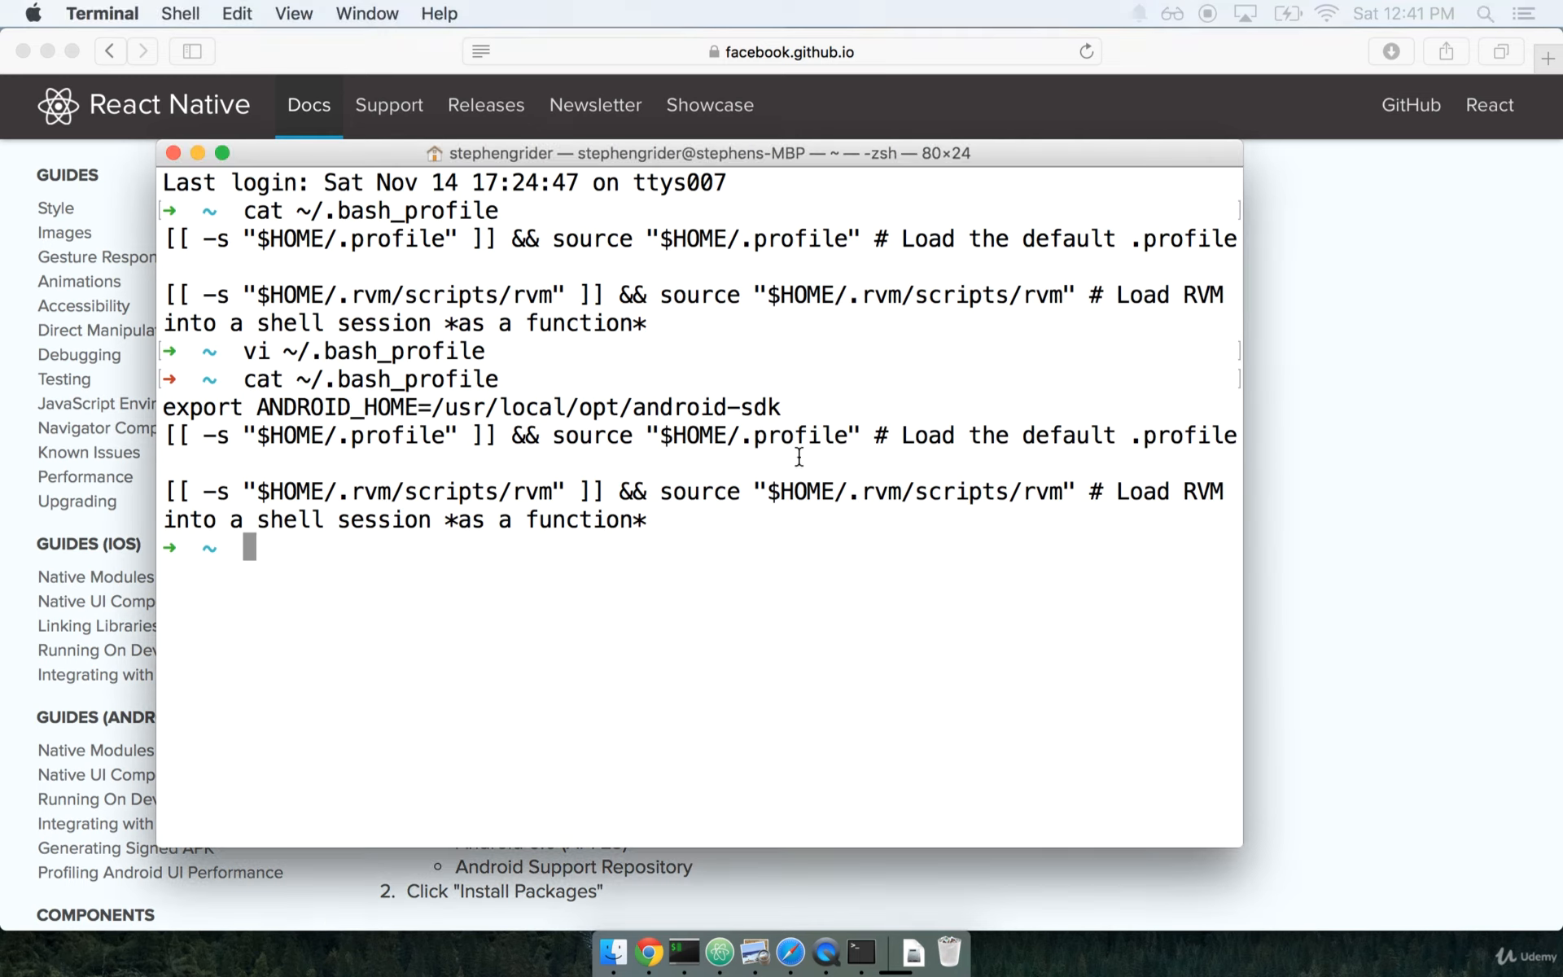
mouse_move(599, 416)
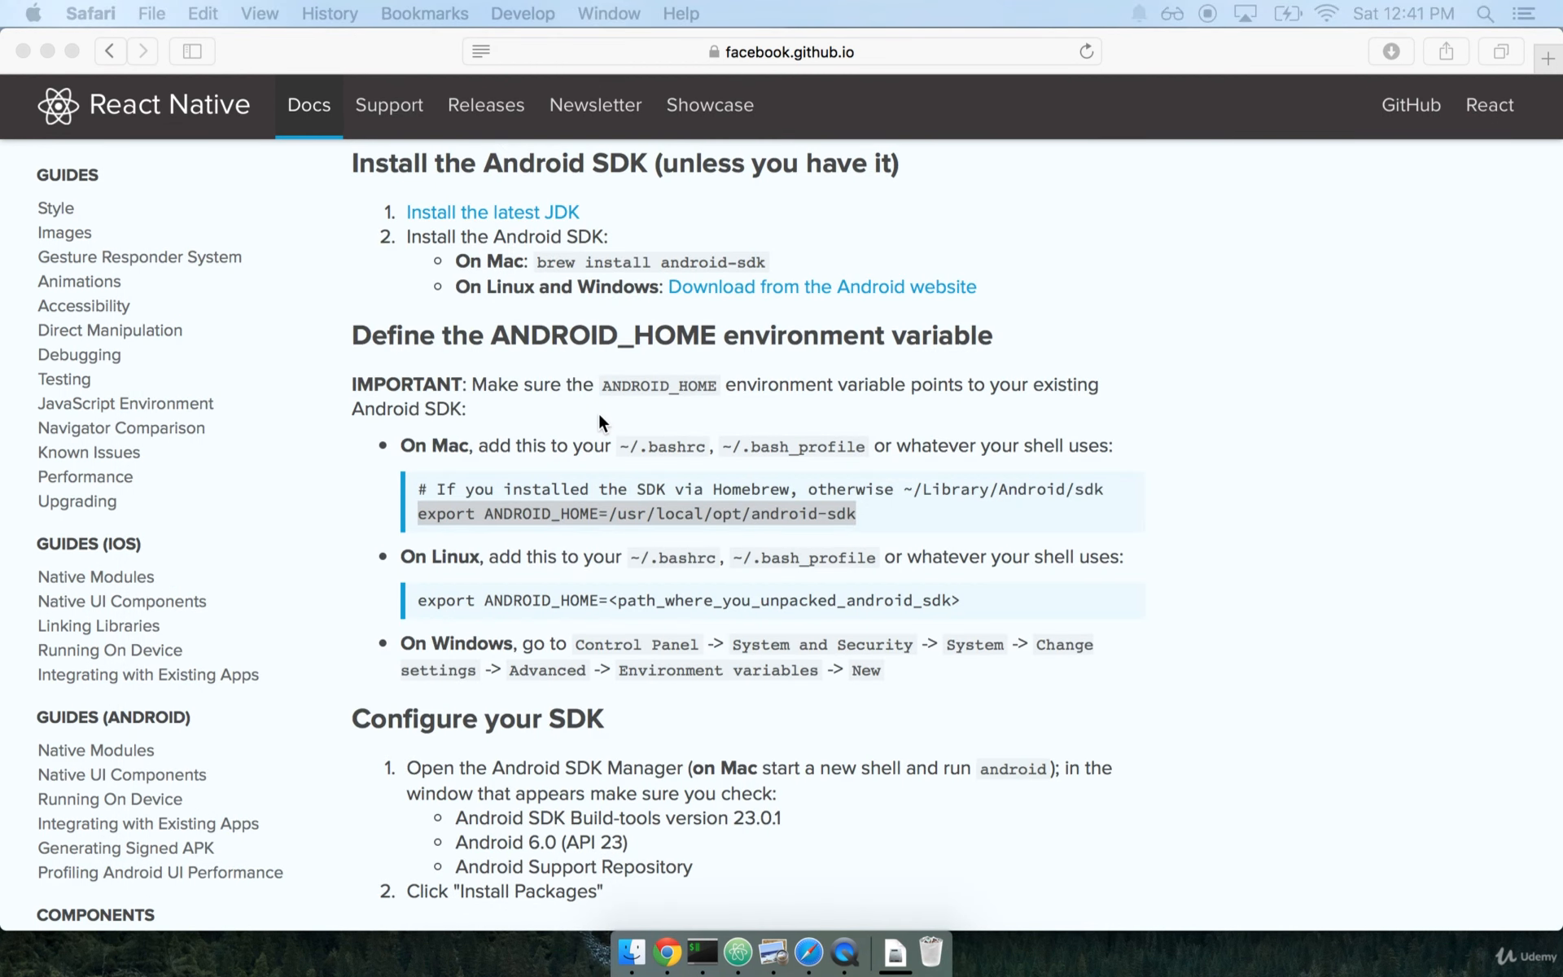
text(terminal)
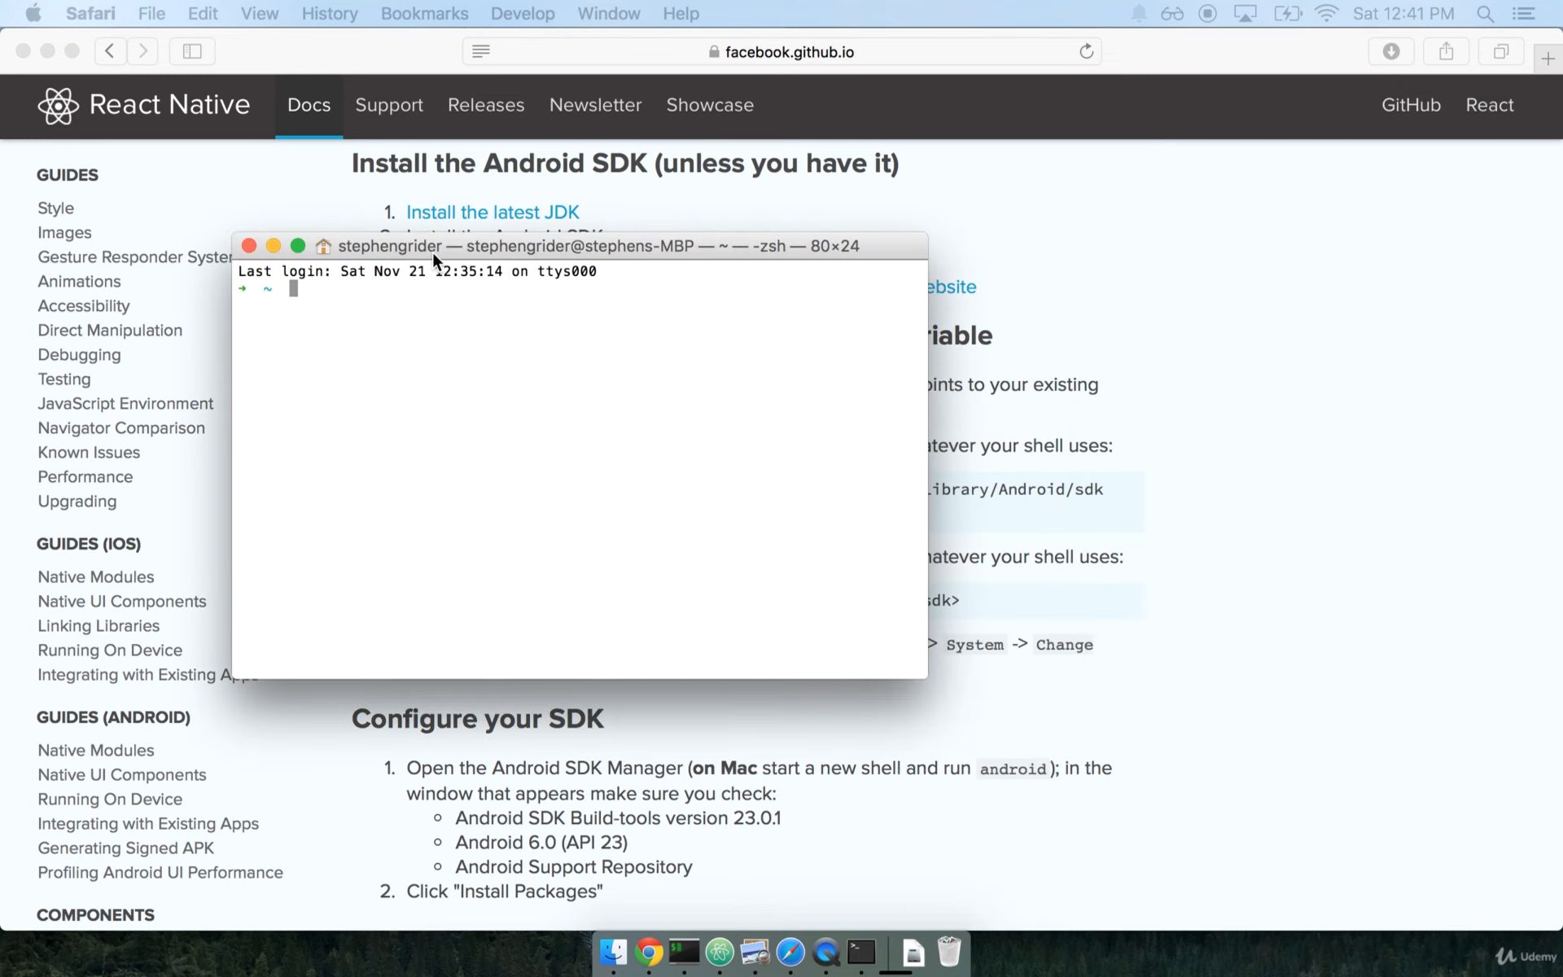
- In the new Terminal window, echo $ANDROID_HOME to confirm /usr/local/opt/android-sdk
click(578, 246)
text(echo $ANDROID_HOME)
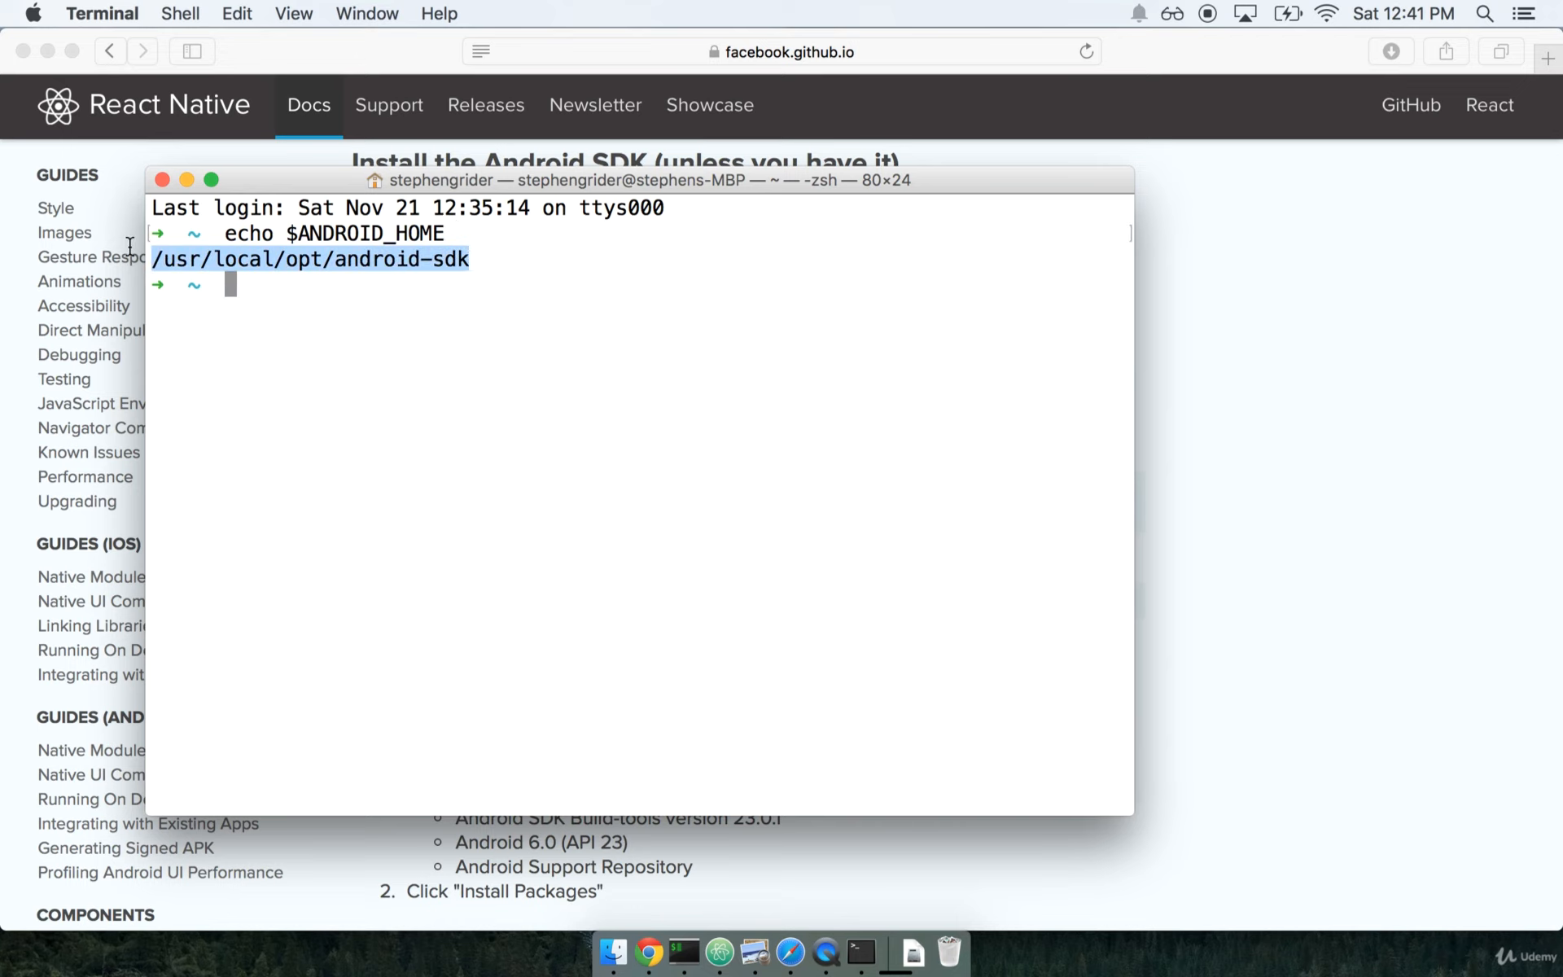
mouse_move(170, 276)
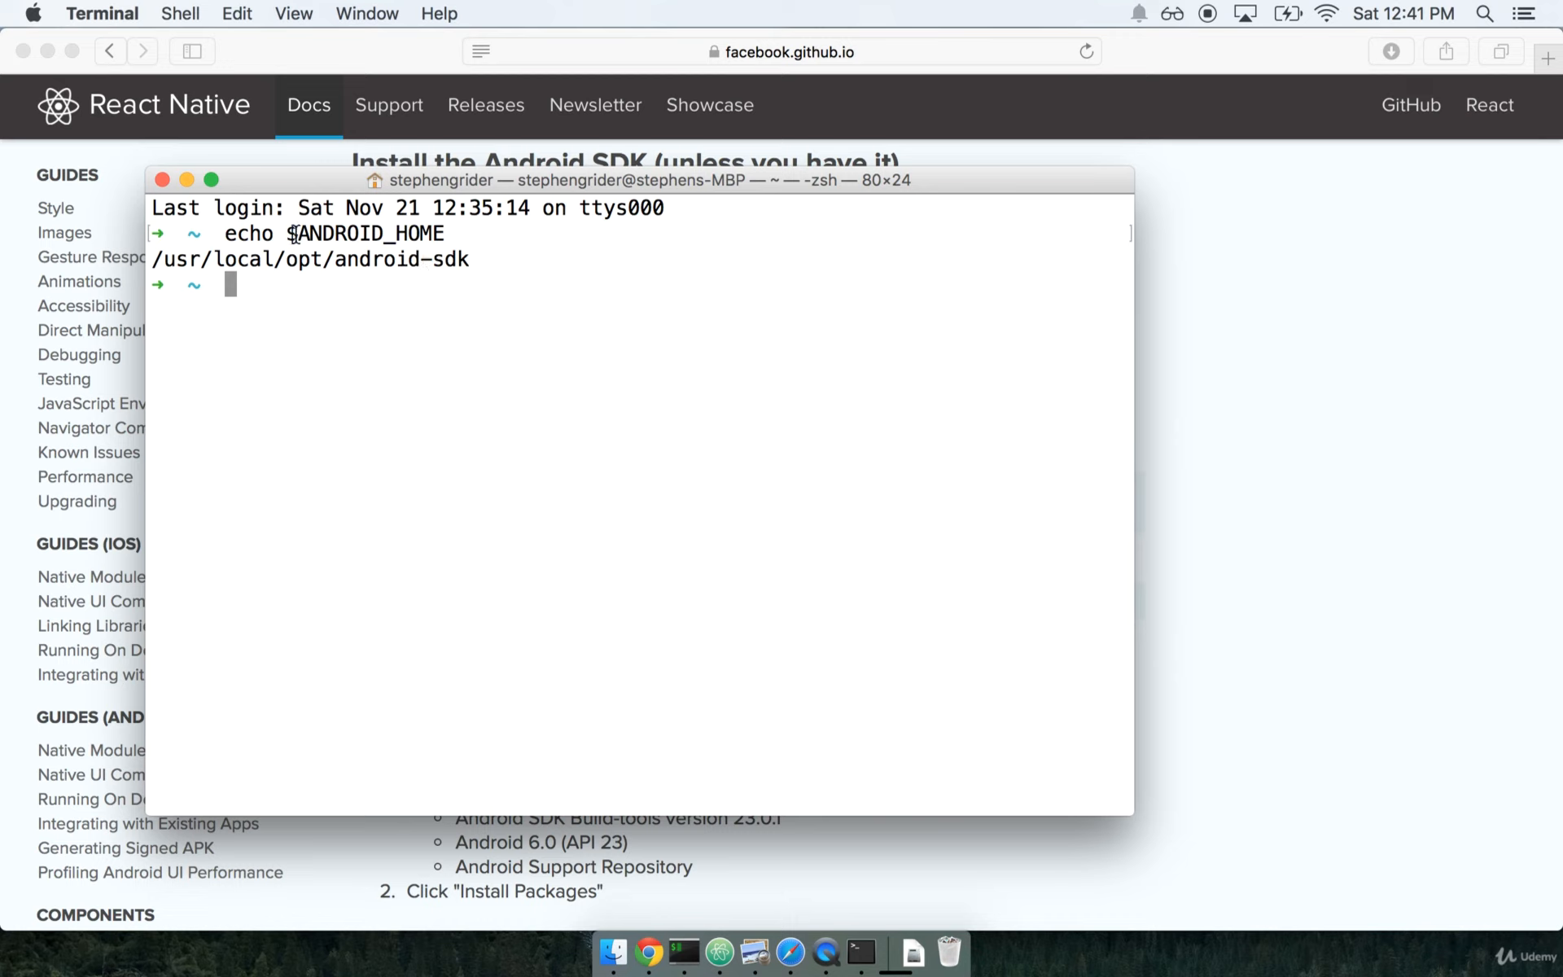
mouse_move(462, 233)
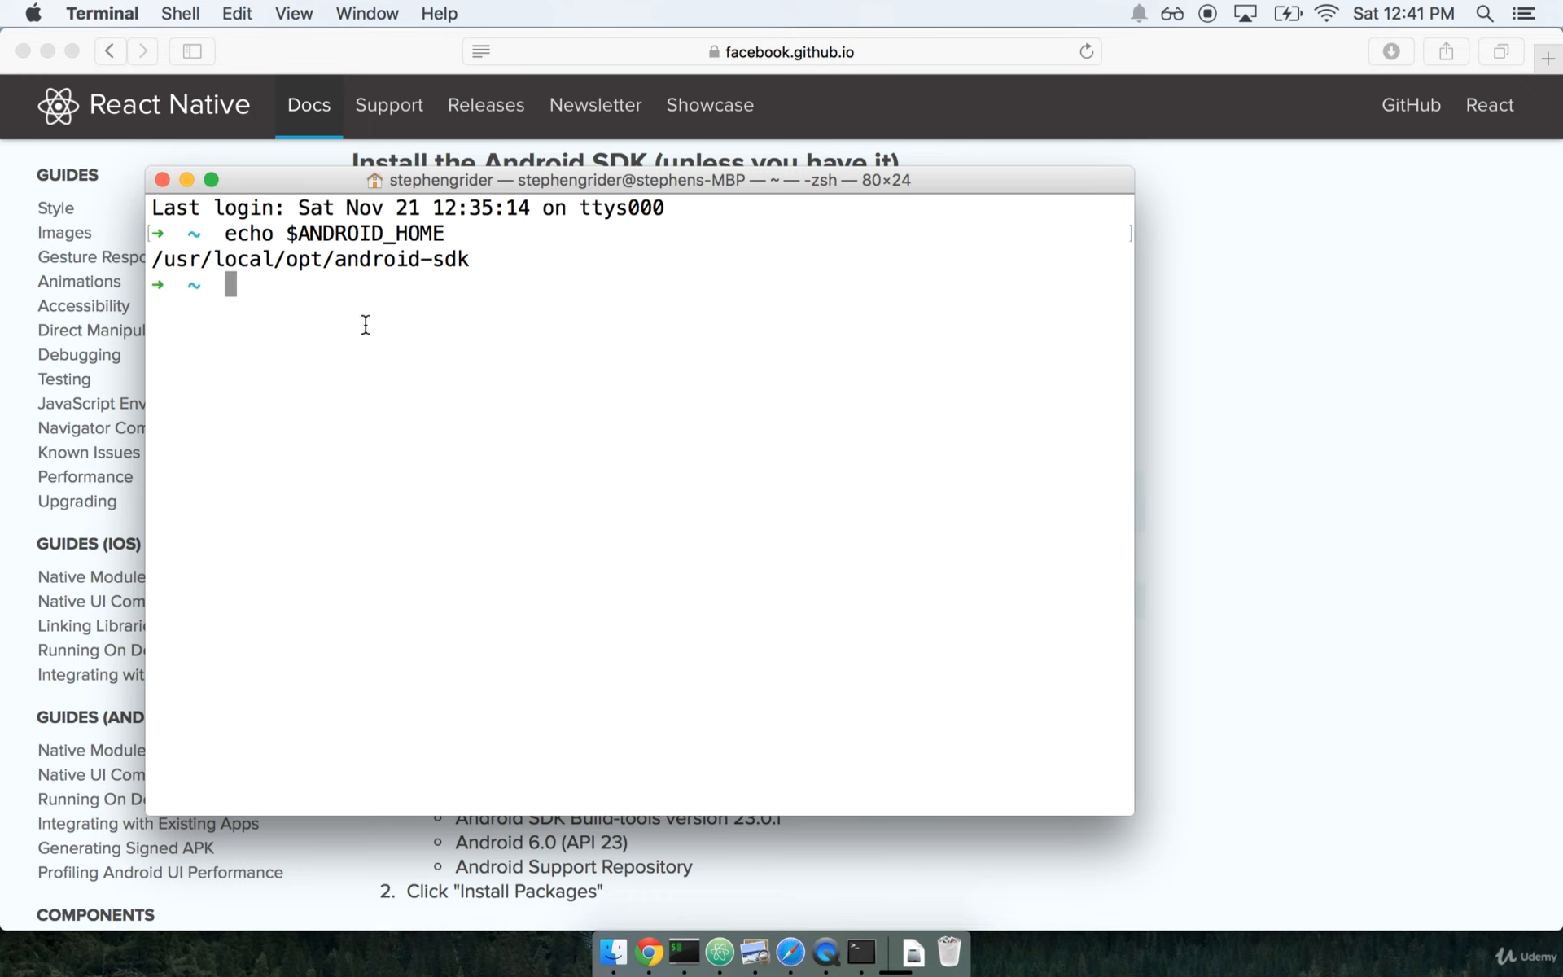
text(echo $ANDROID_HOMElkjlkfdjsl)
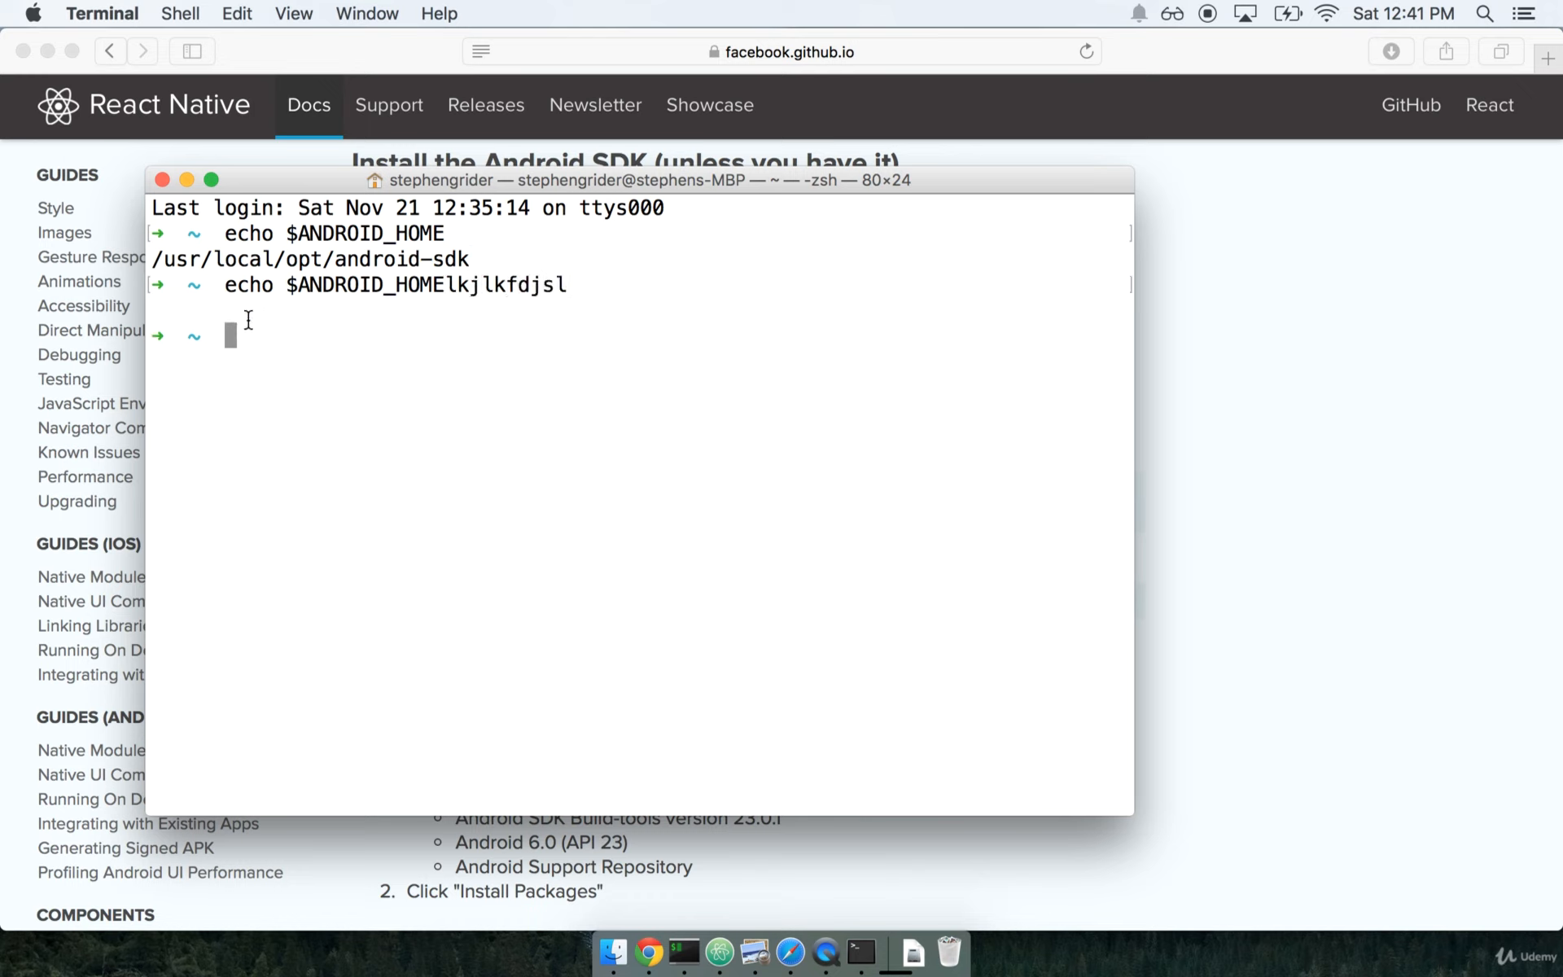
mouse_move(320, 328)
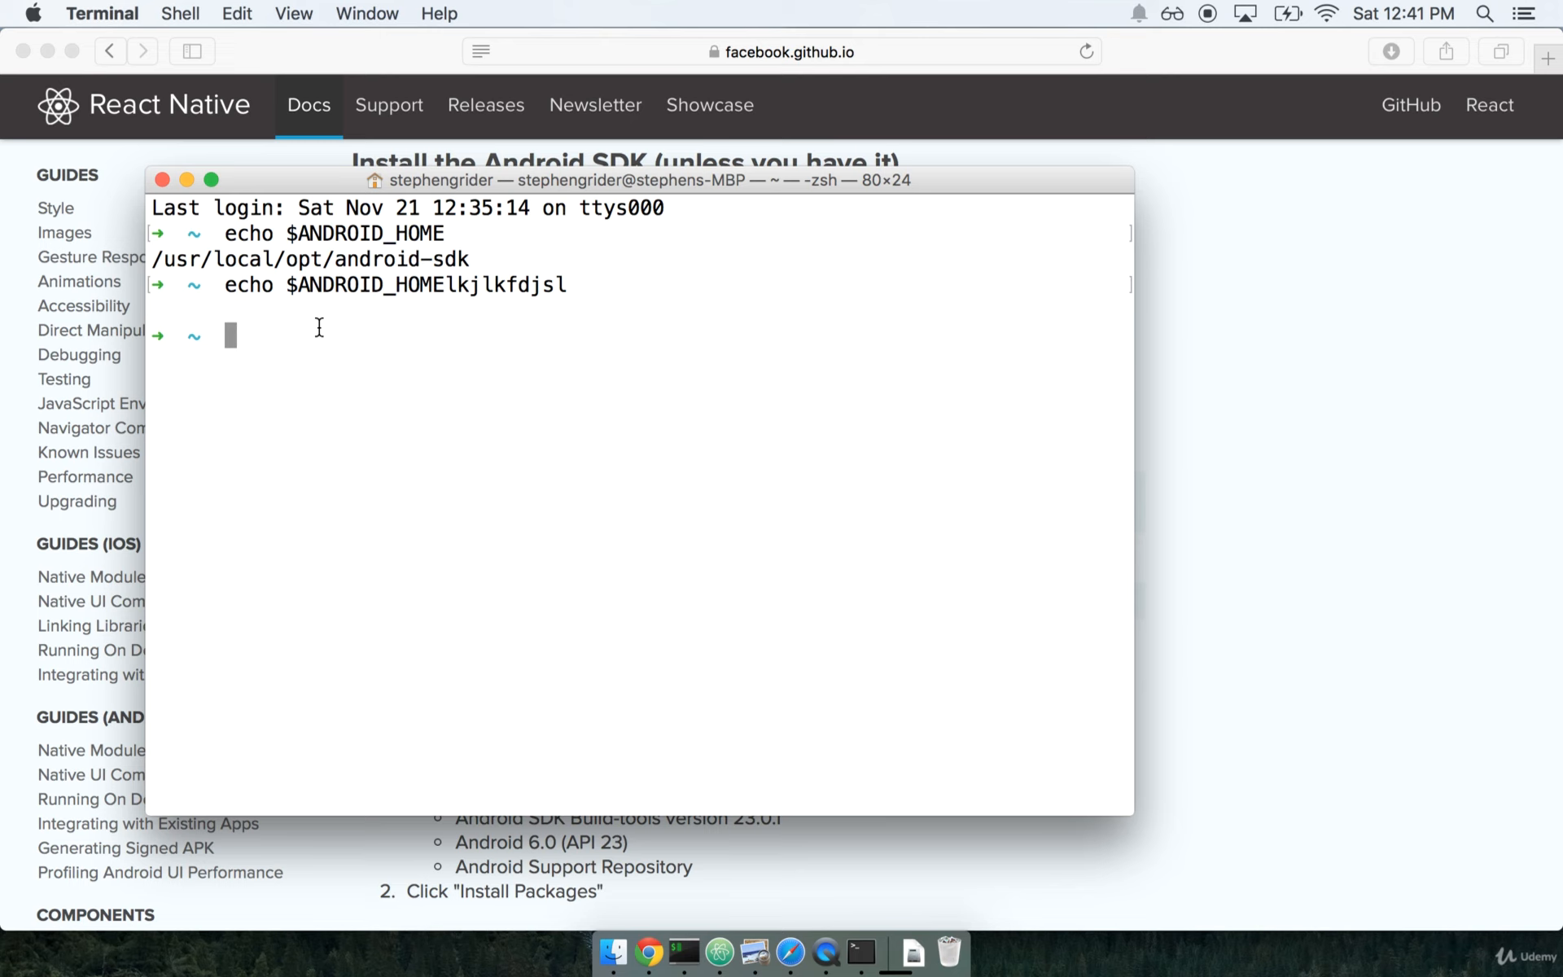
mouse_move(1193, 8)
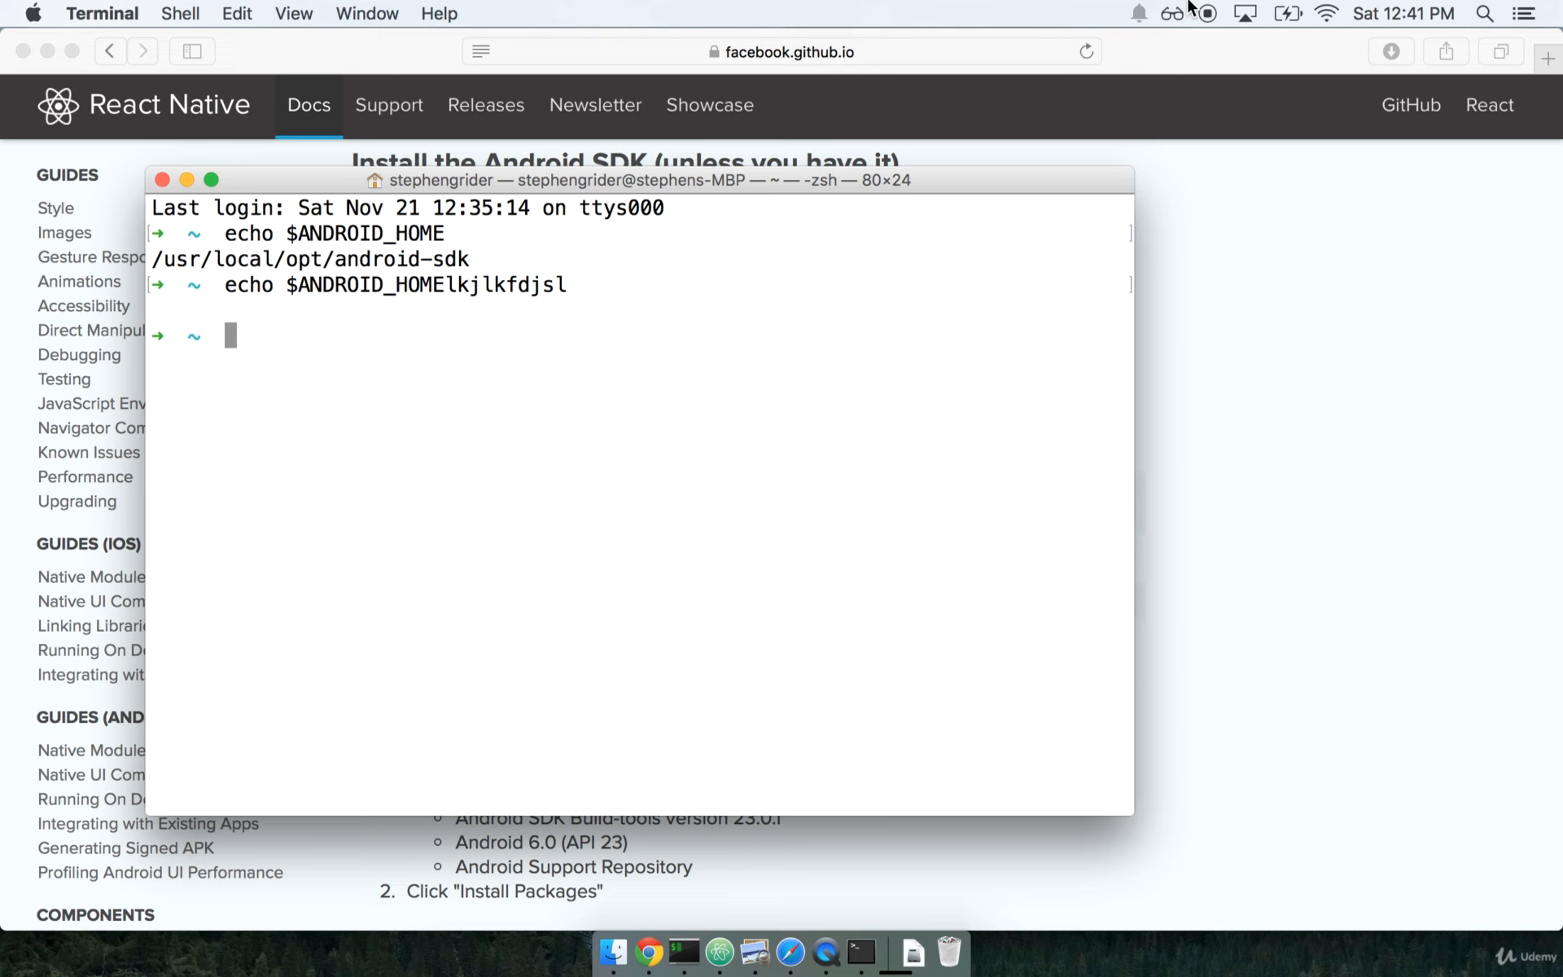